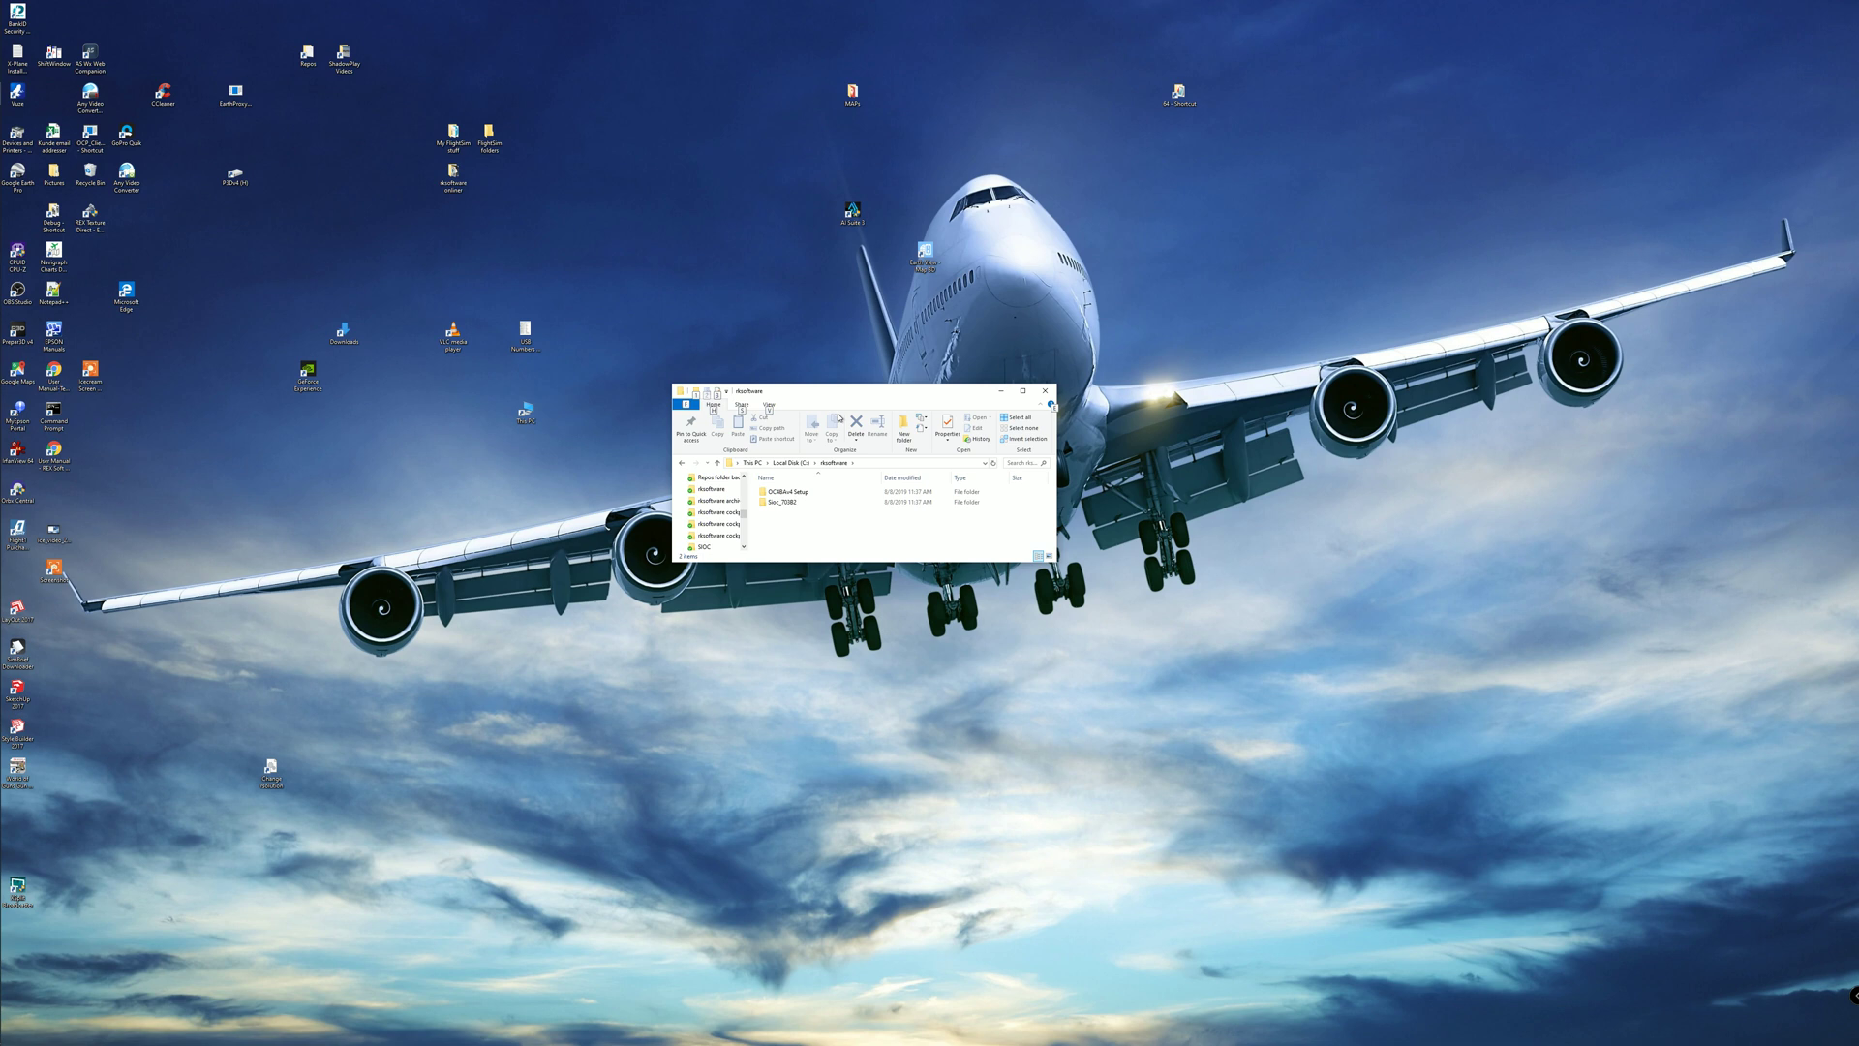
Open the SIOC folder and bring up the context menu for setup.exe
left_click(782, 491)
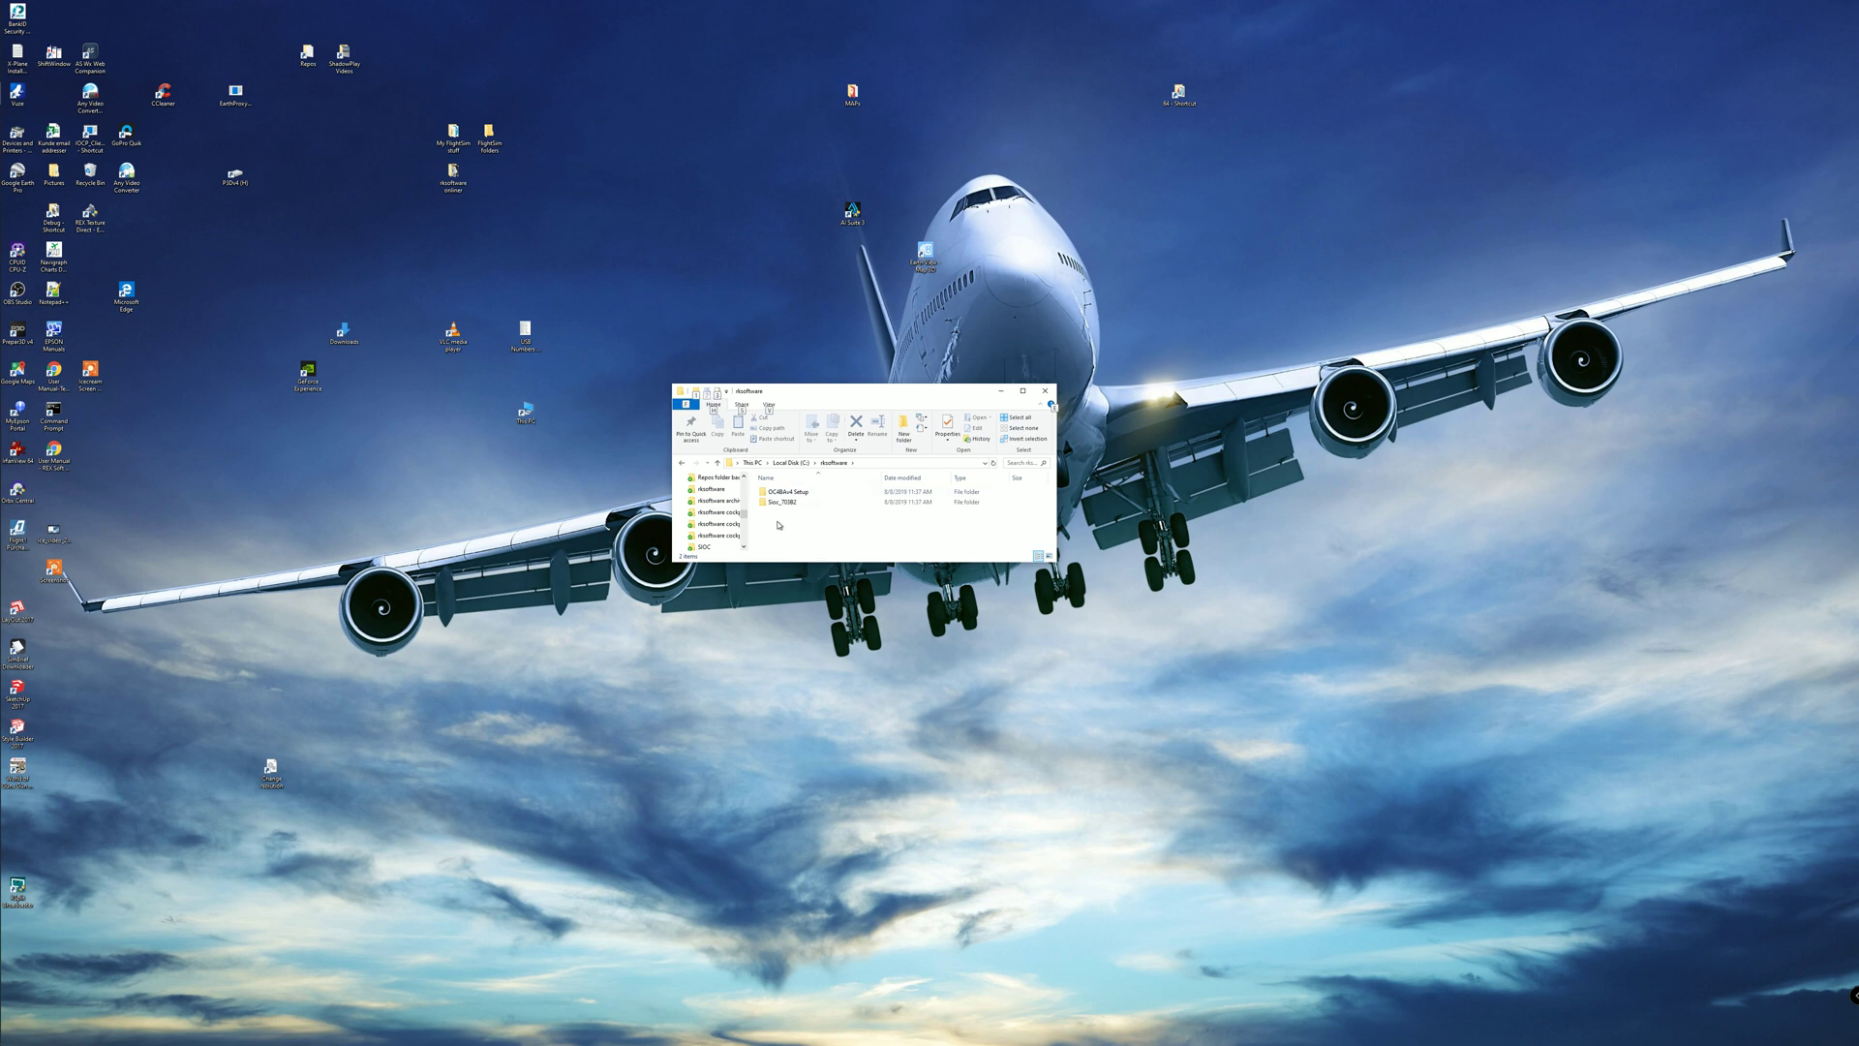
double_click(781, 501)
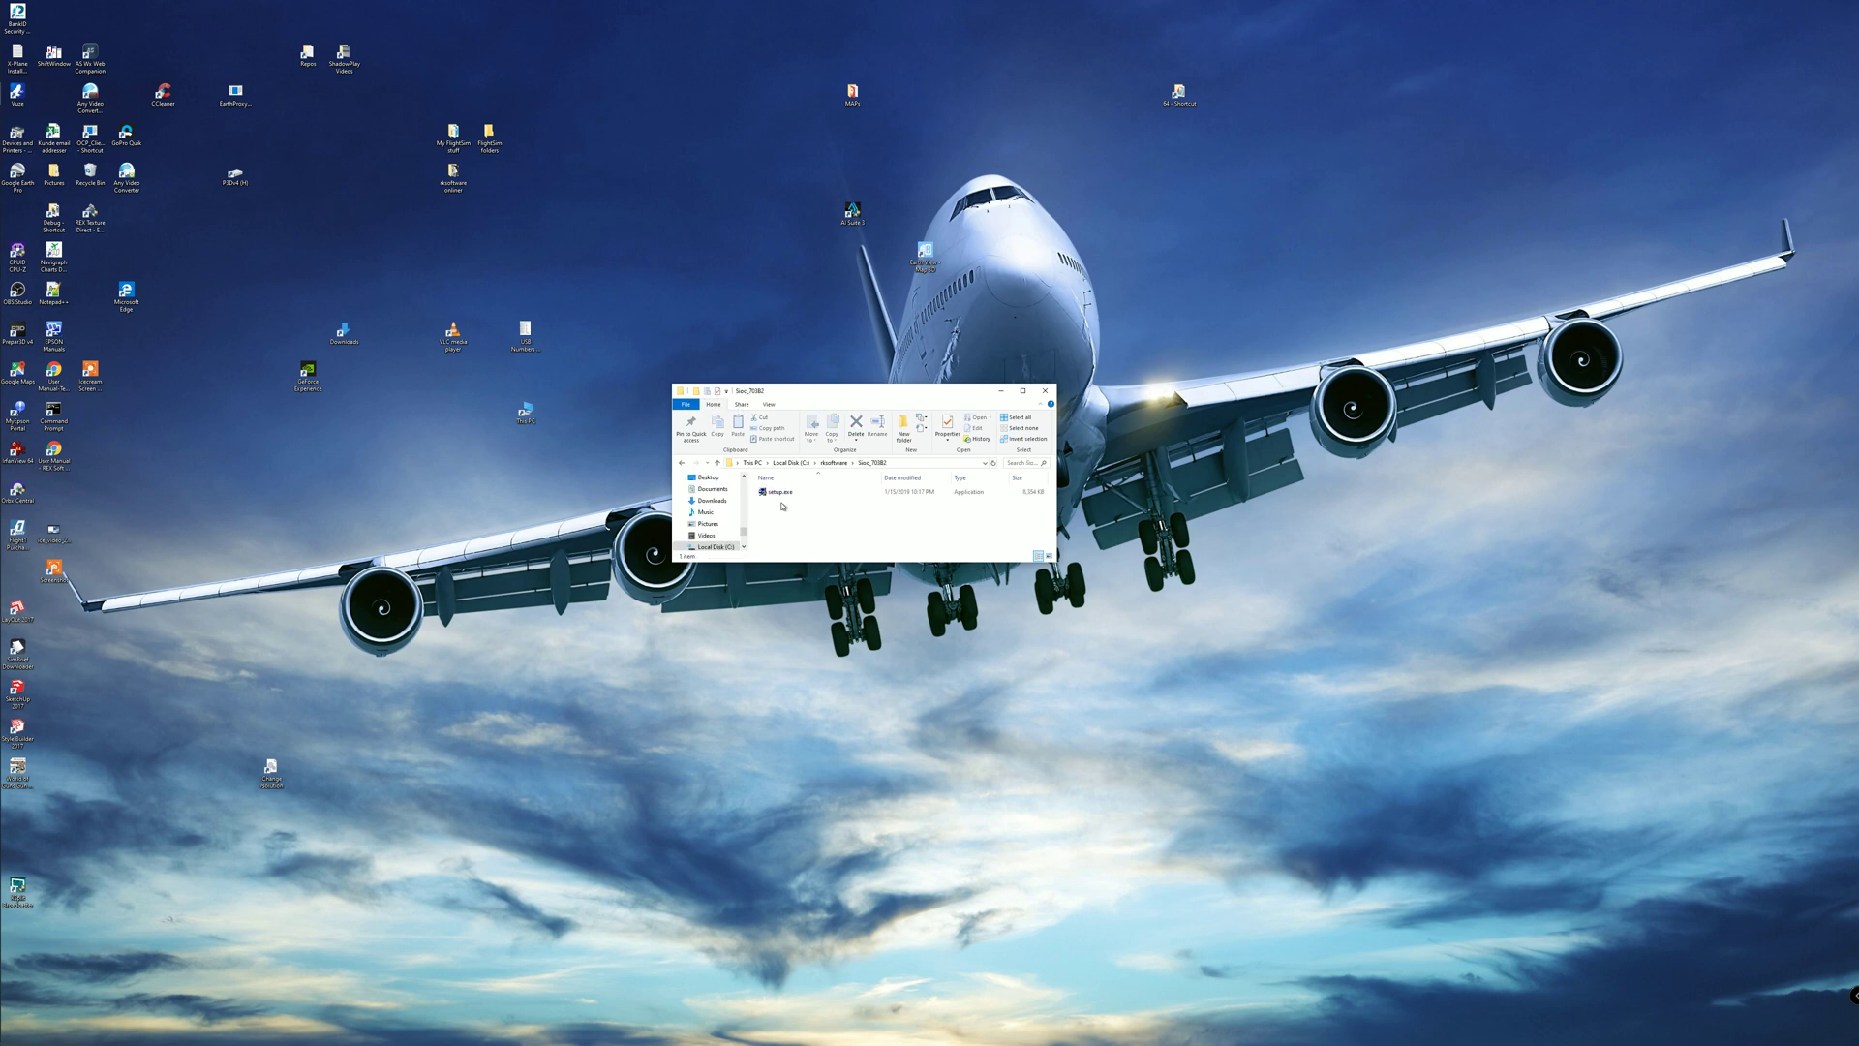
right_click(794, 504)
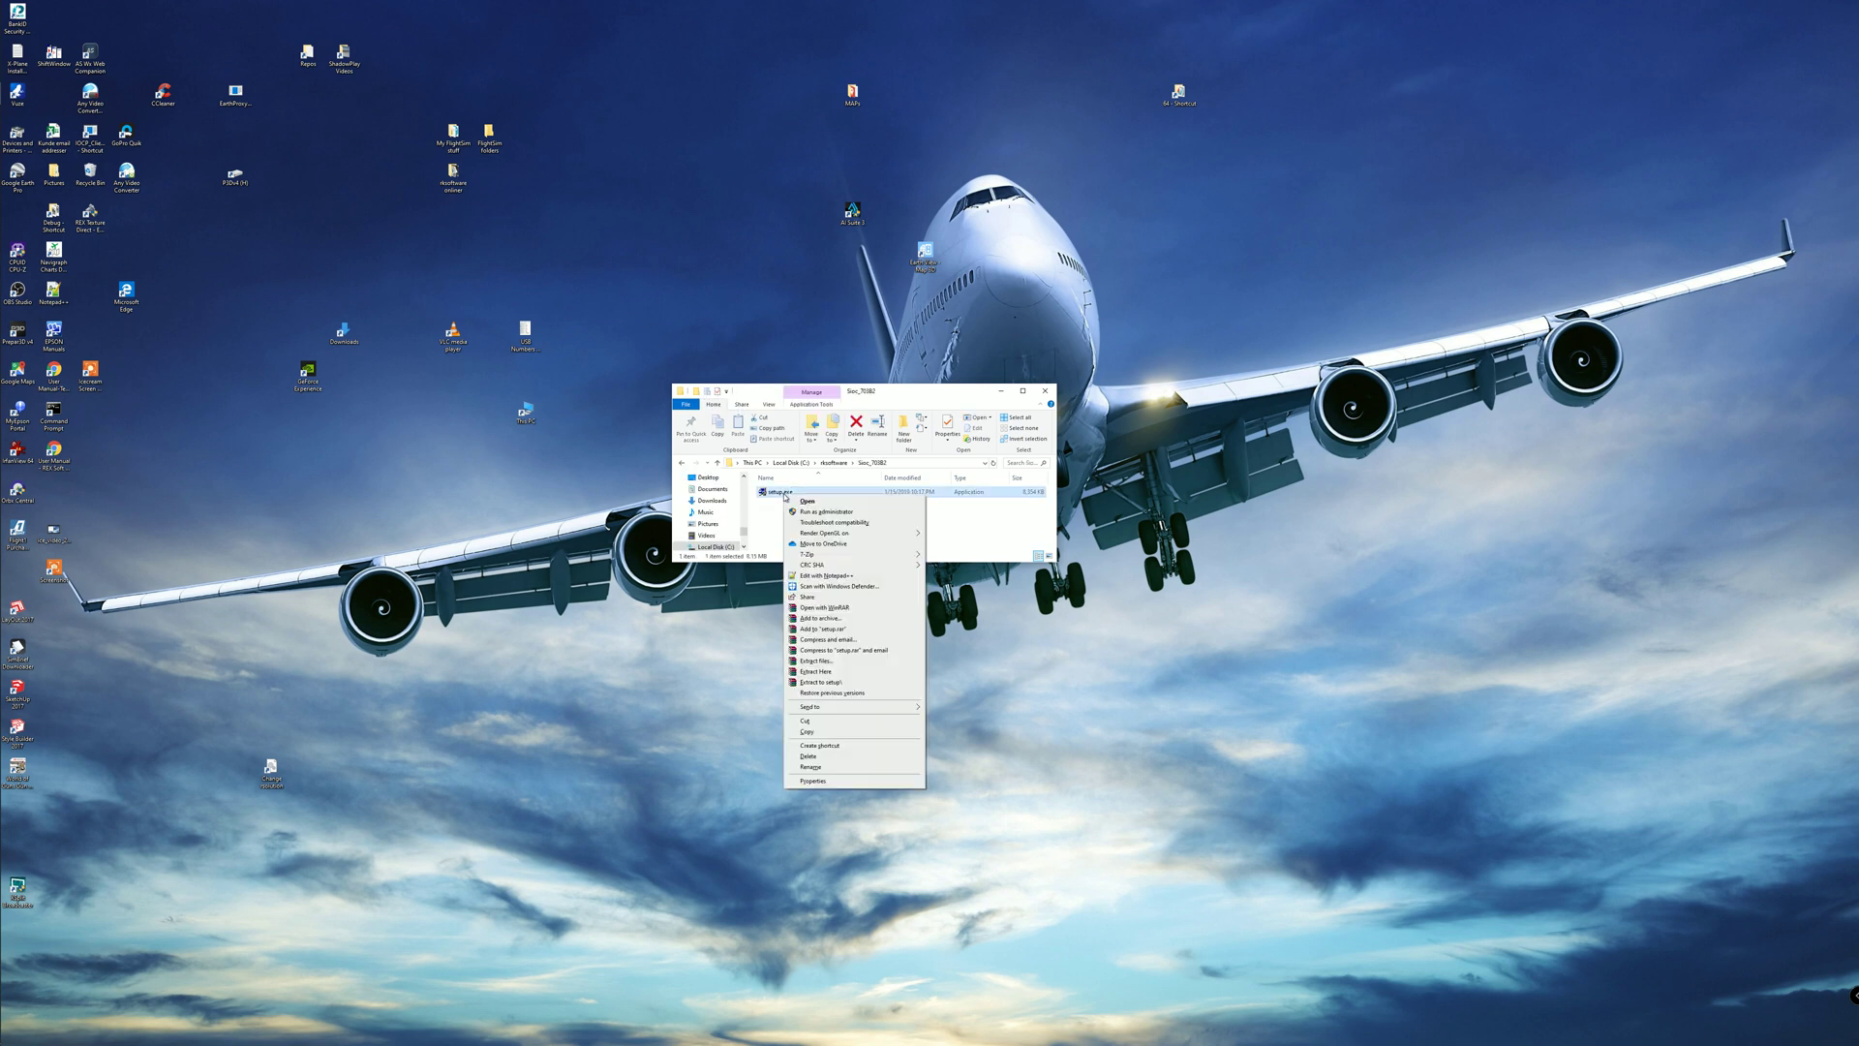
Run SIOC setup as administrator, accept the licence and install to C:\SIOC
left_click(804, 500)
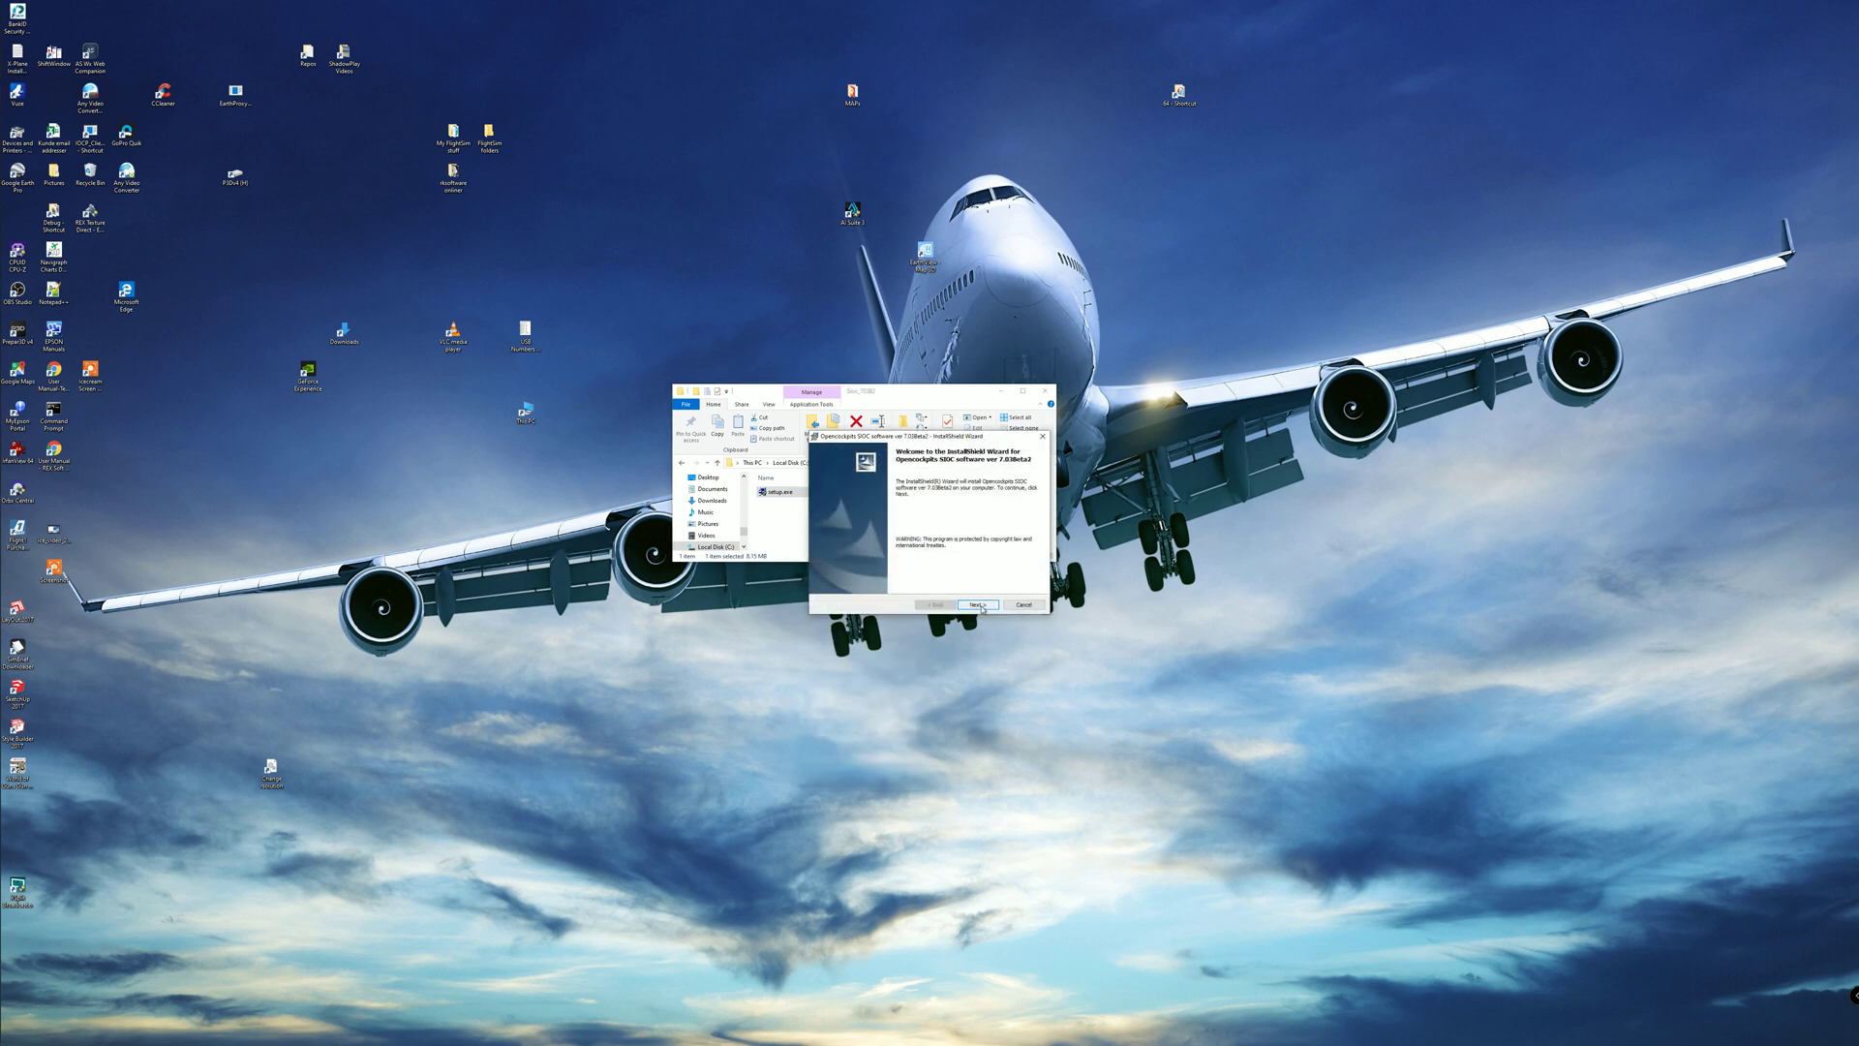
left_click(971, 604)
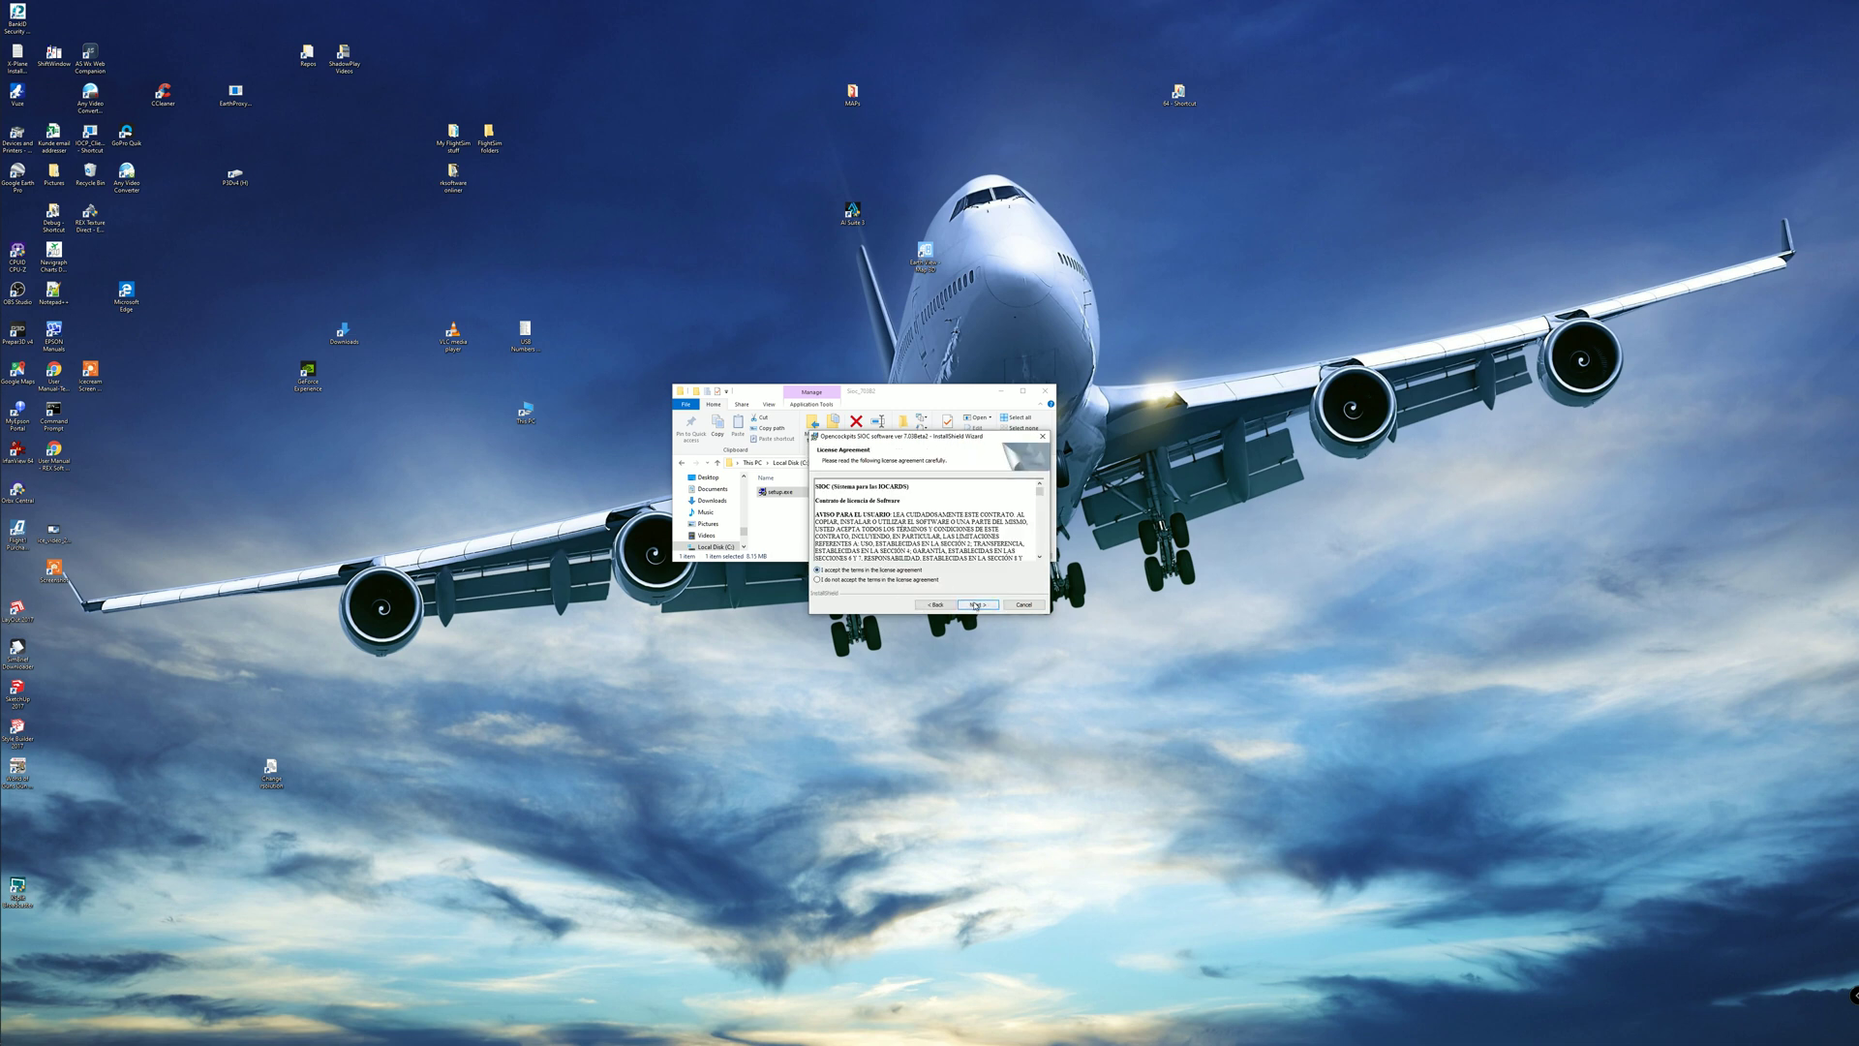
left_click(975, 604)
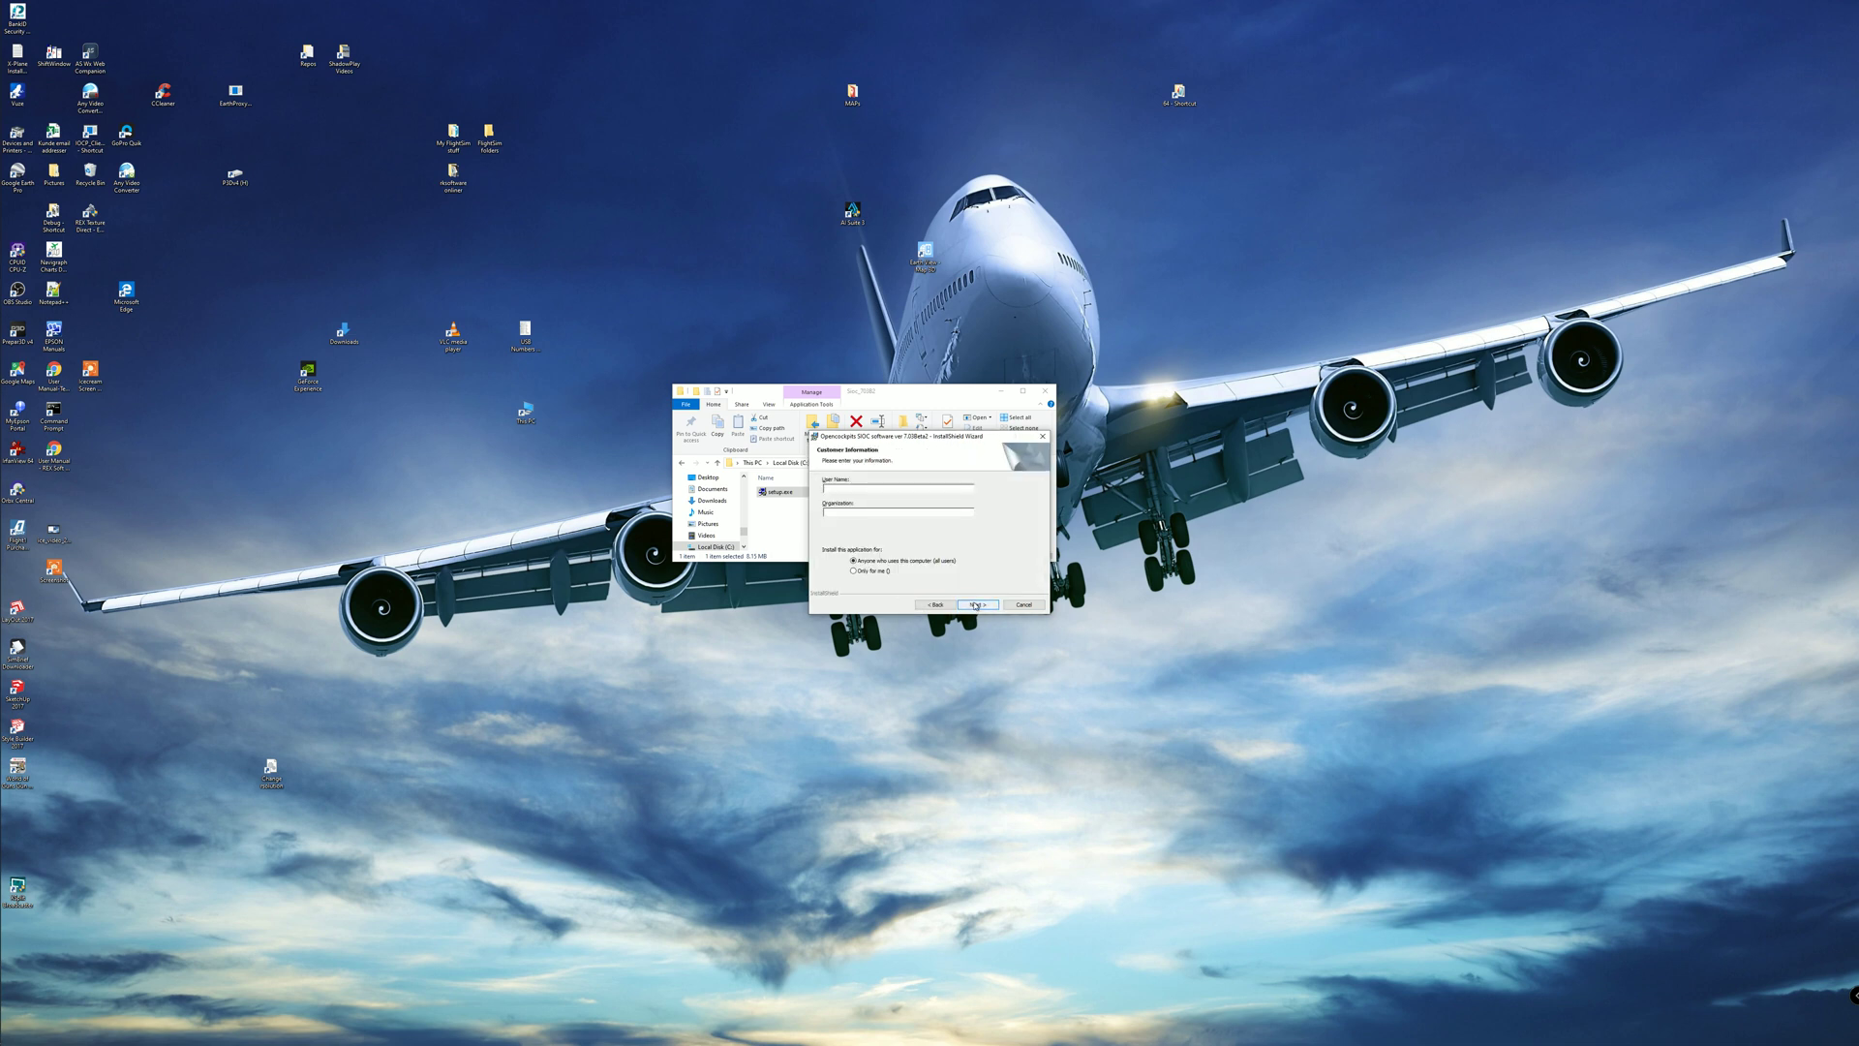
left_click(973, 604)
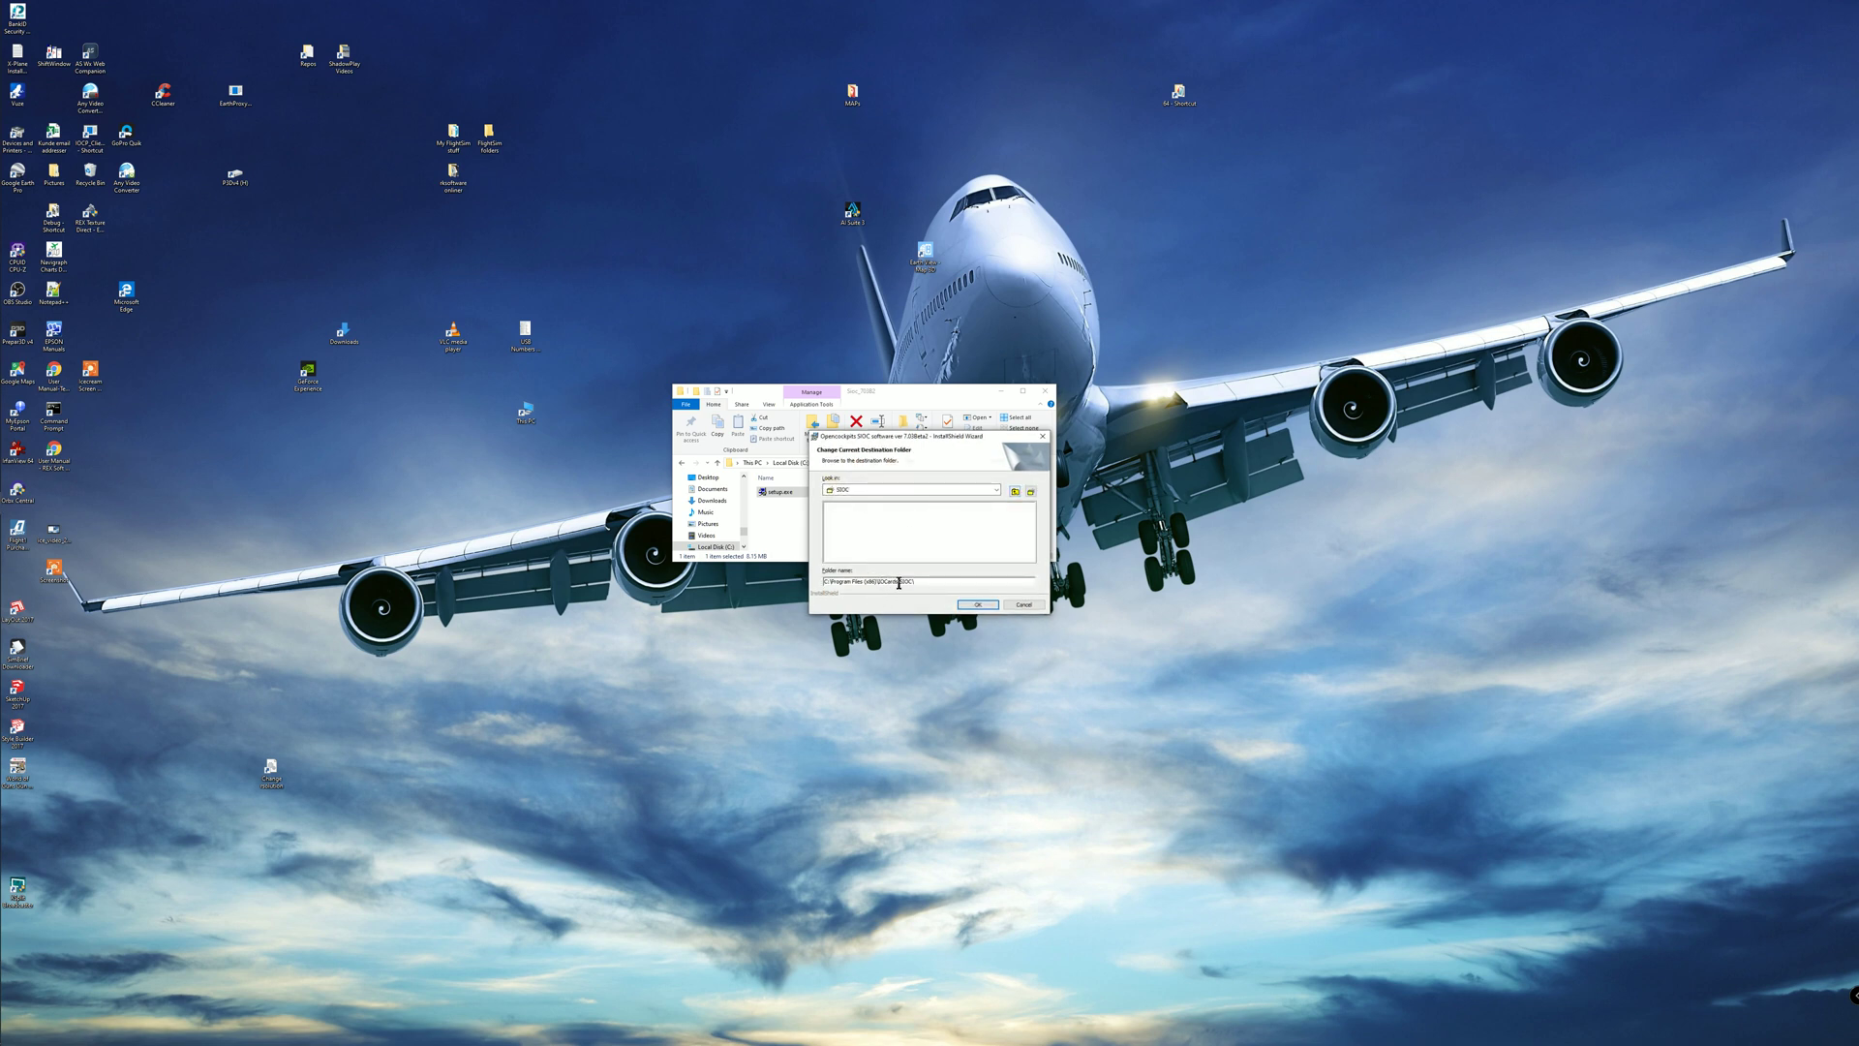
triple_click(866, 582)
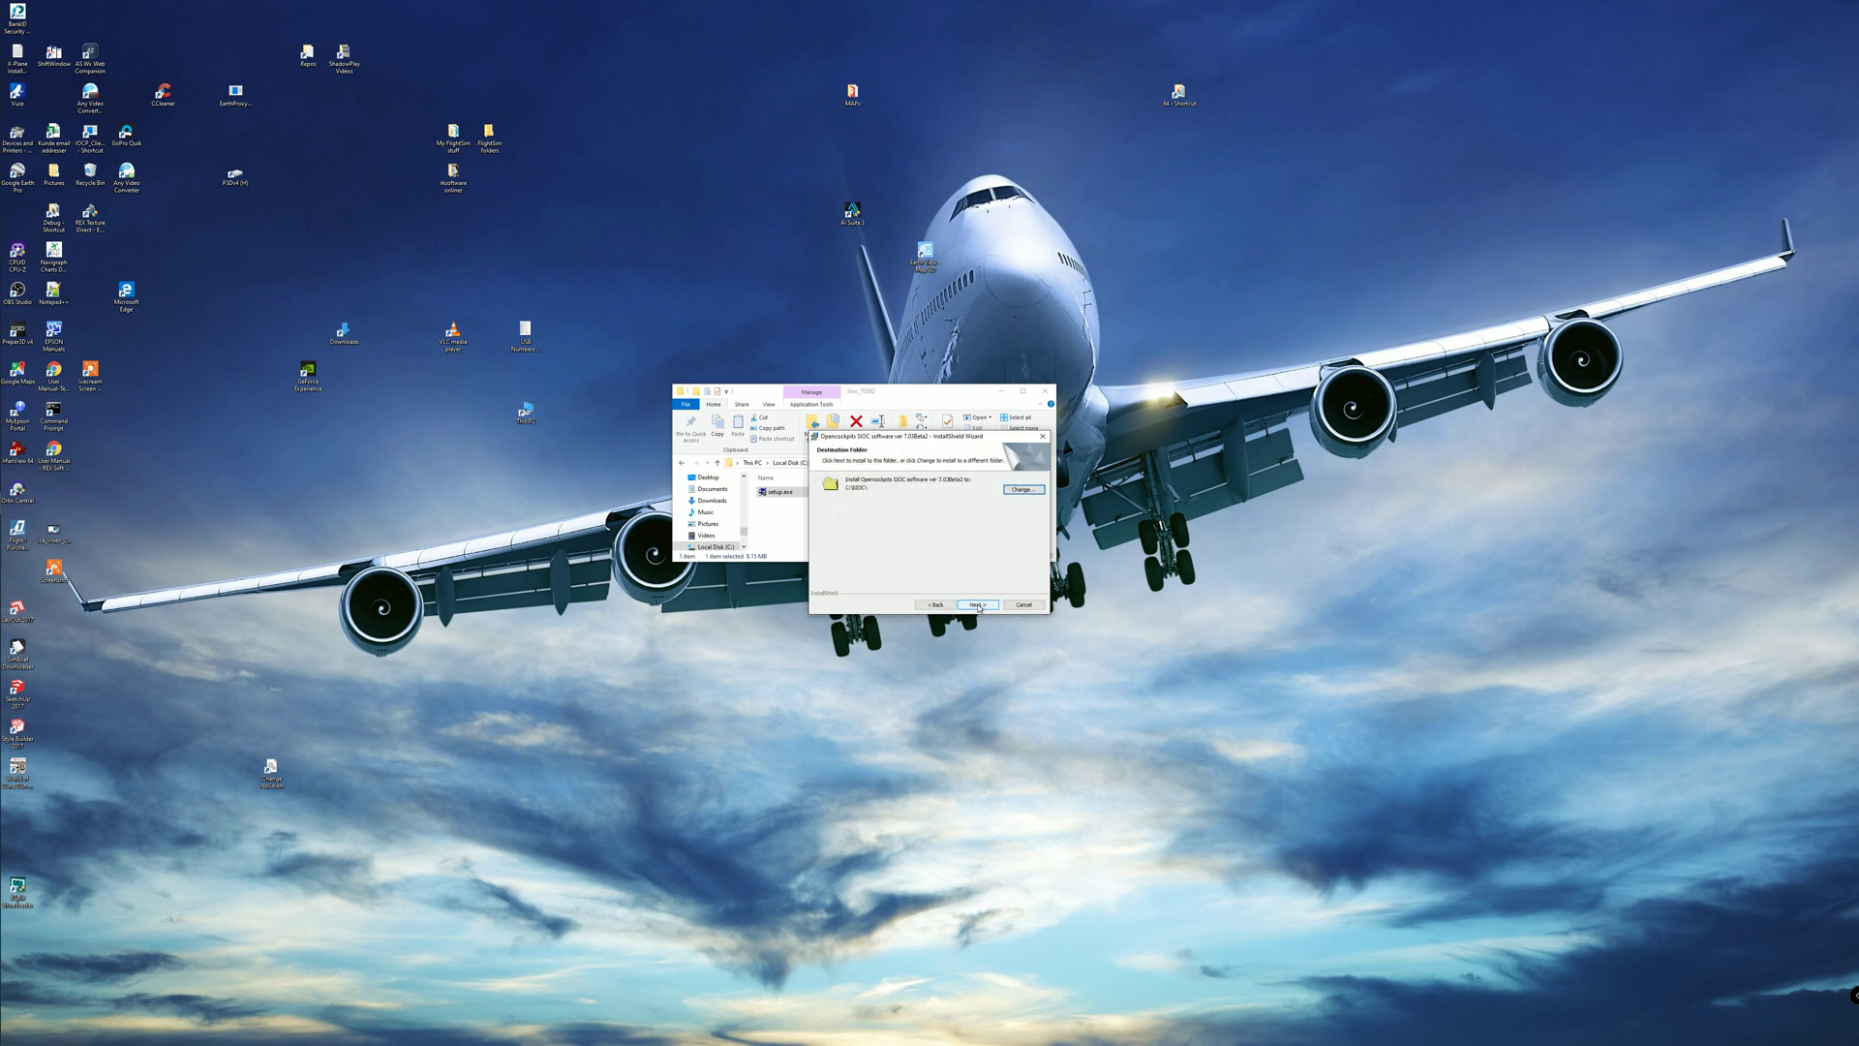
left_click(973, 605)
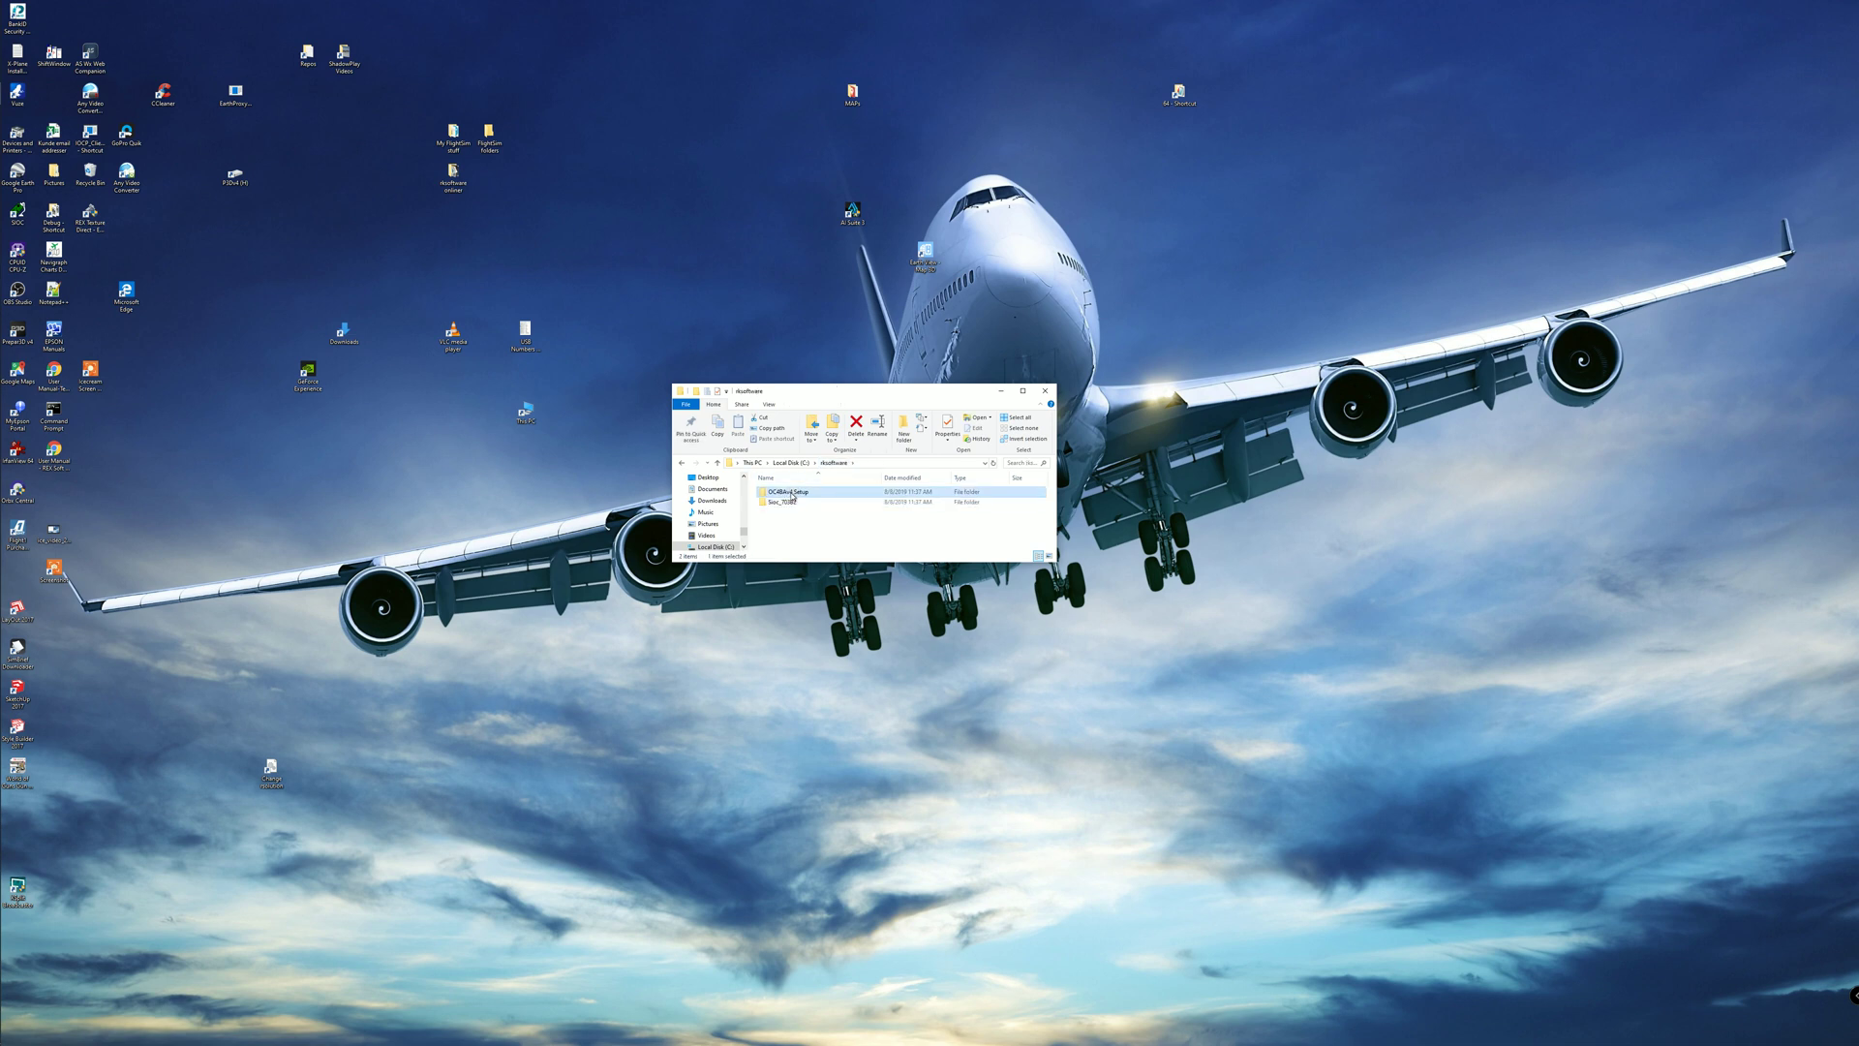
Open the OC4BAv4 Setup folder and read its README and OC4BAv4 Documentation PDF
double_click(785, 492)
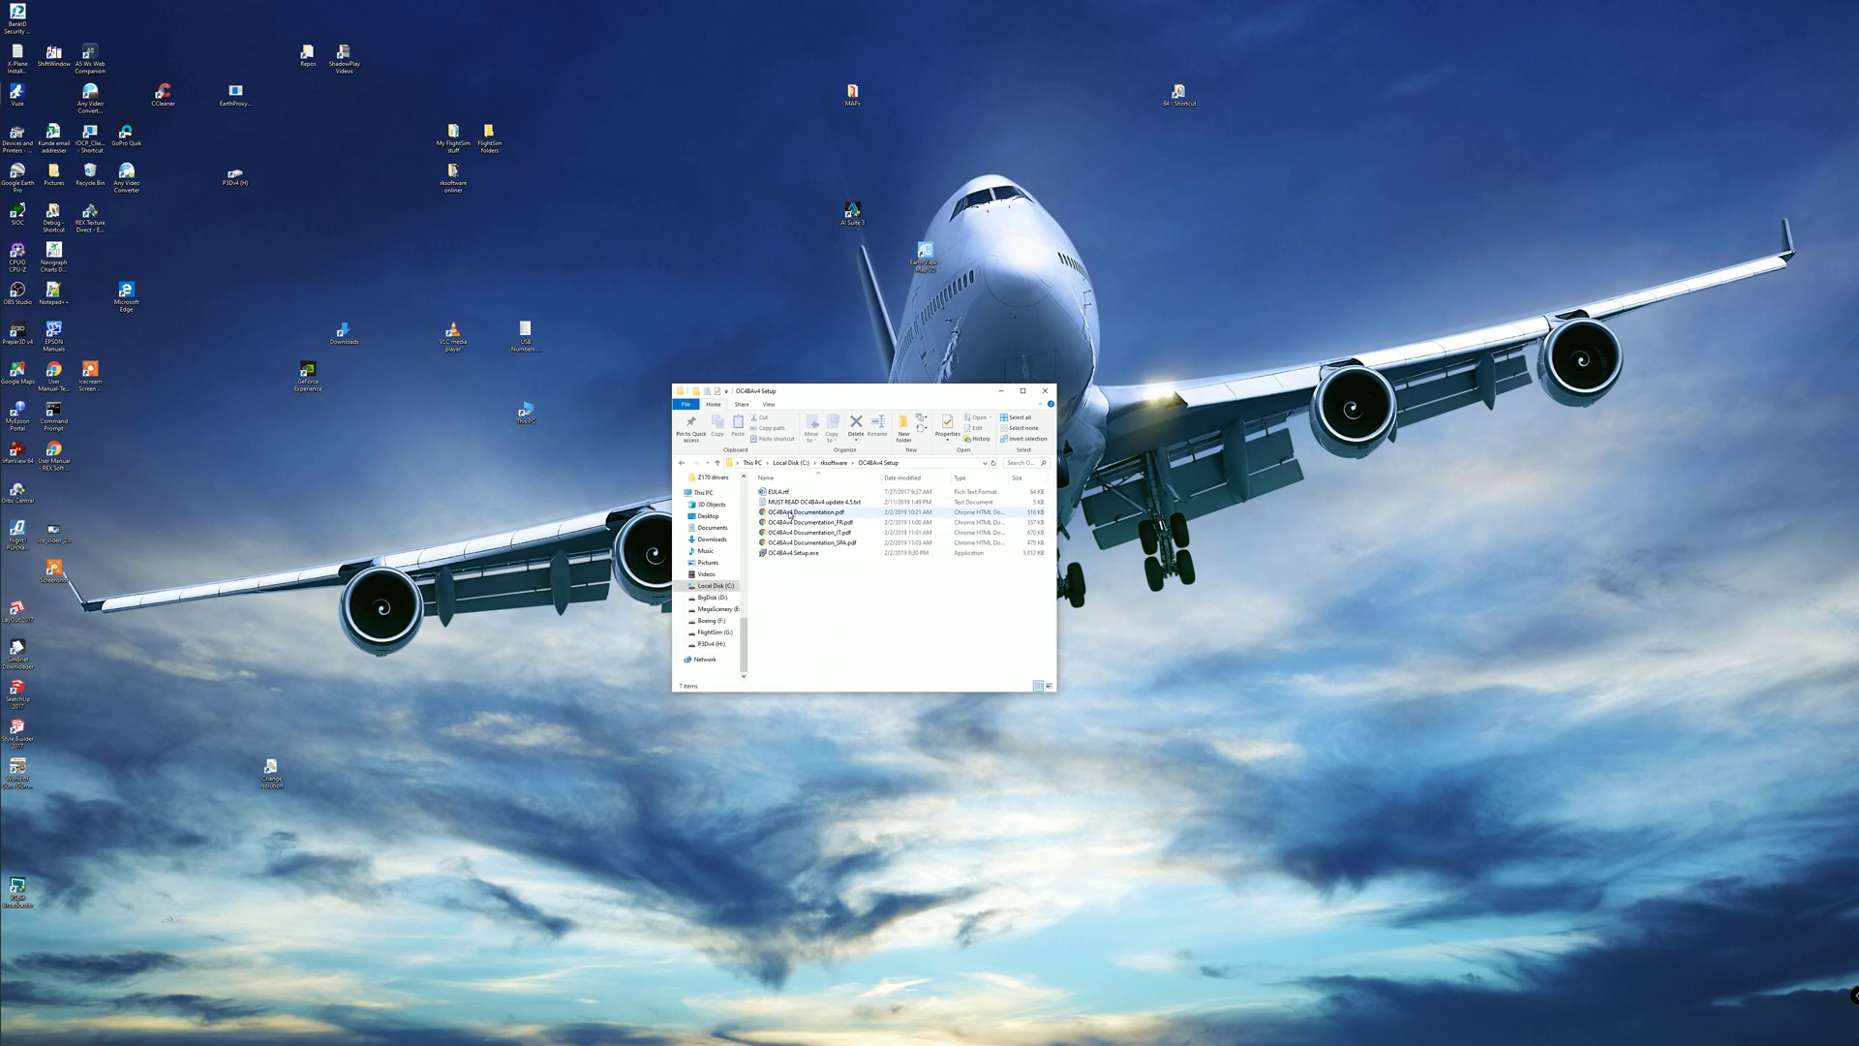
mouse_move(818, 502)
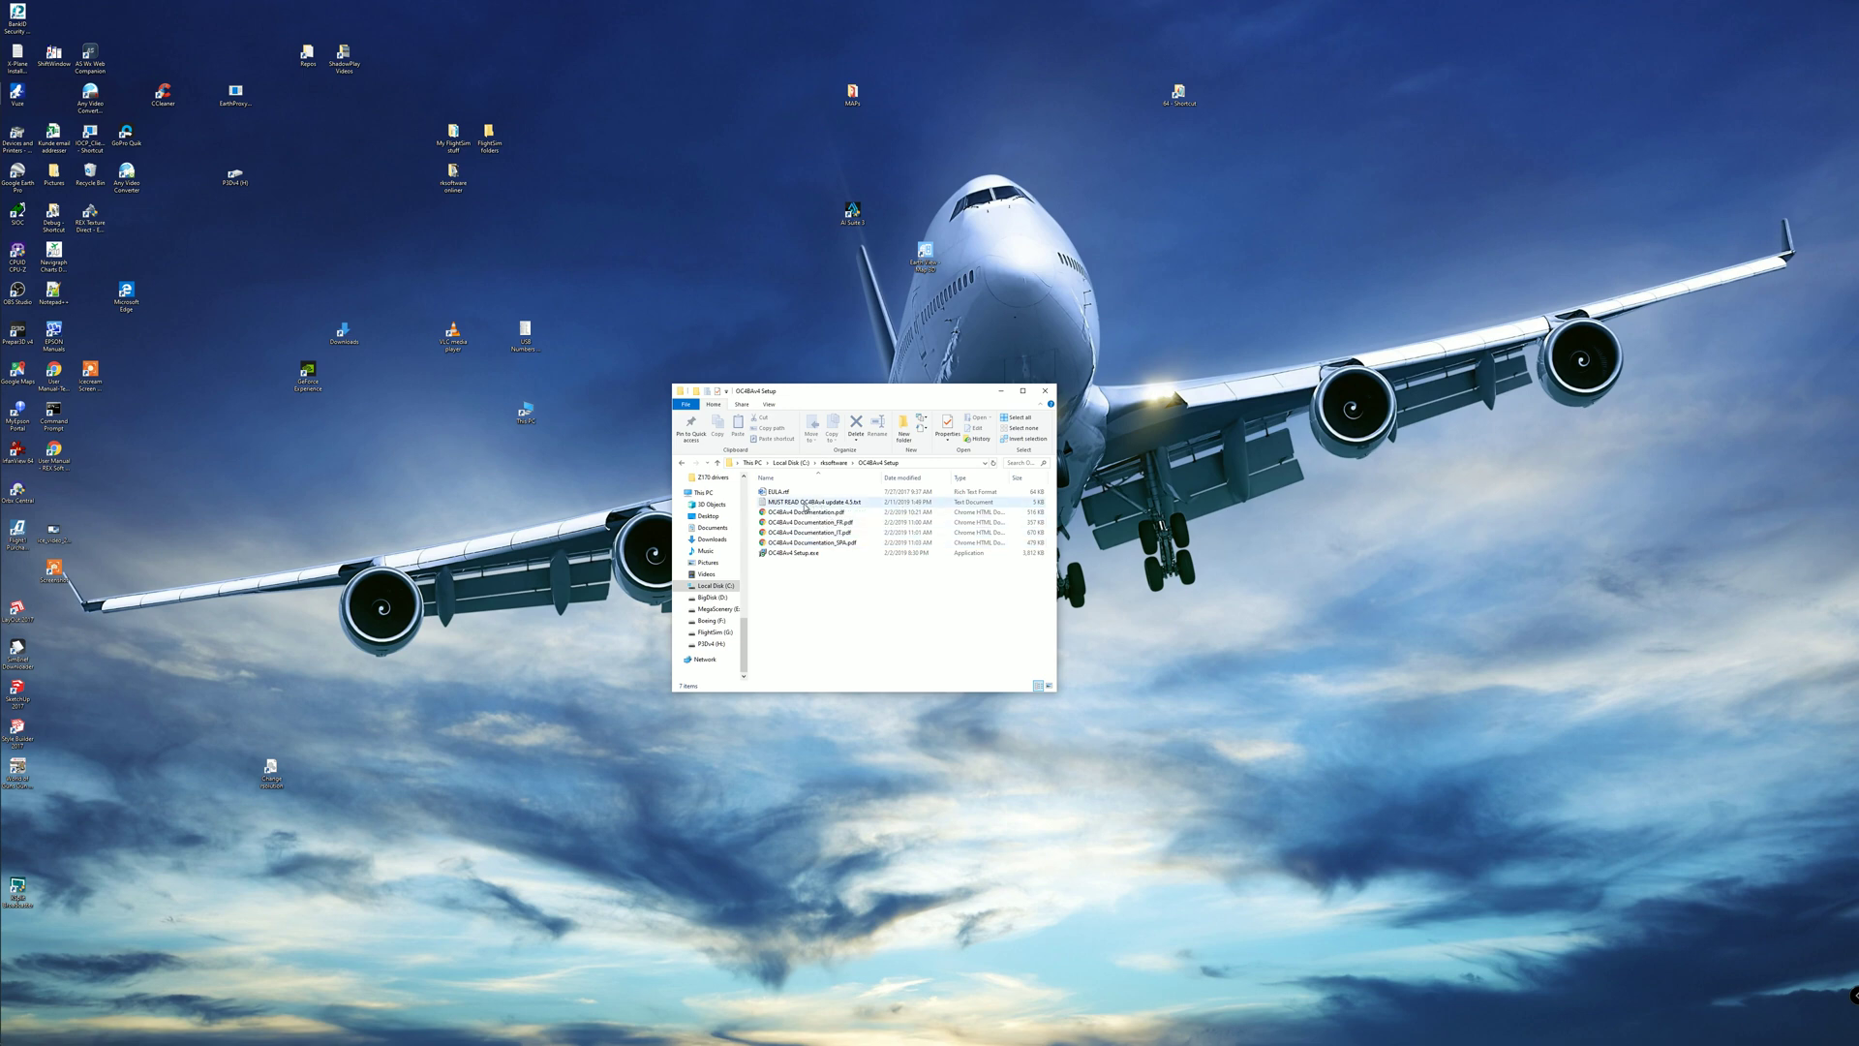
double_click(807, 502)
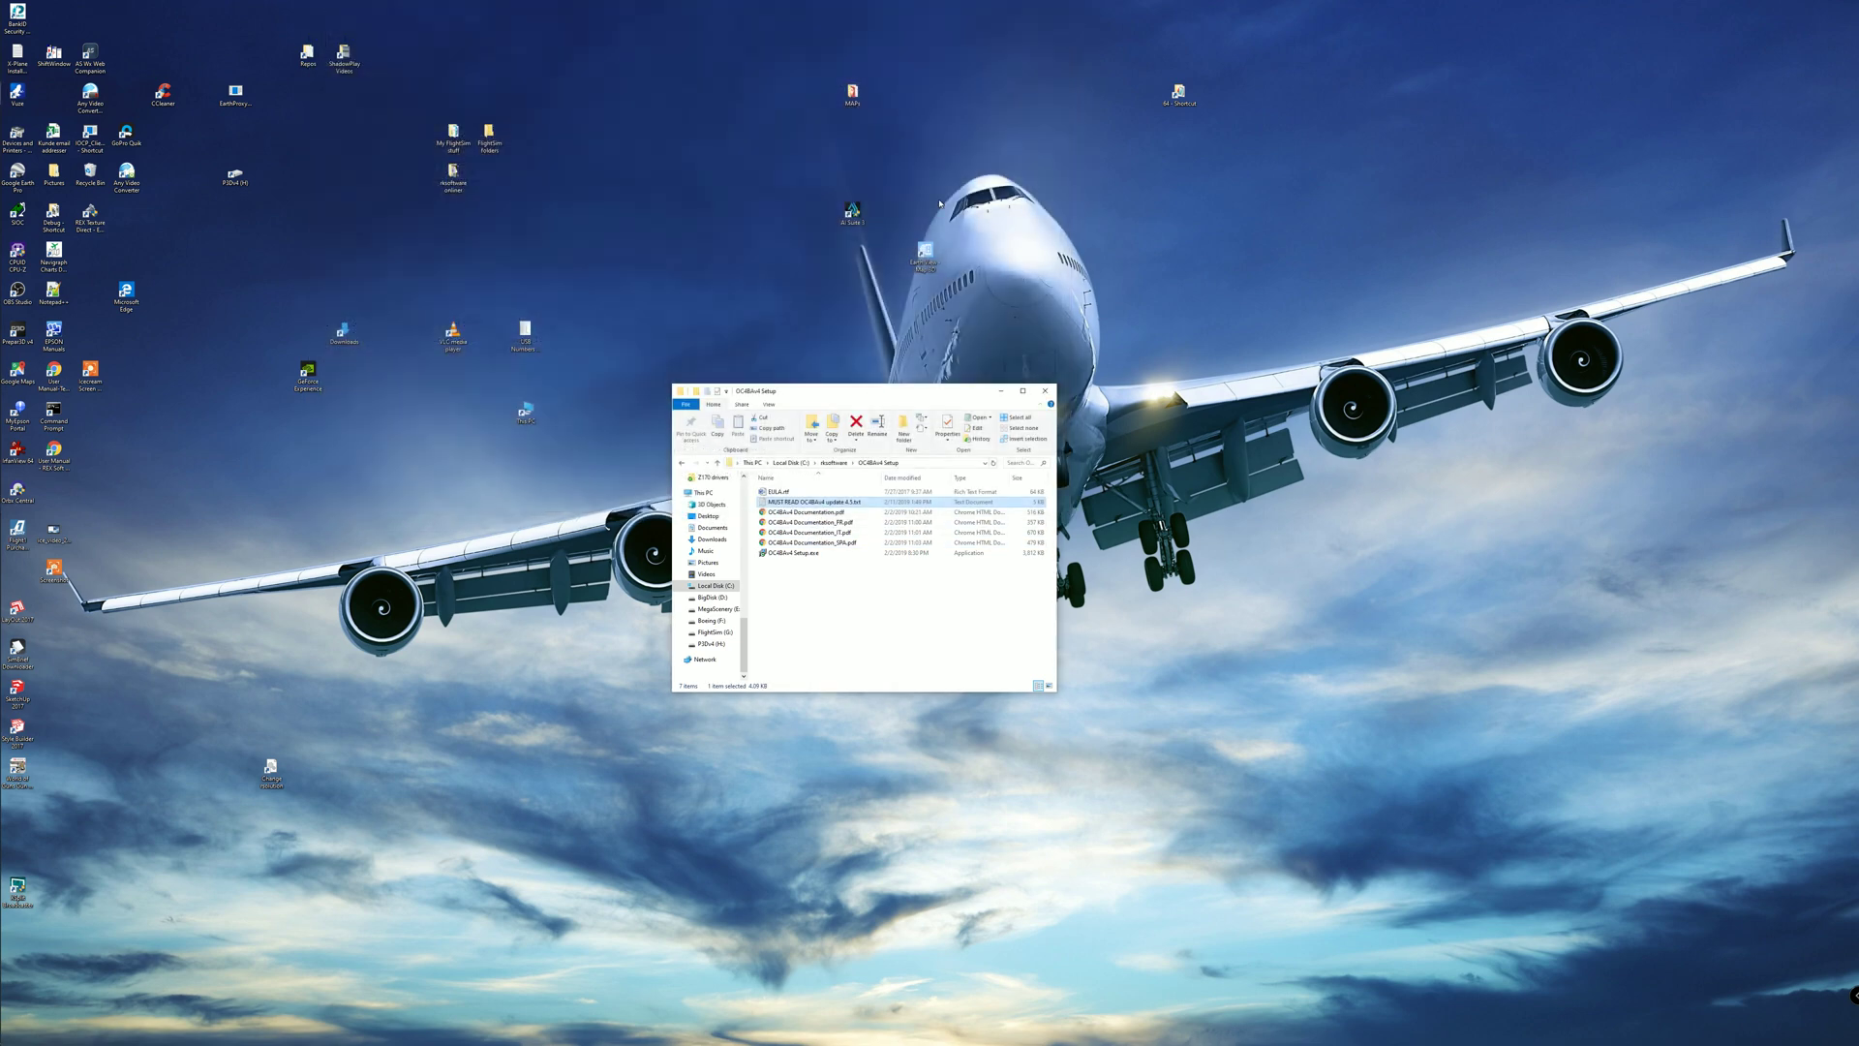
left_click(806, 512)
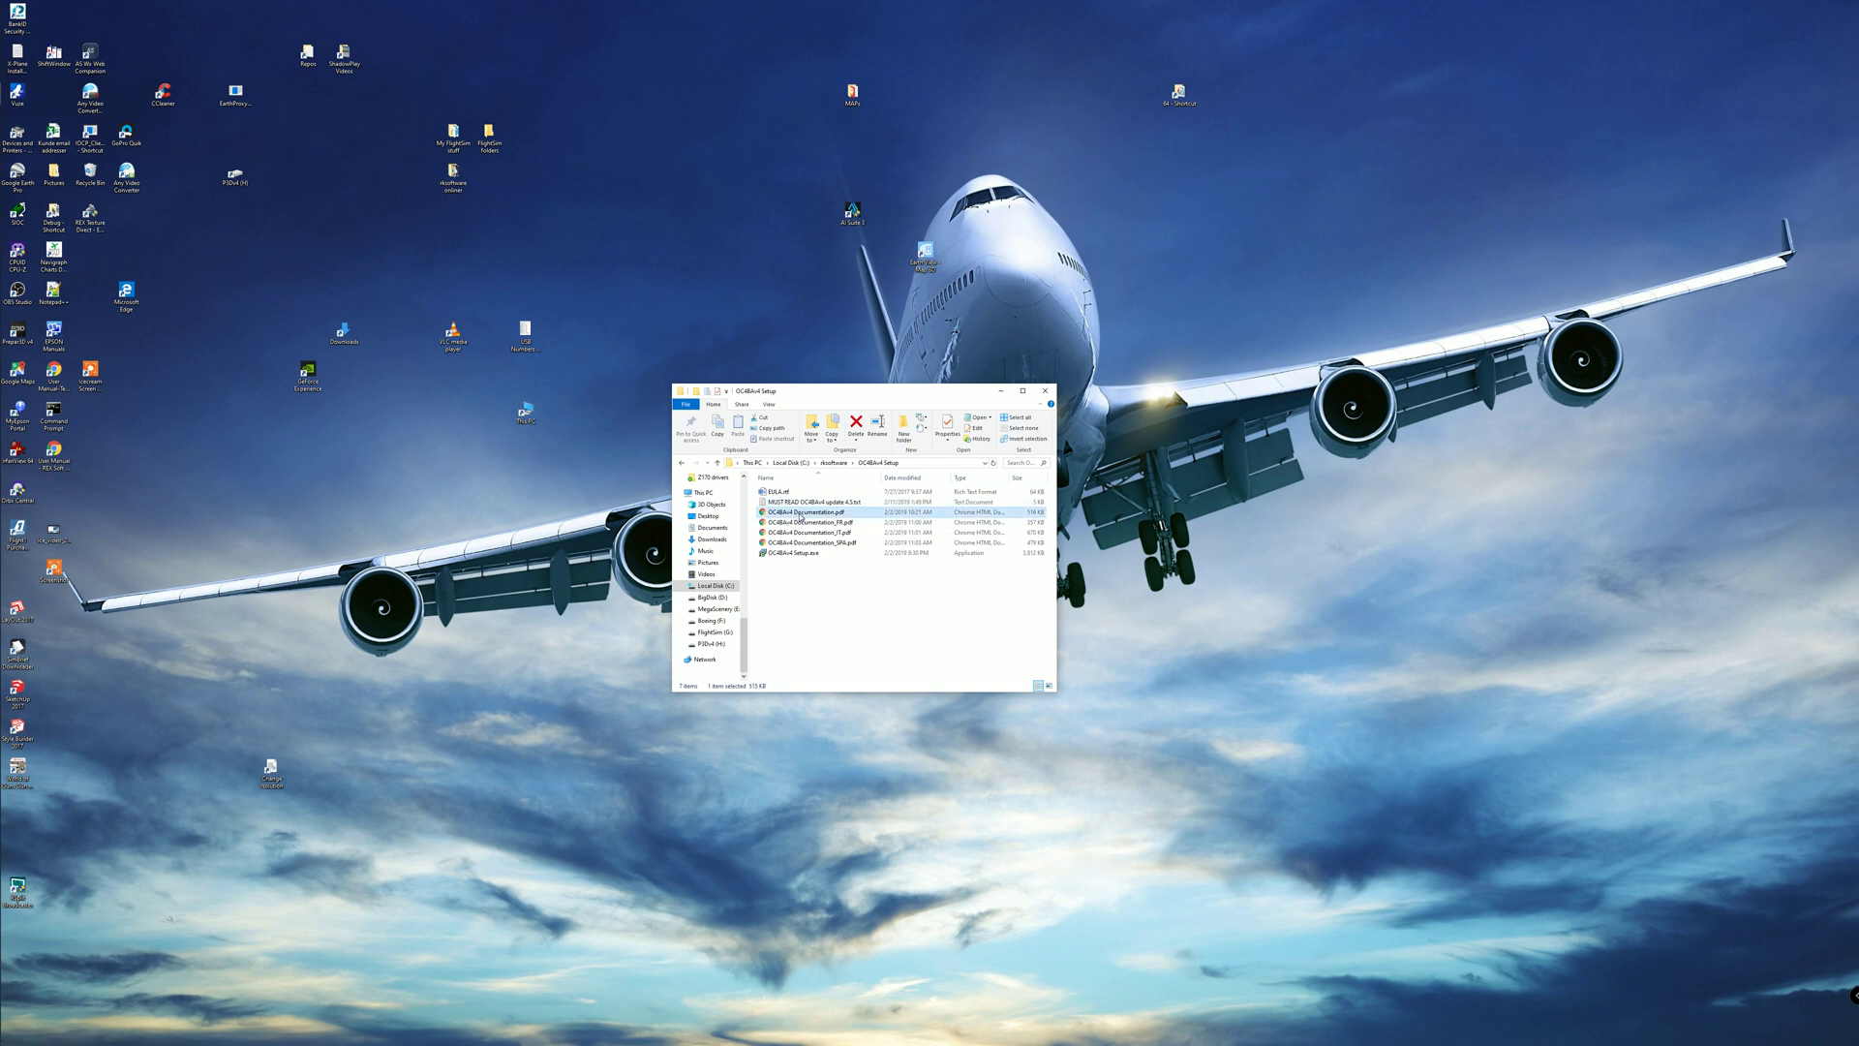
double_click(806, 511)
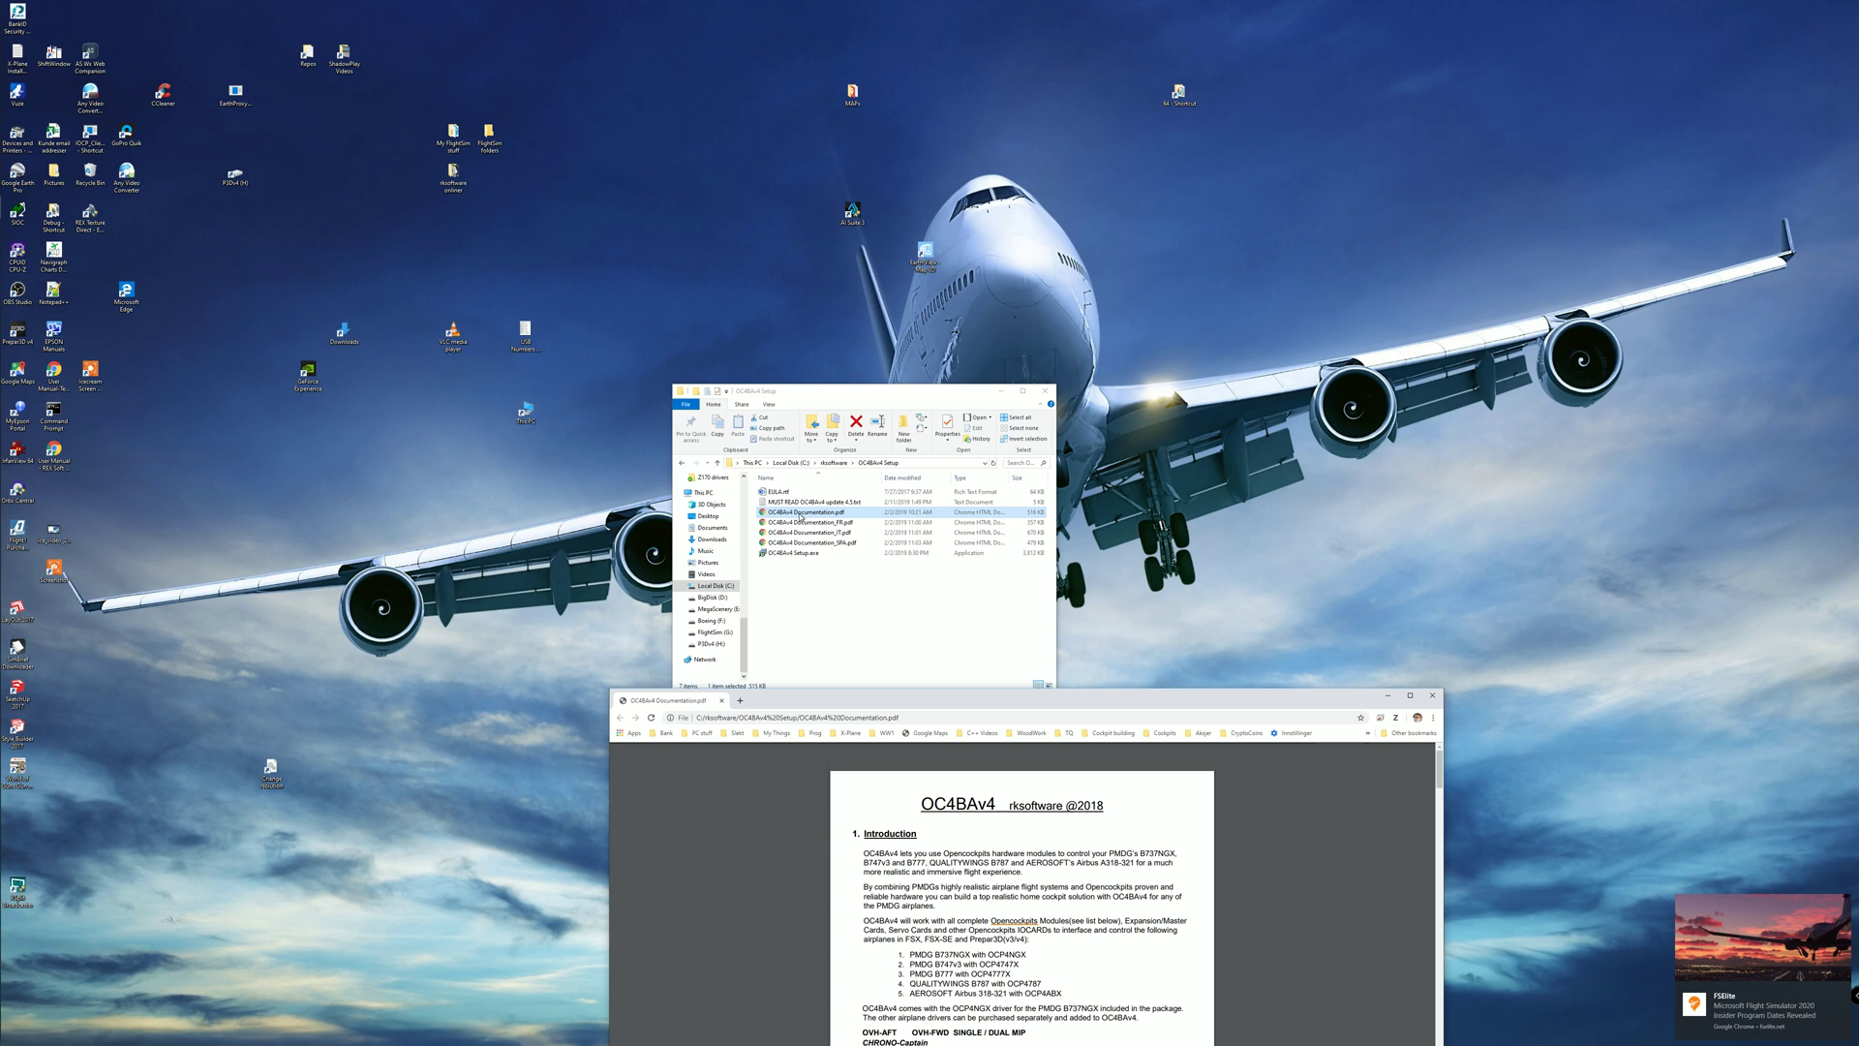
scroll("down", 3)
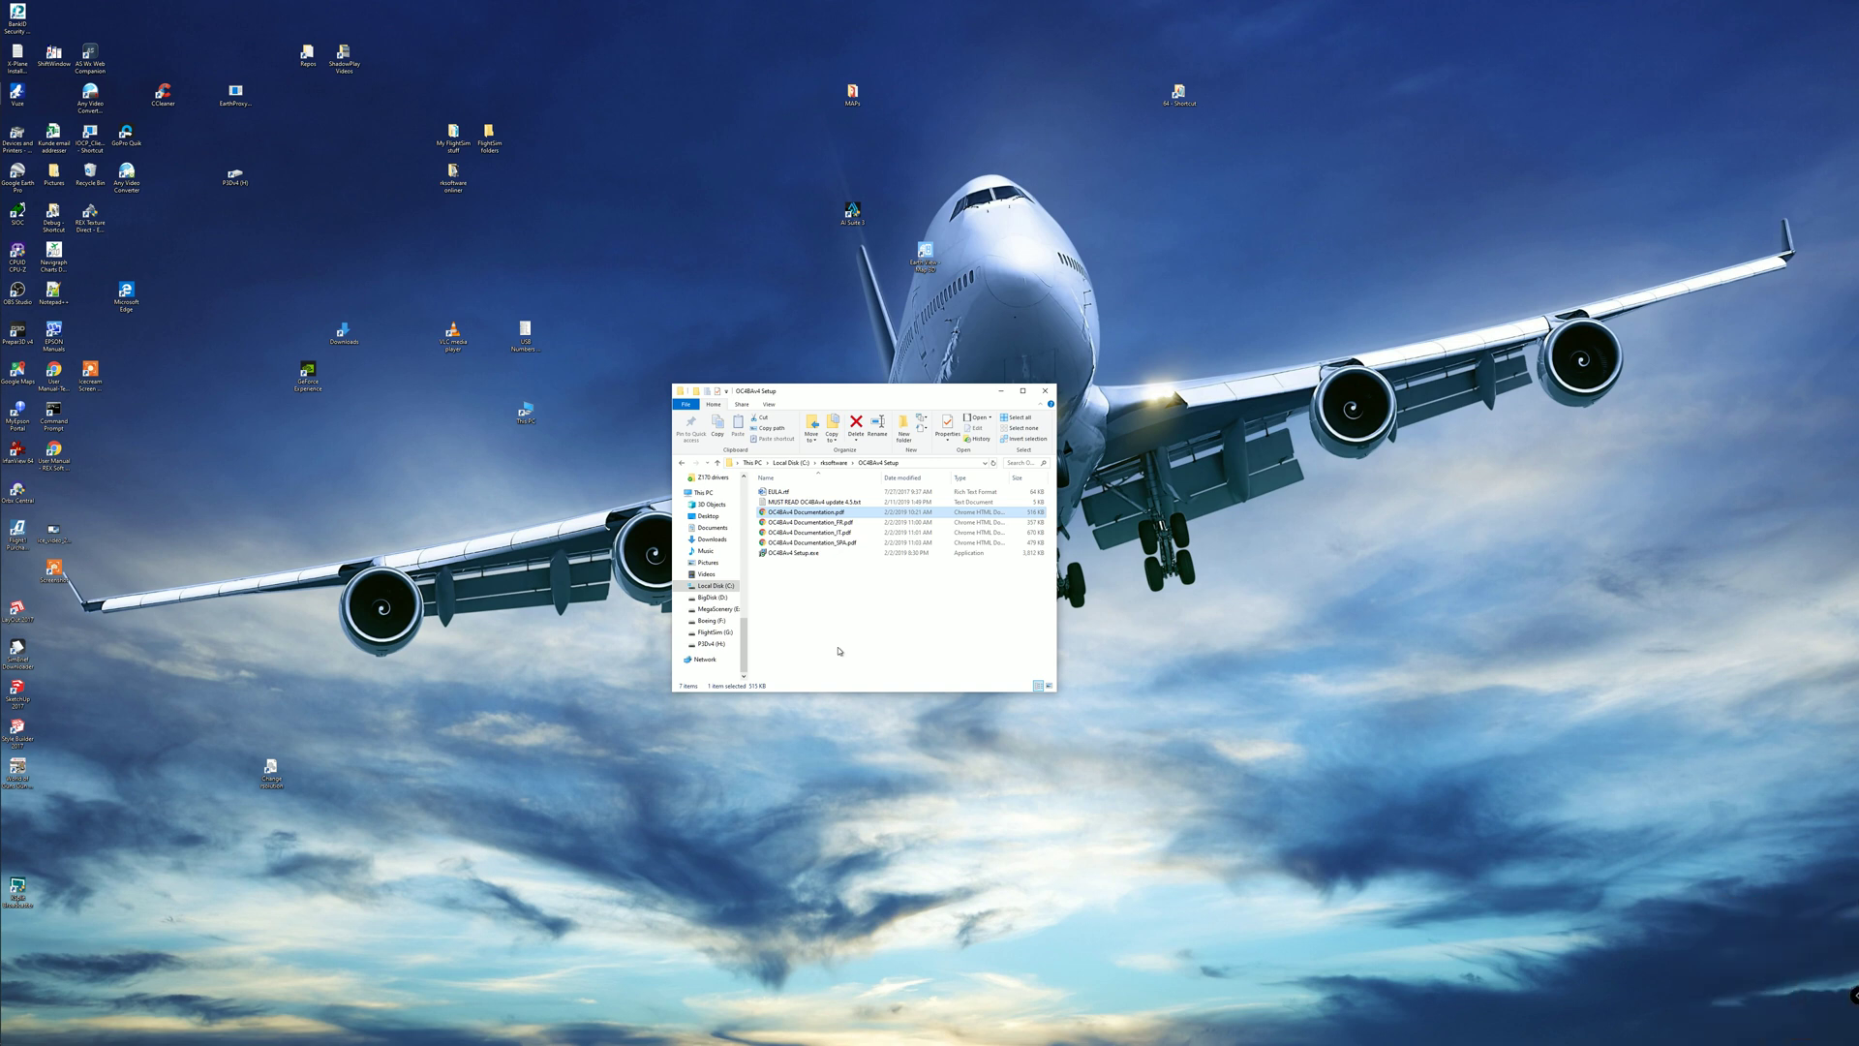
mouse_move(794, 581)
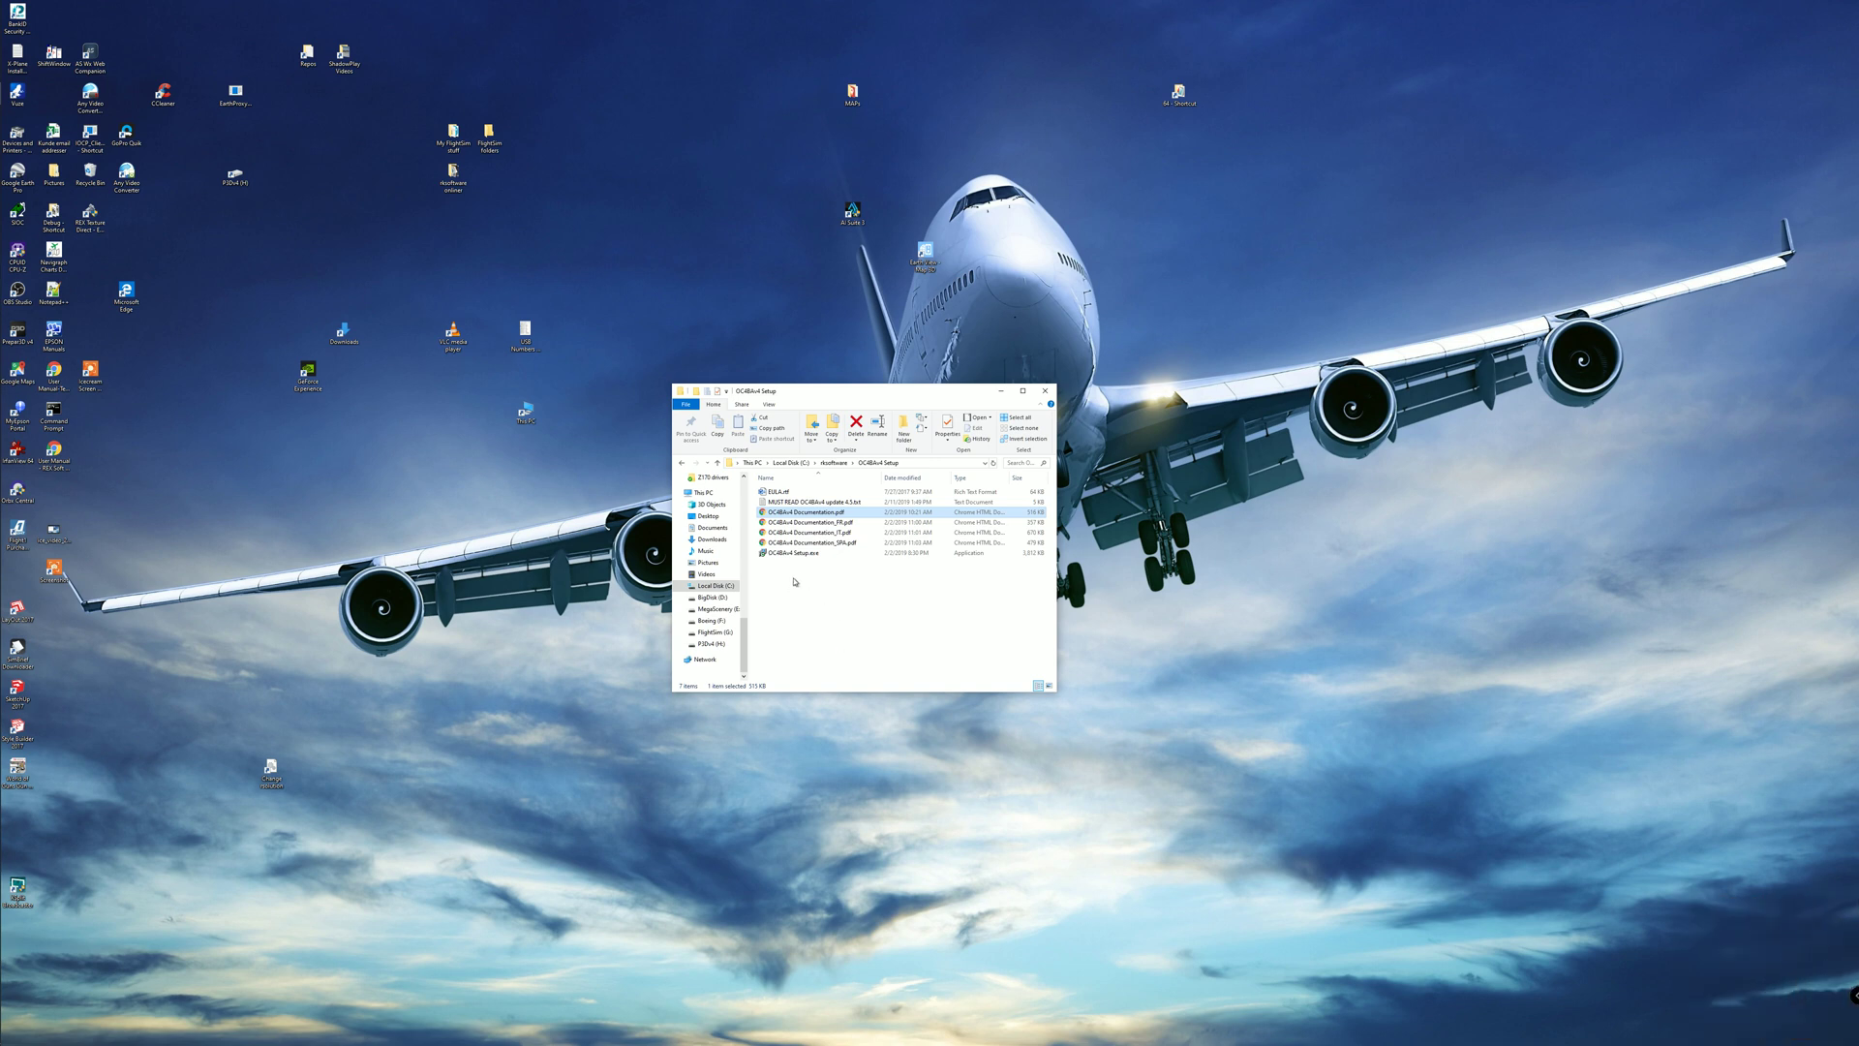
Run the OC4BAv4 setup as administrator and accept its licence agreement
right_click(807, 553)
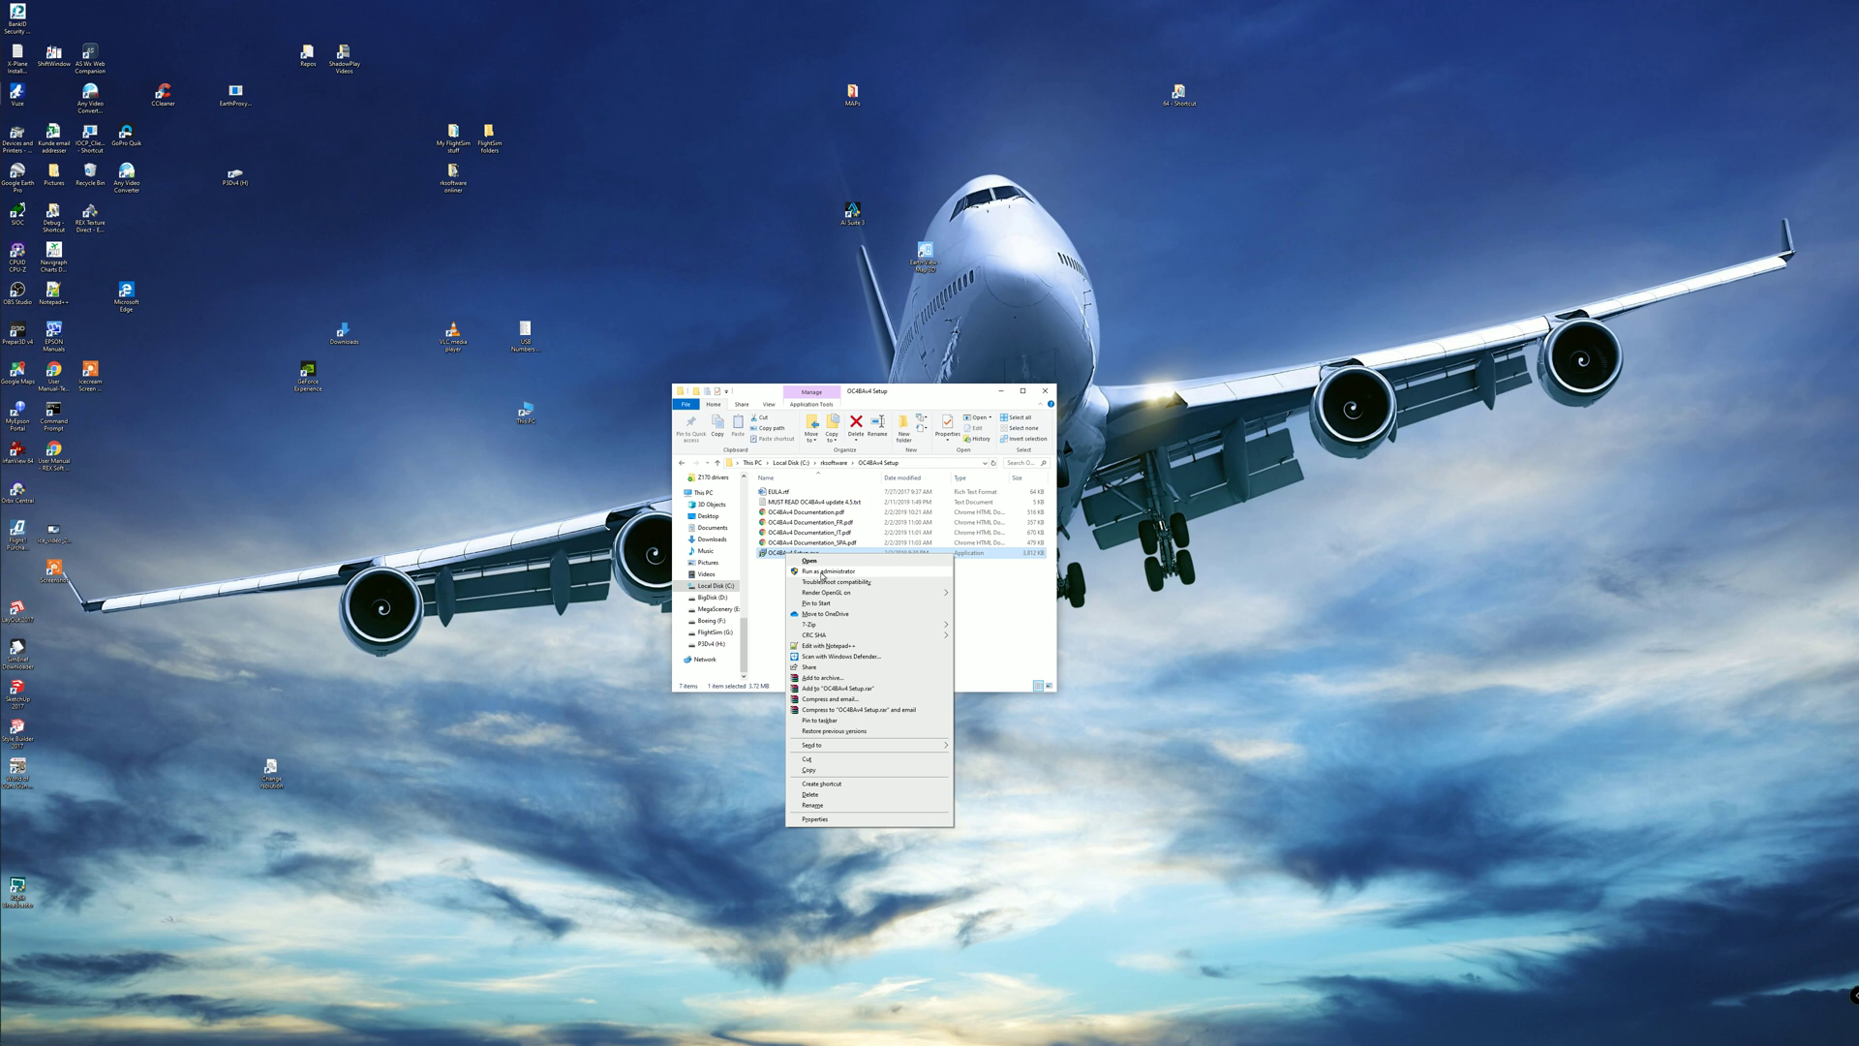
left_click(811, 560)
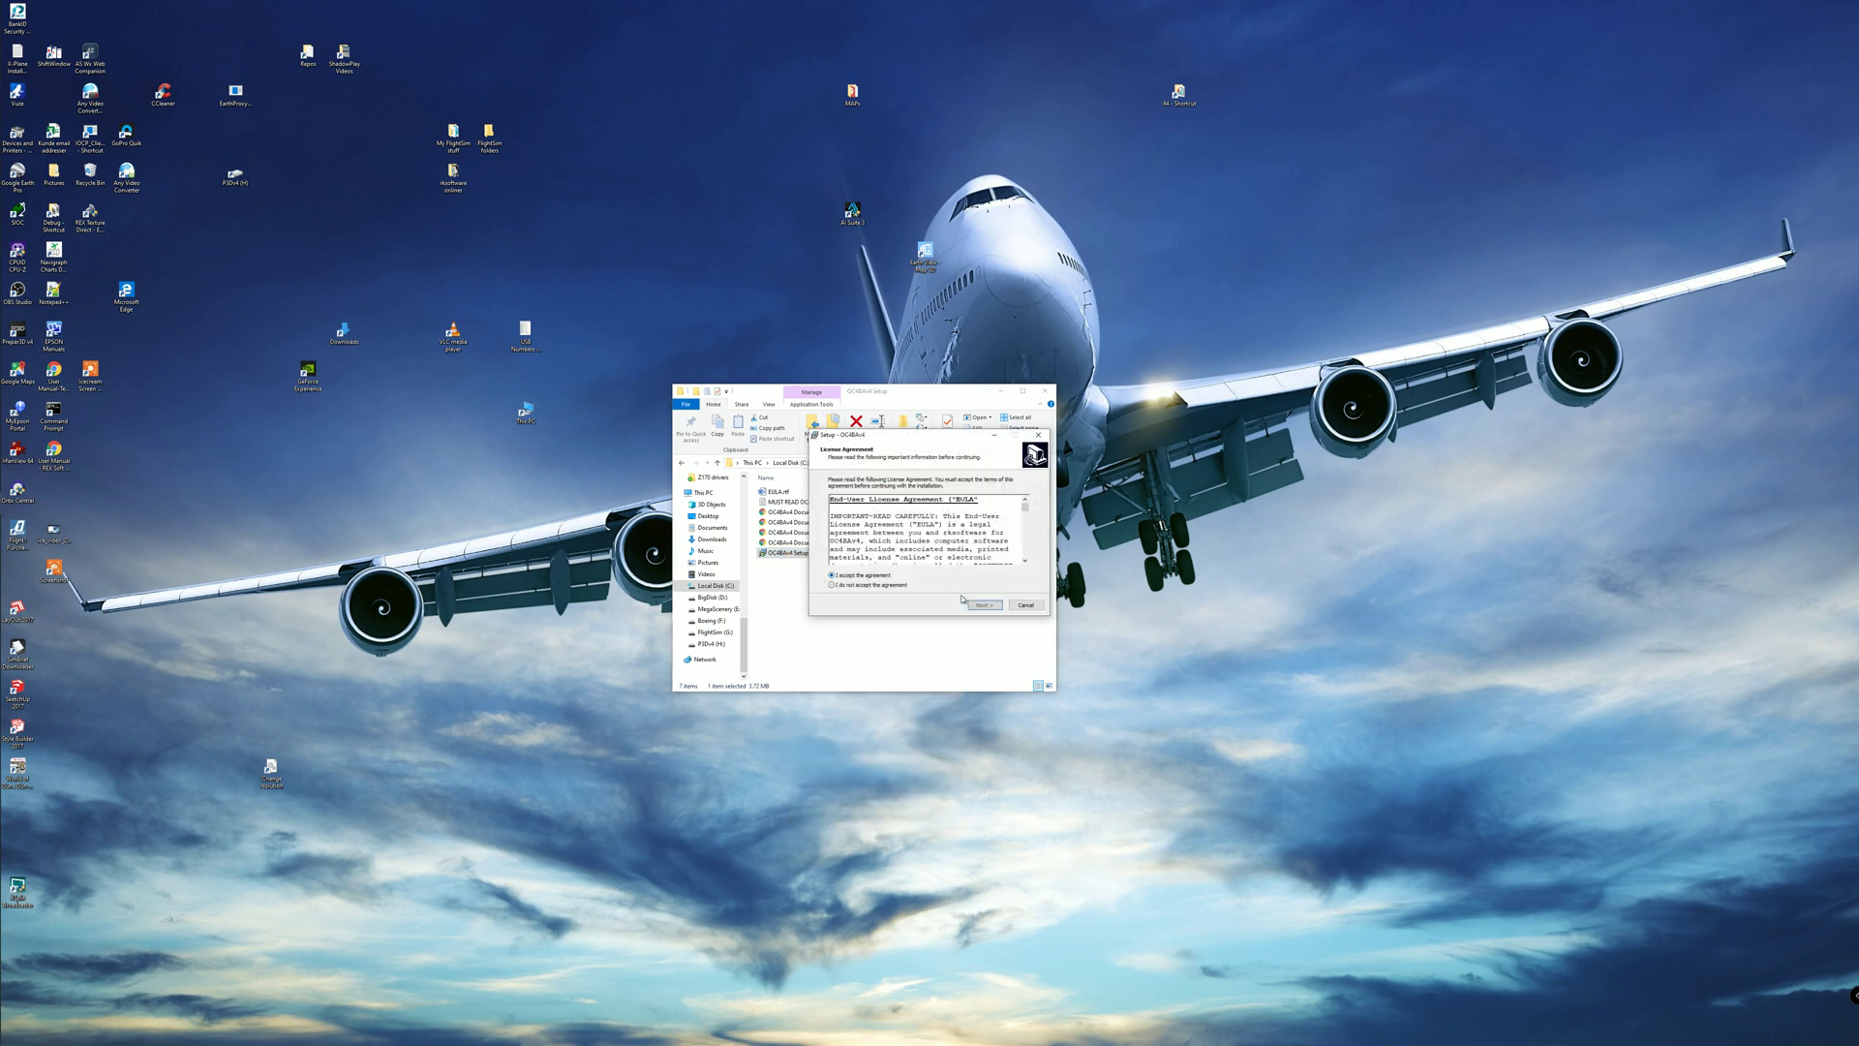
left_click(984, 605)
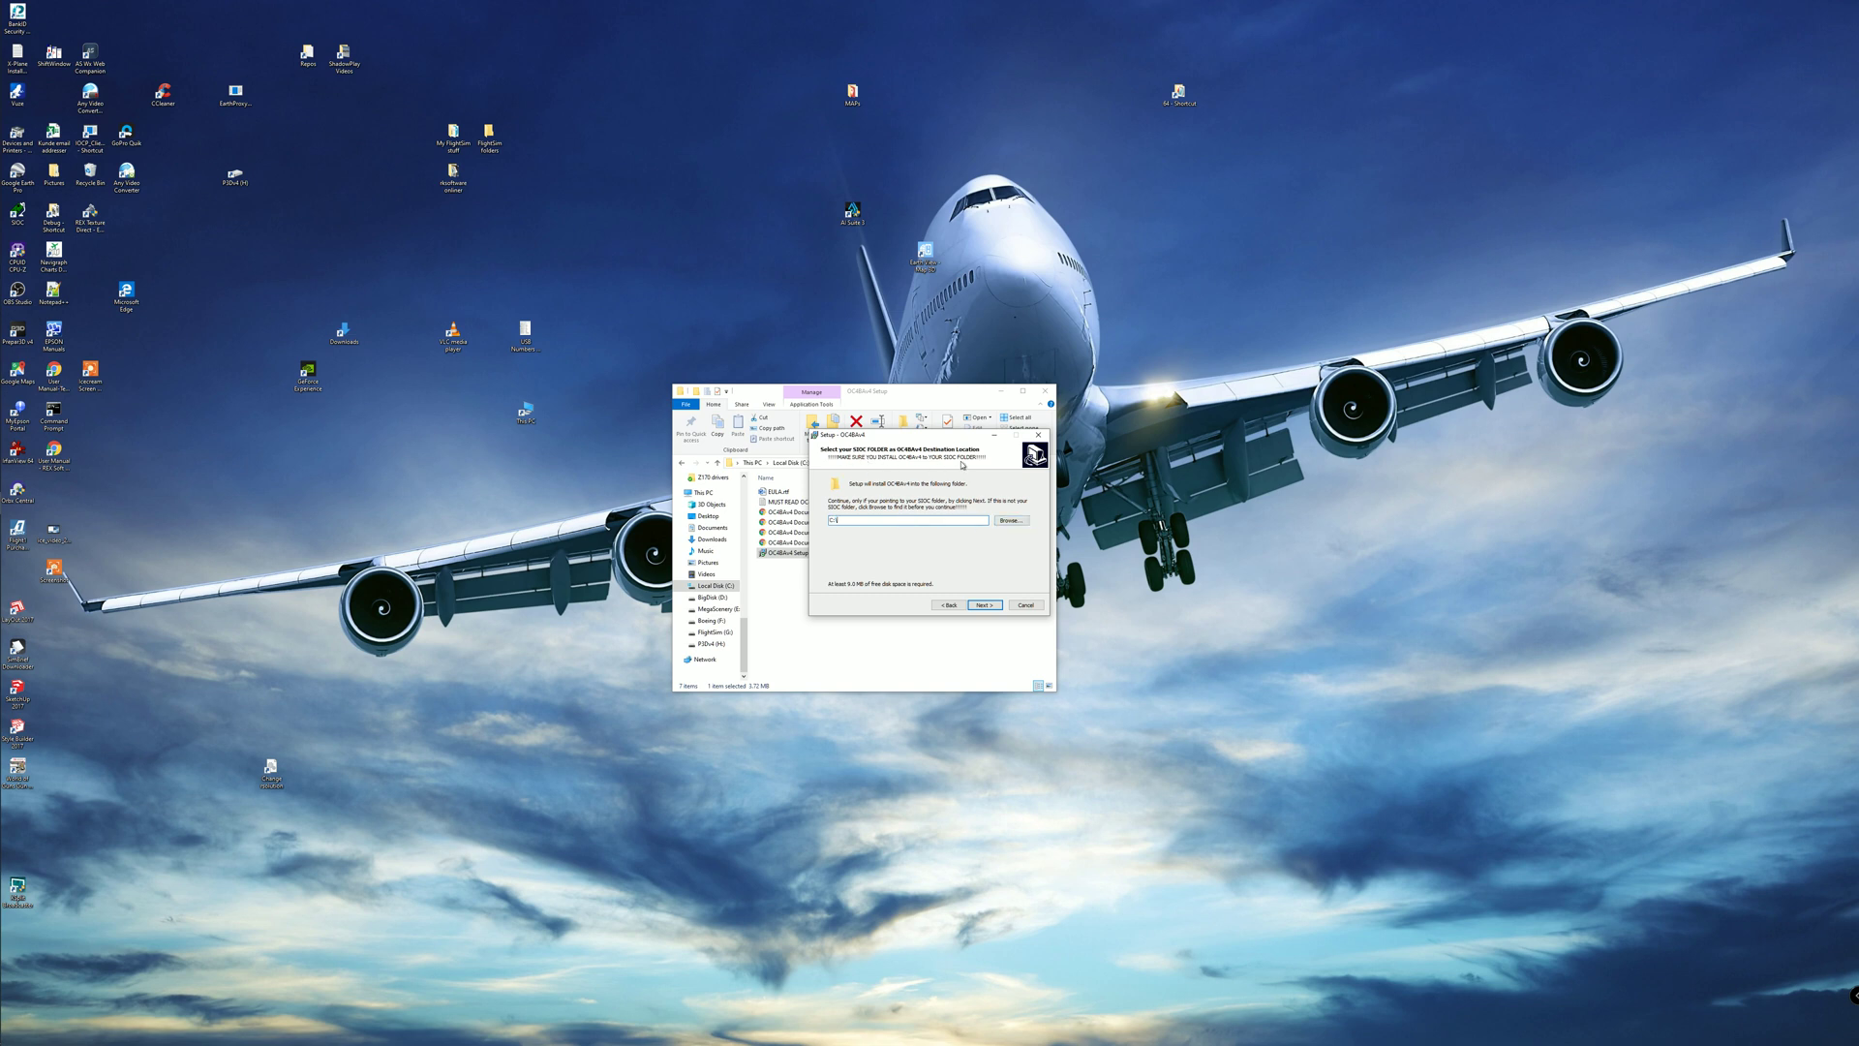
mouse_move(955, 463)
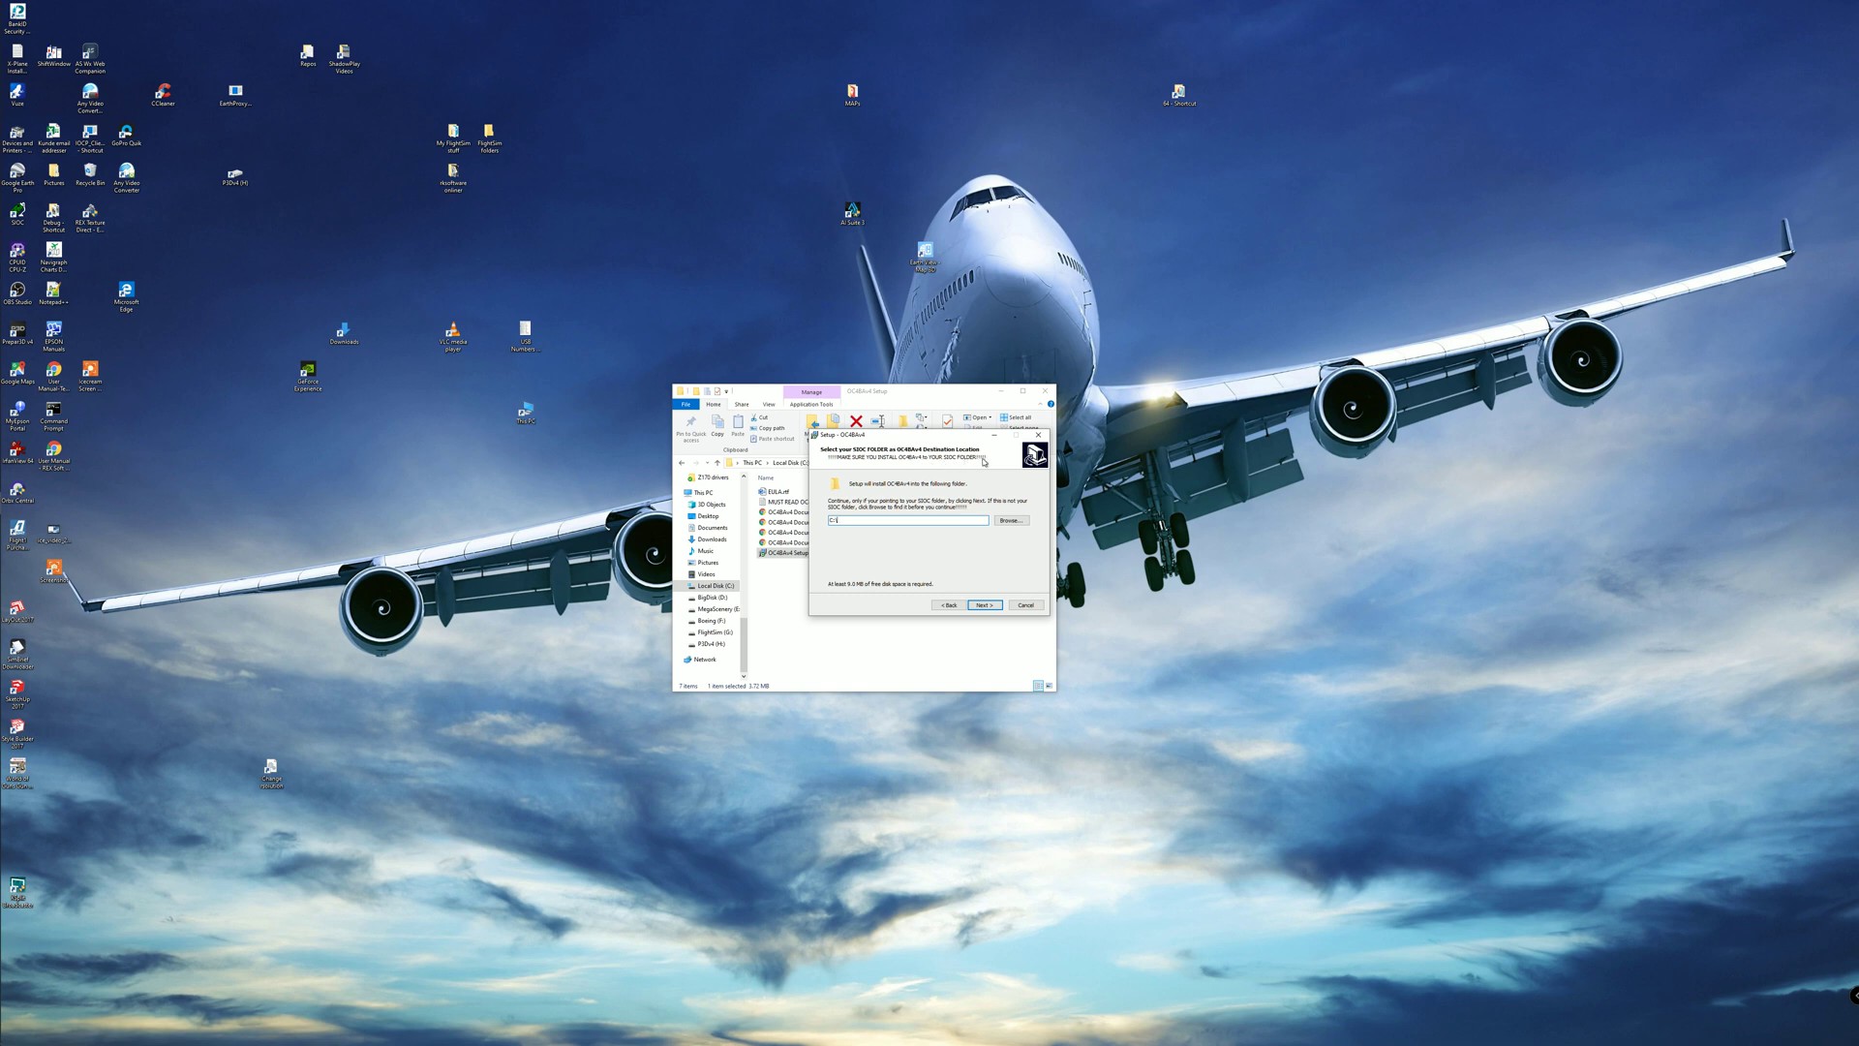
Install OC4BAv4 into the existing C:\SIOC folder and finish the wizard
left_click(1010, 521)
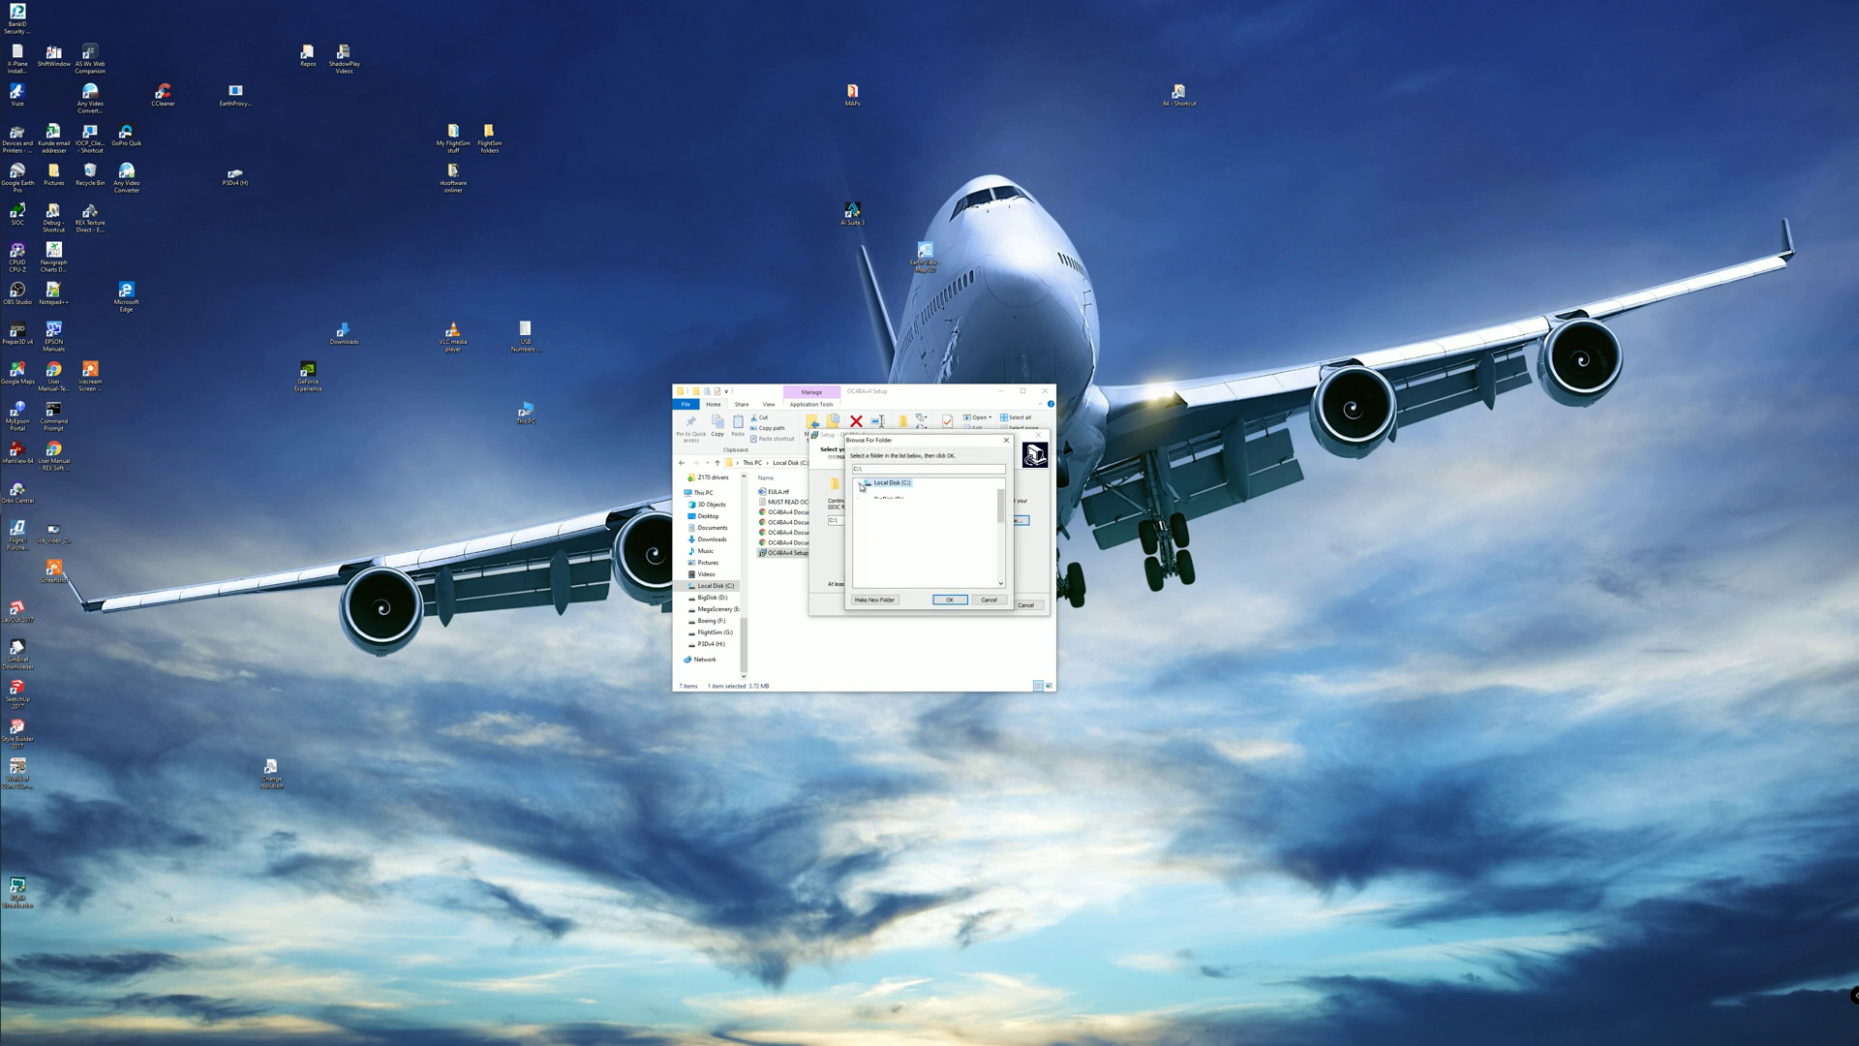
left_click(867, 482)
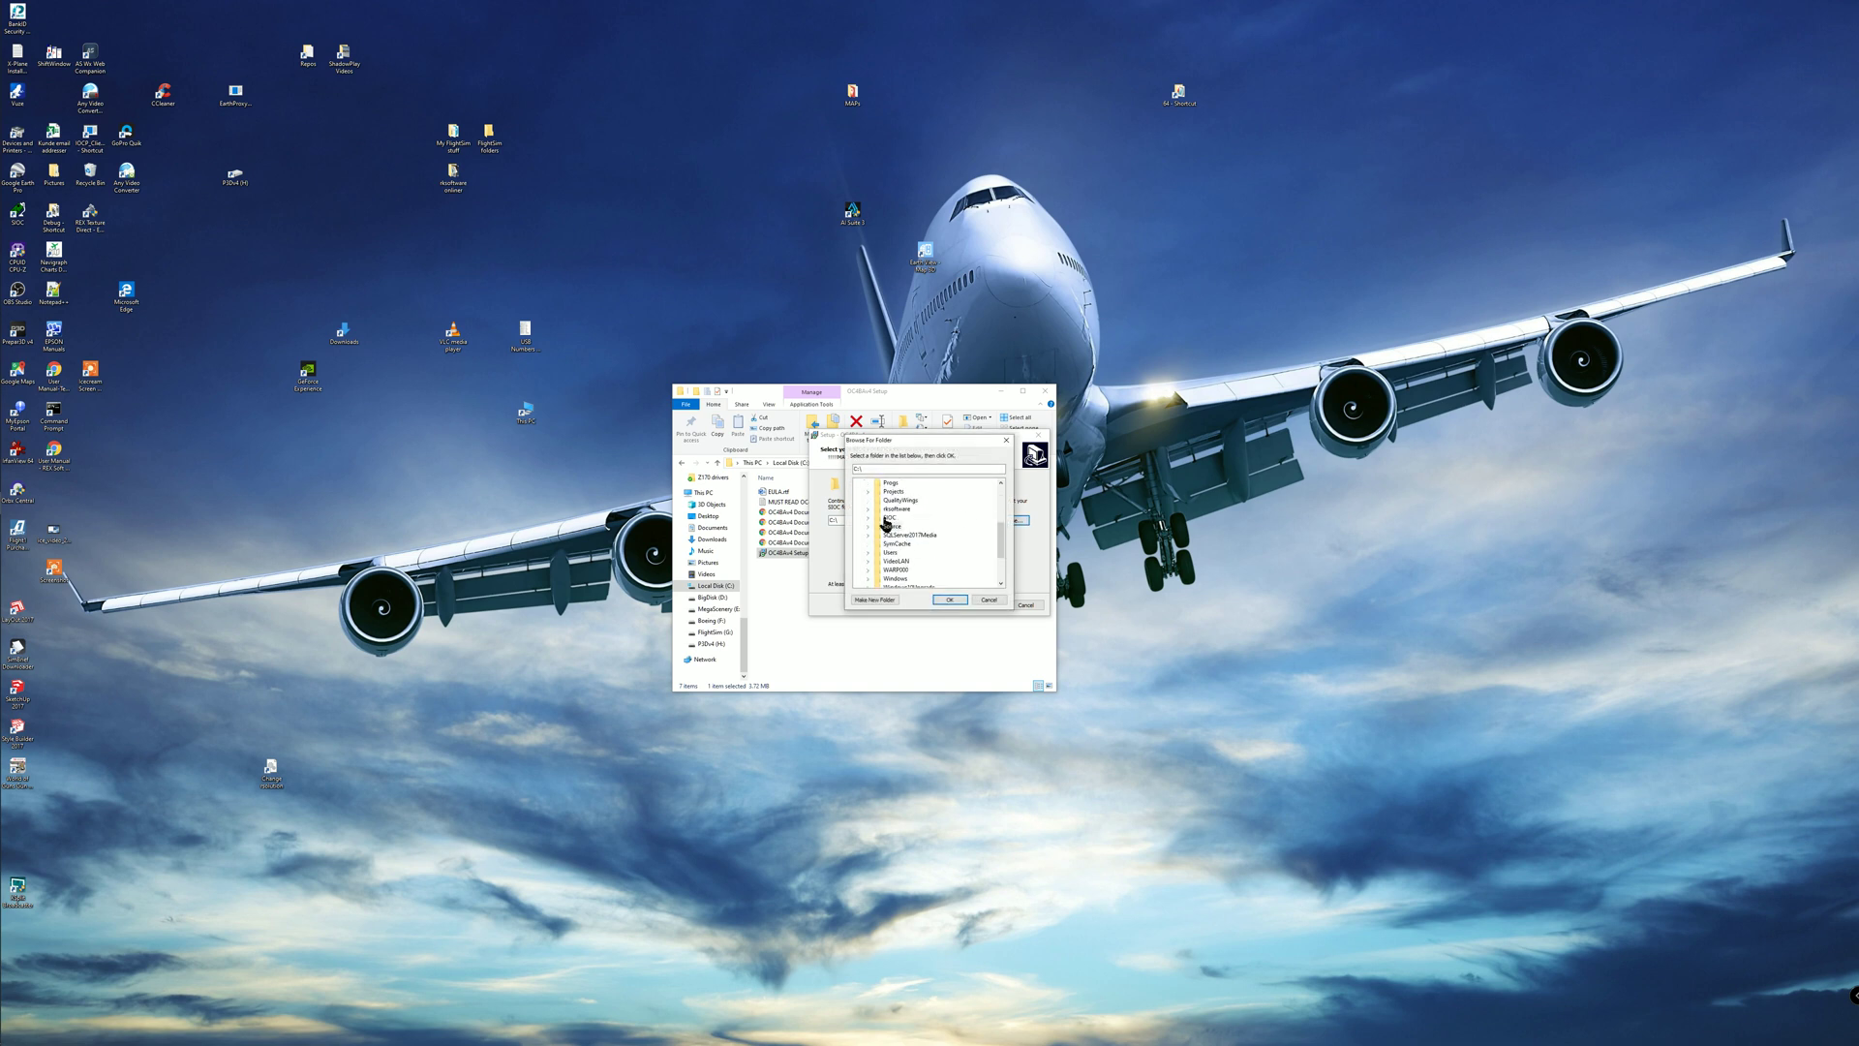
left_click(891, 517)
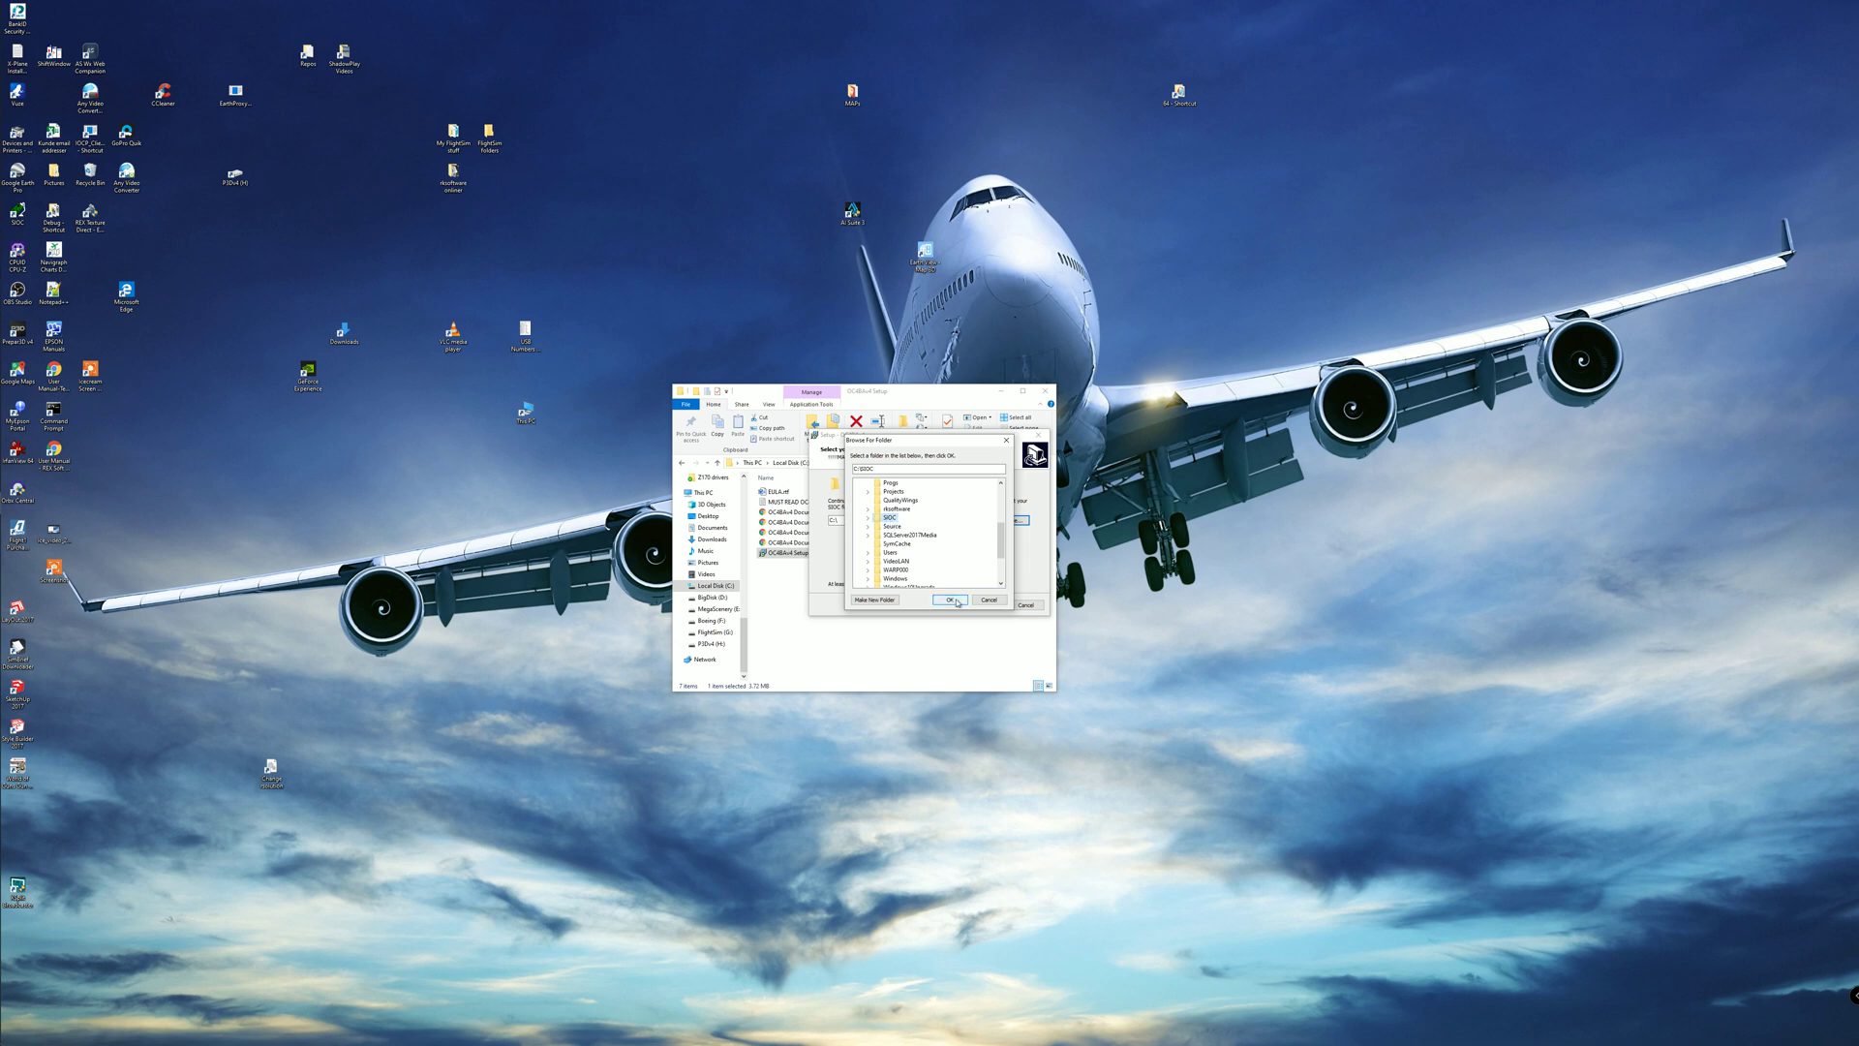
left_click(950, 599)
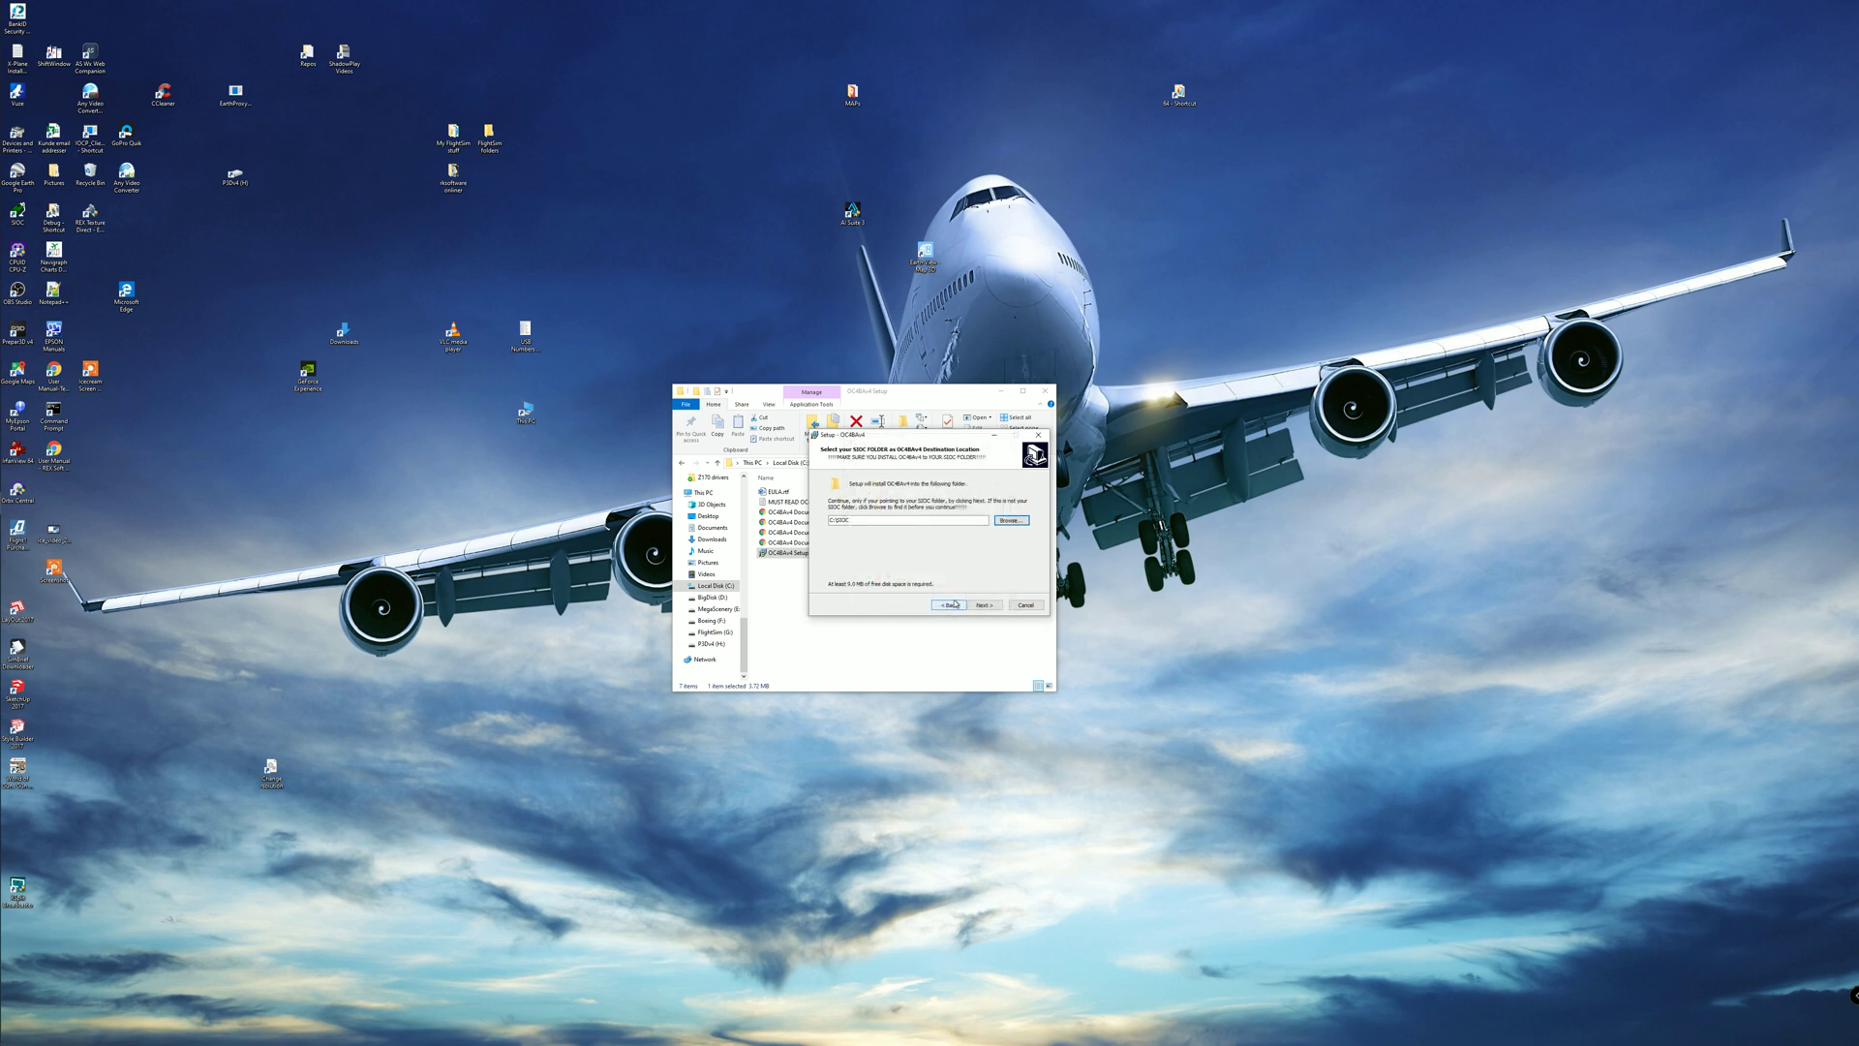
left_click(983, 604)
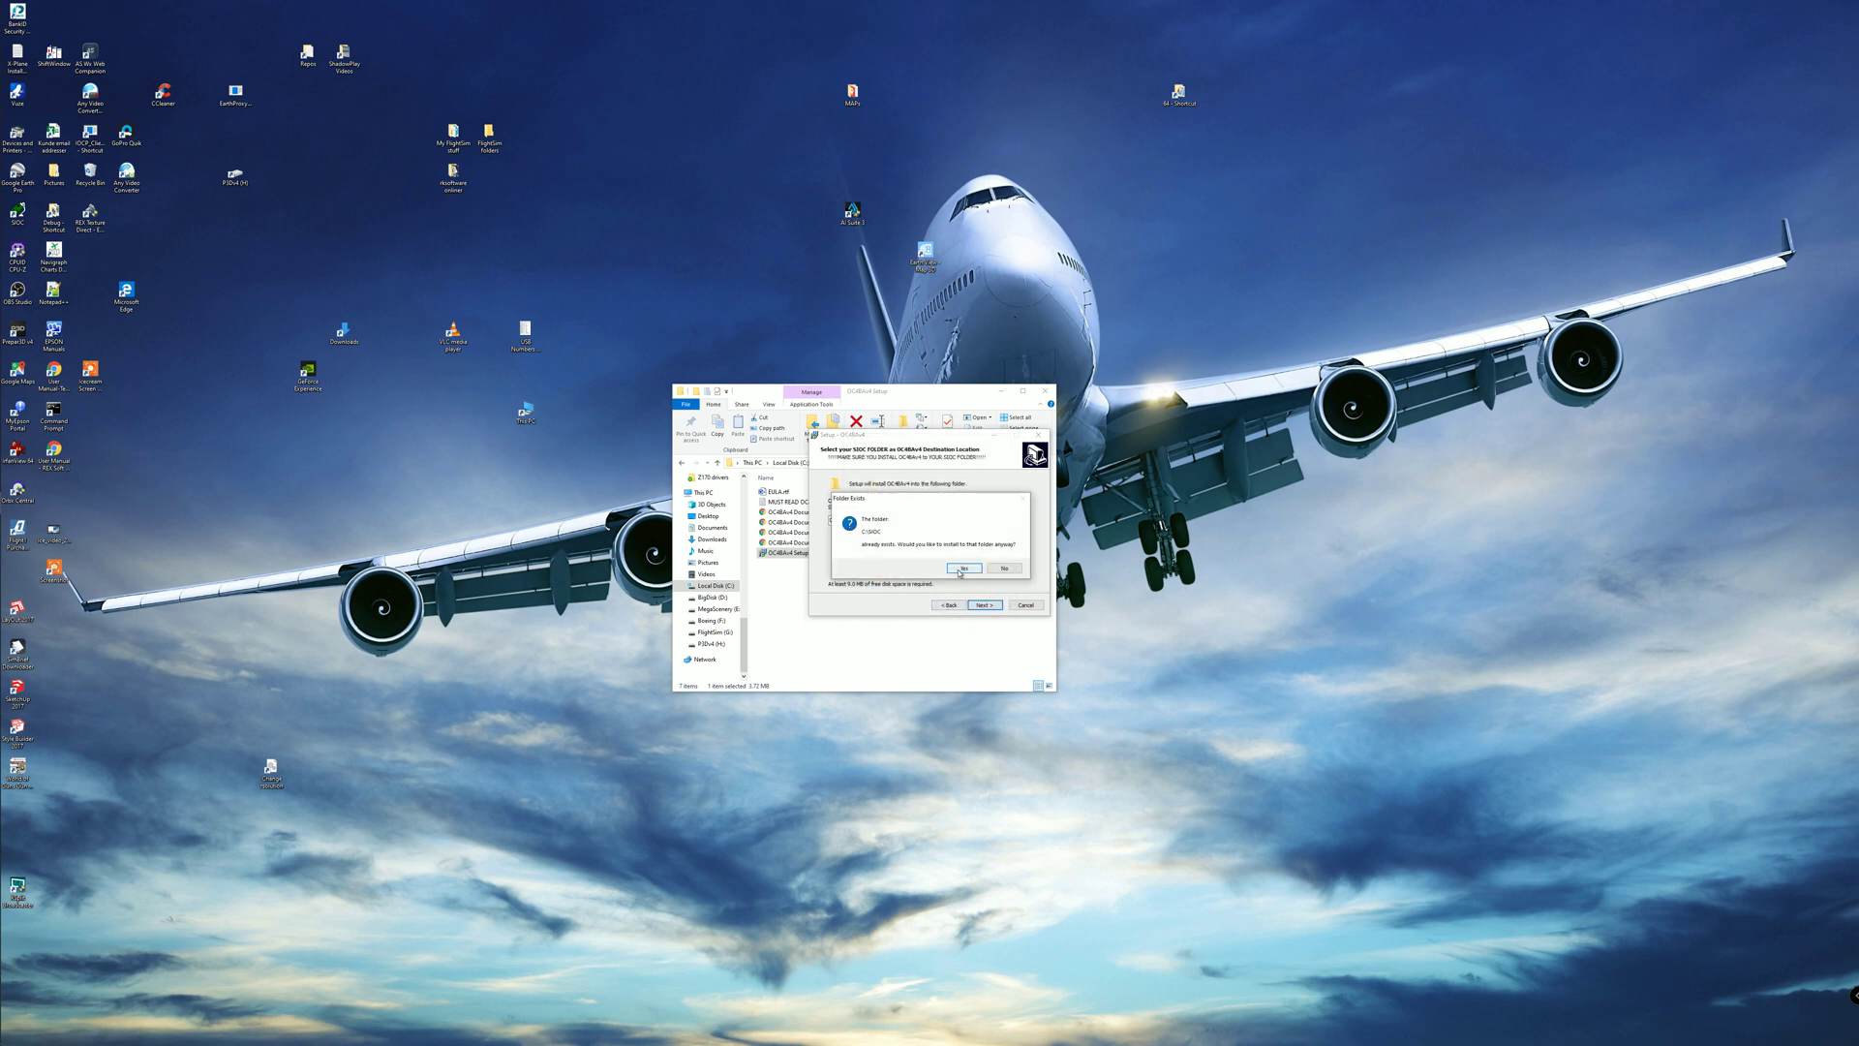
left_click(965, 567)
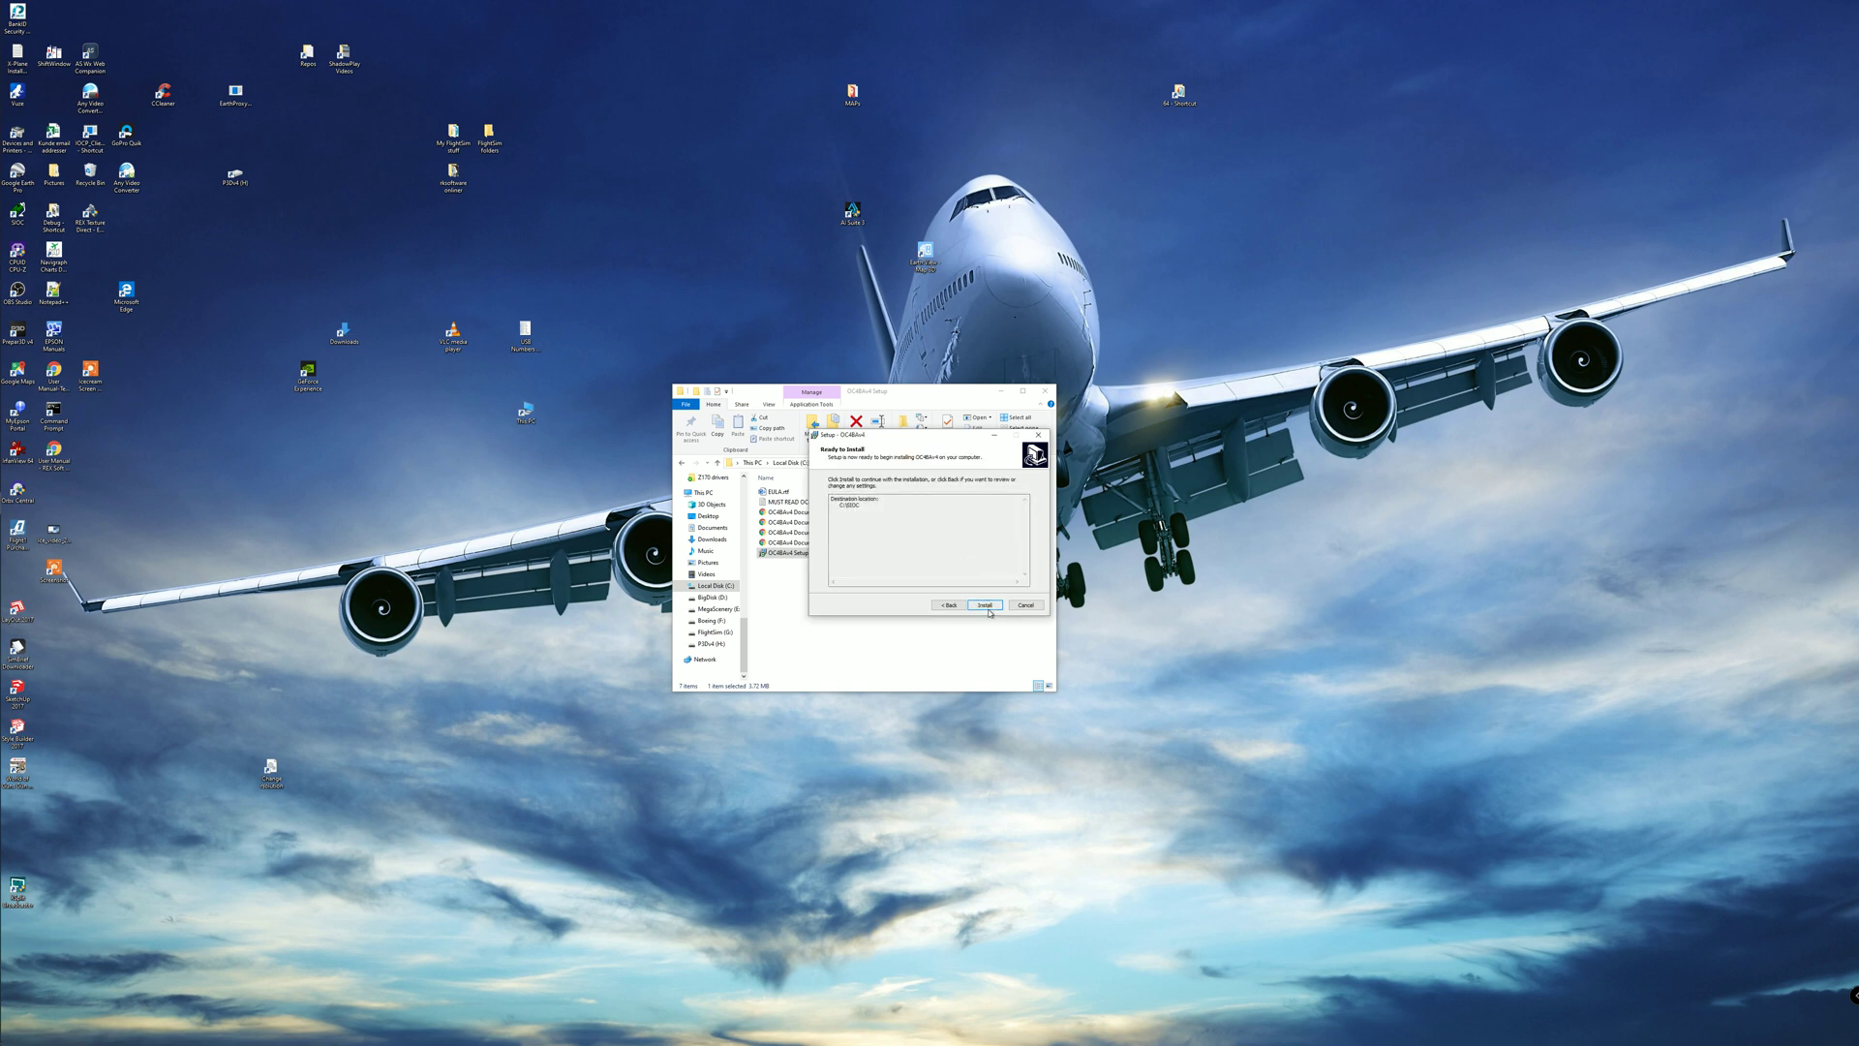
left_click(984, 604)
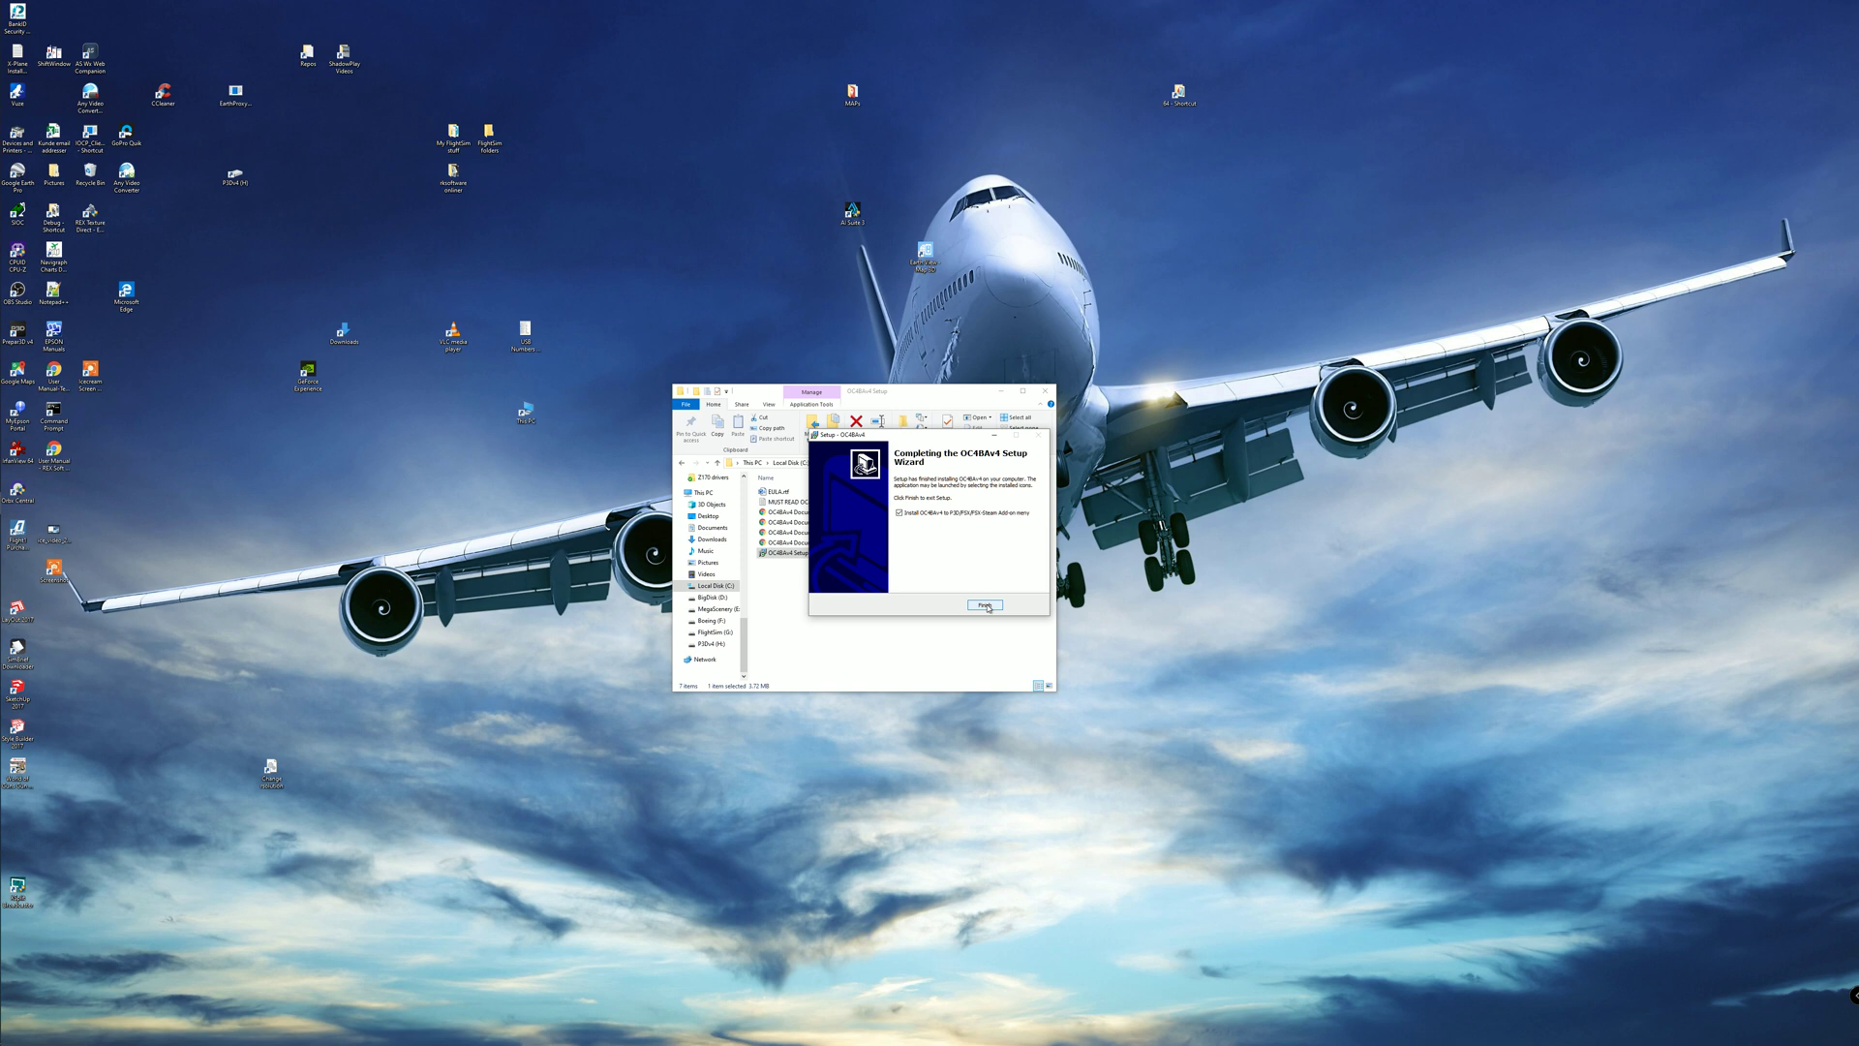
left_click(984, 606)
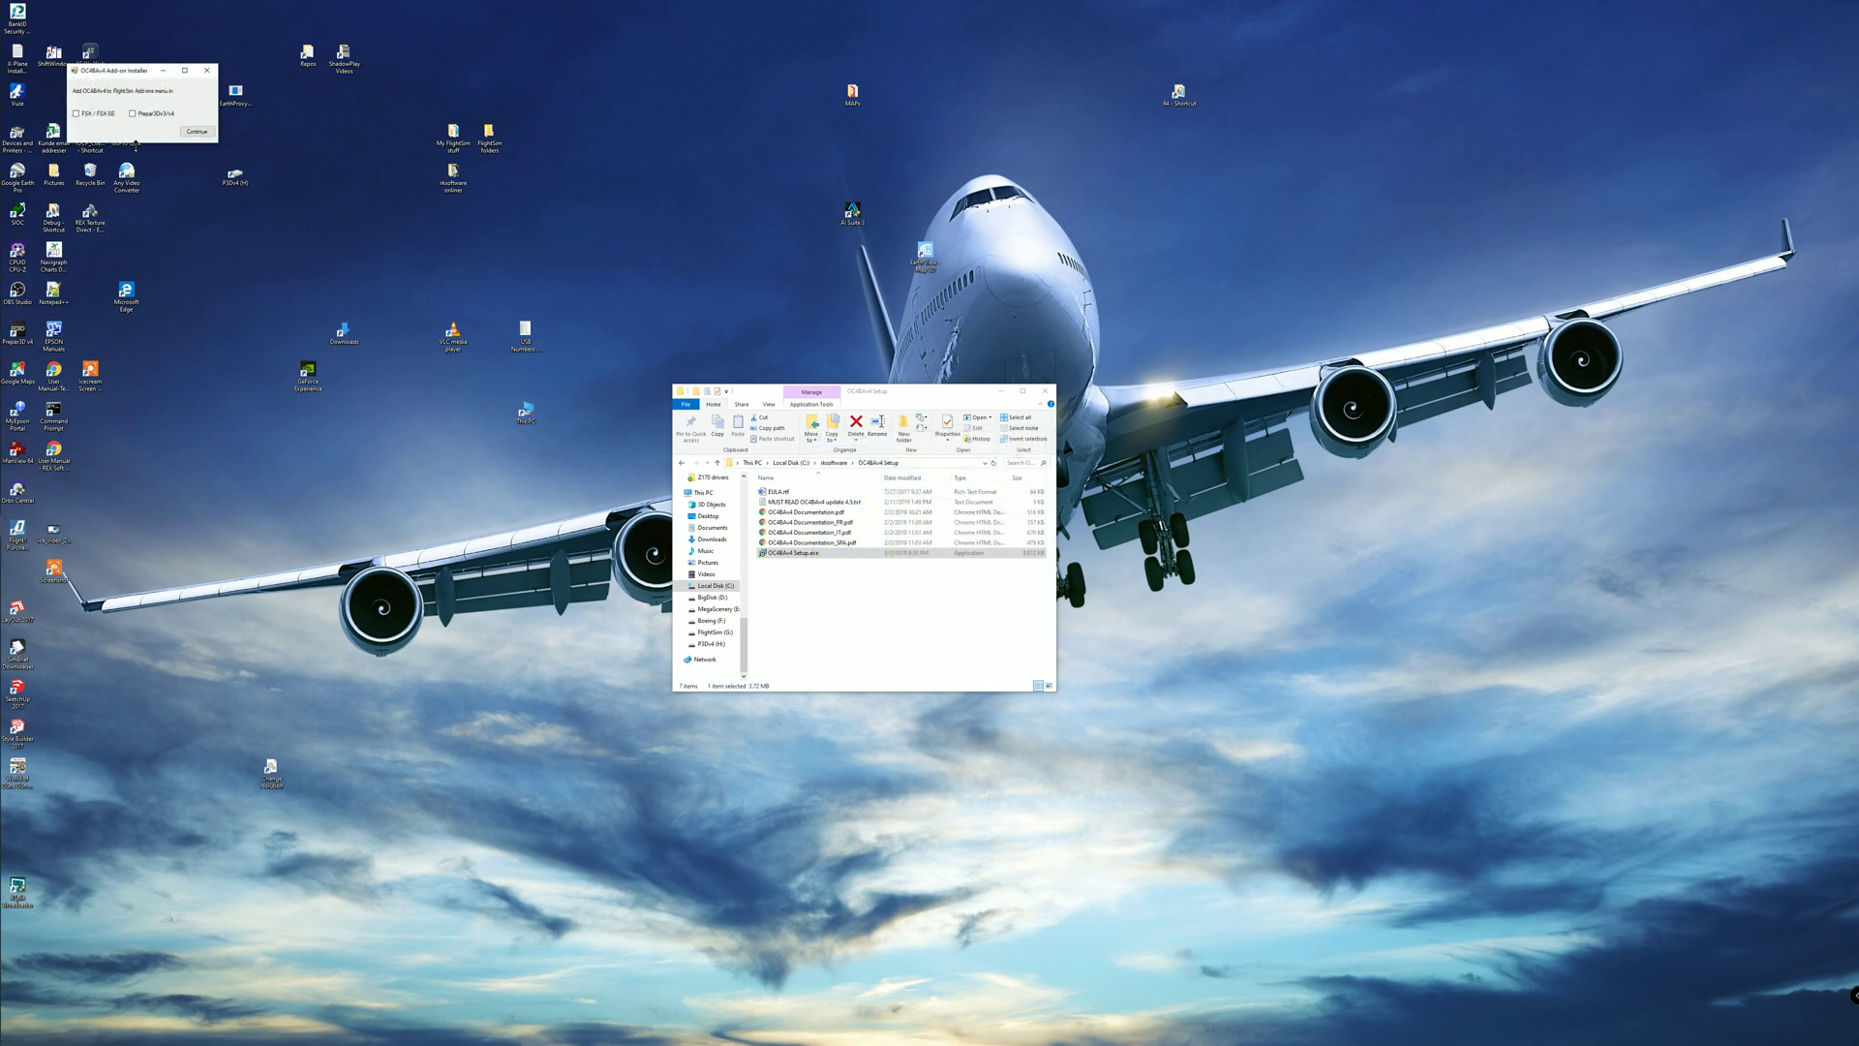
Install the OC4BAv4 menu for Prepar3D v4 and close the add-on installer
left_click(130, 114)
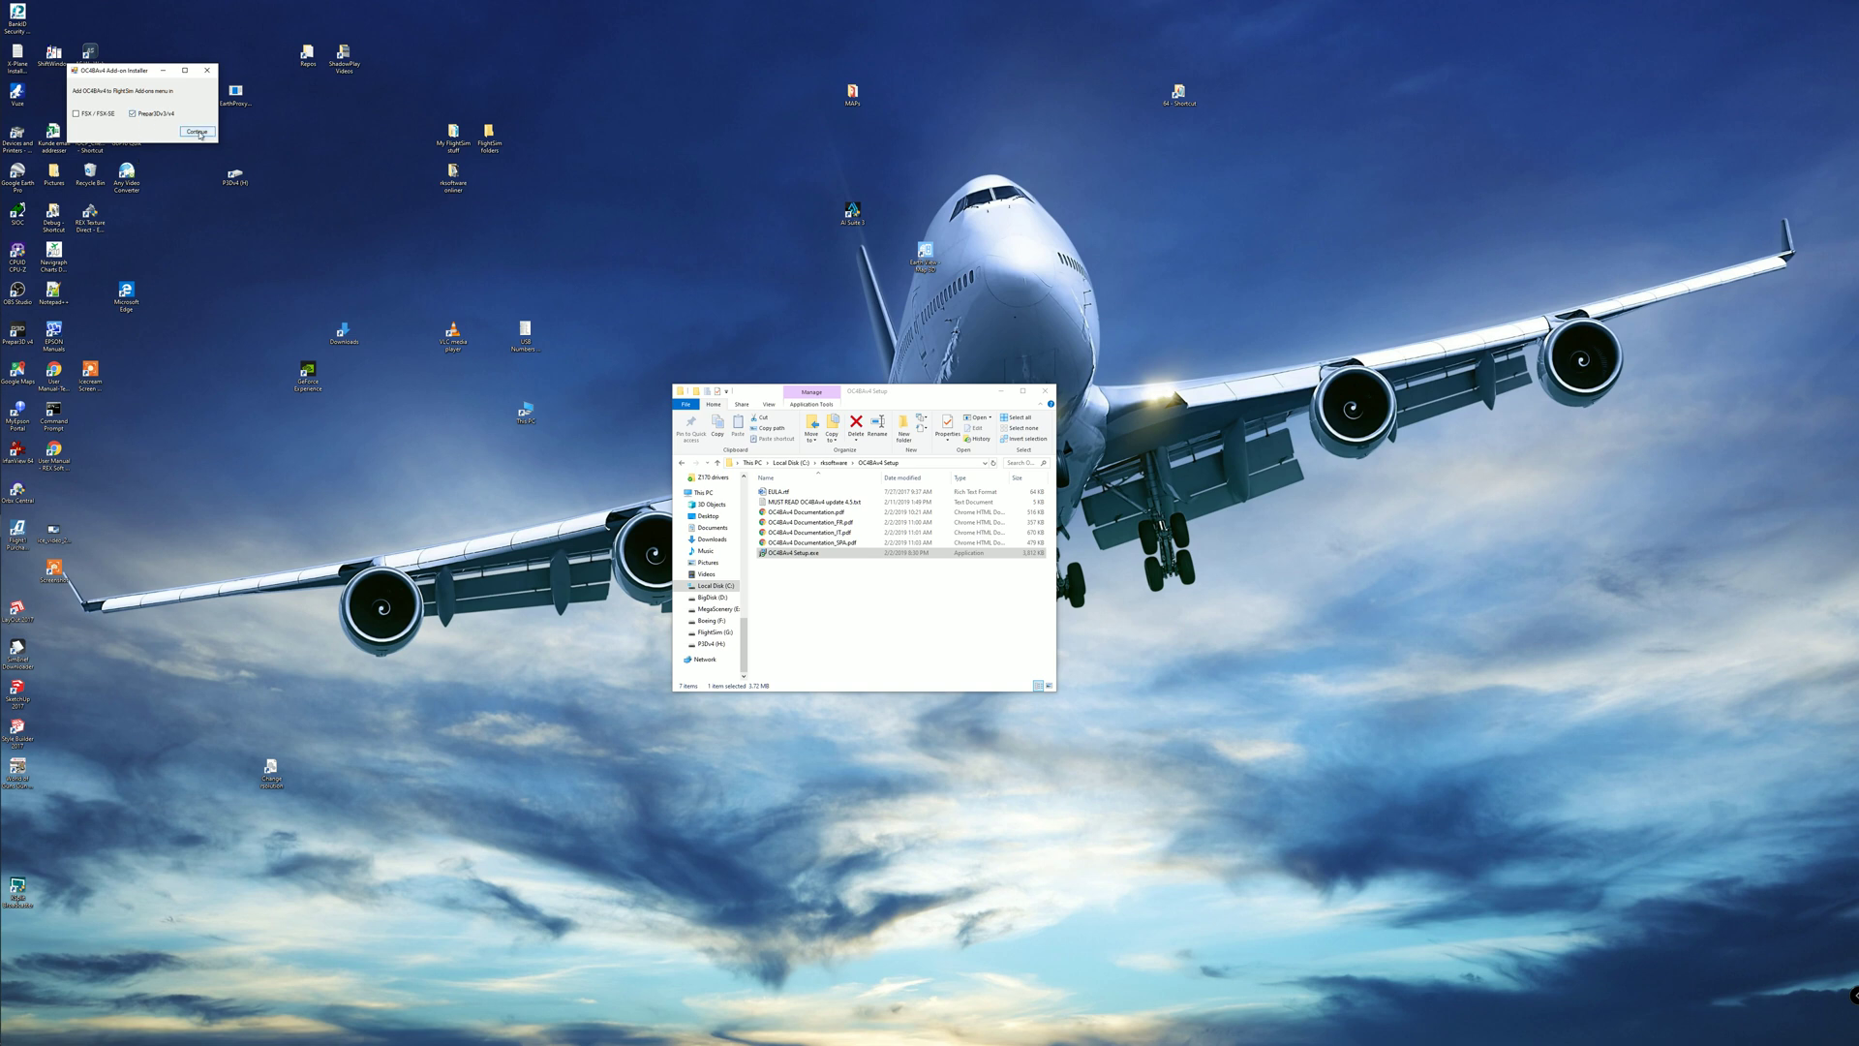
left_click(194, 131)
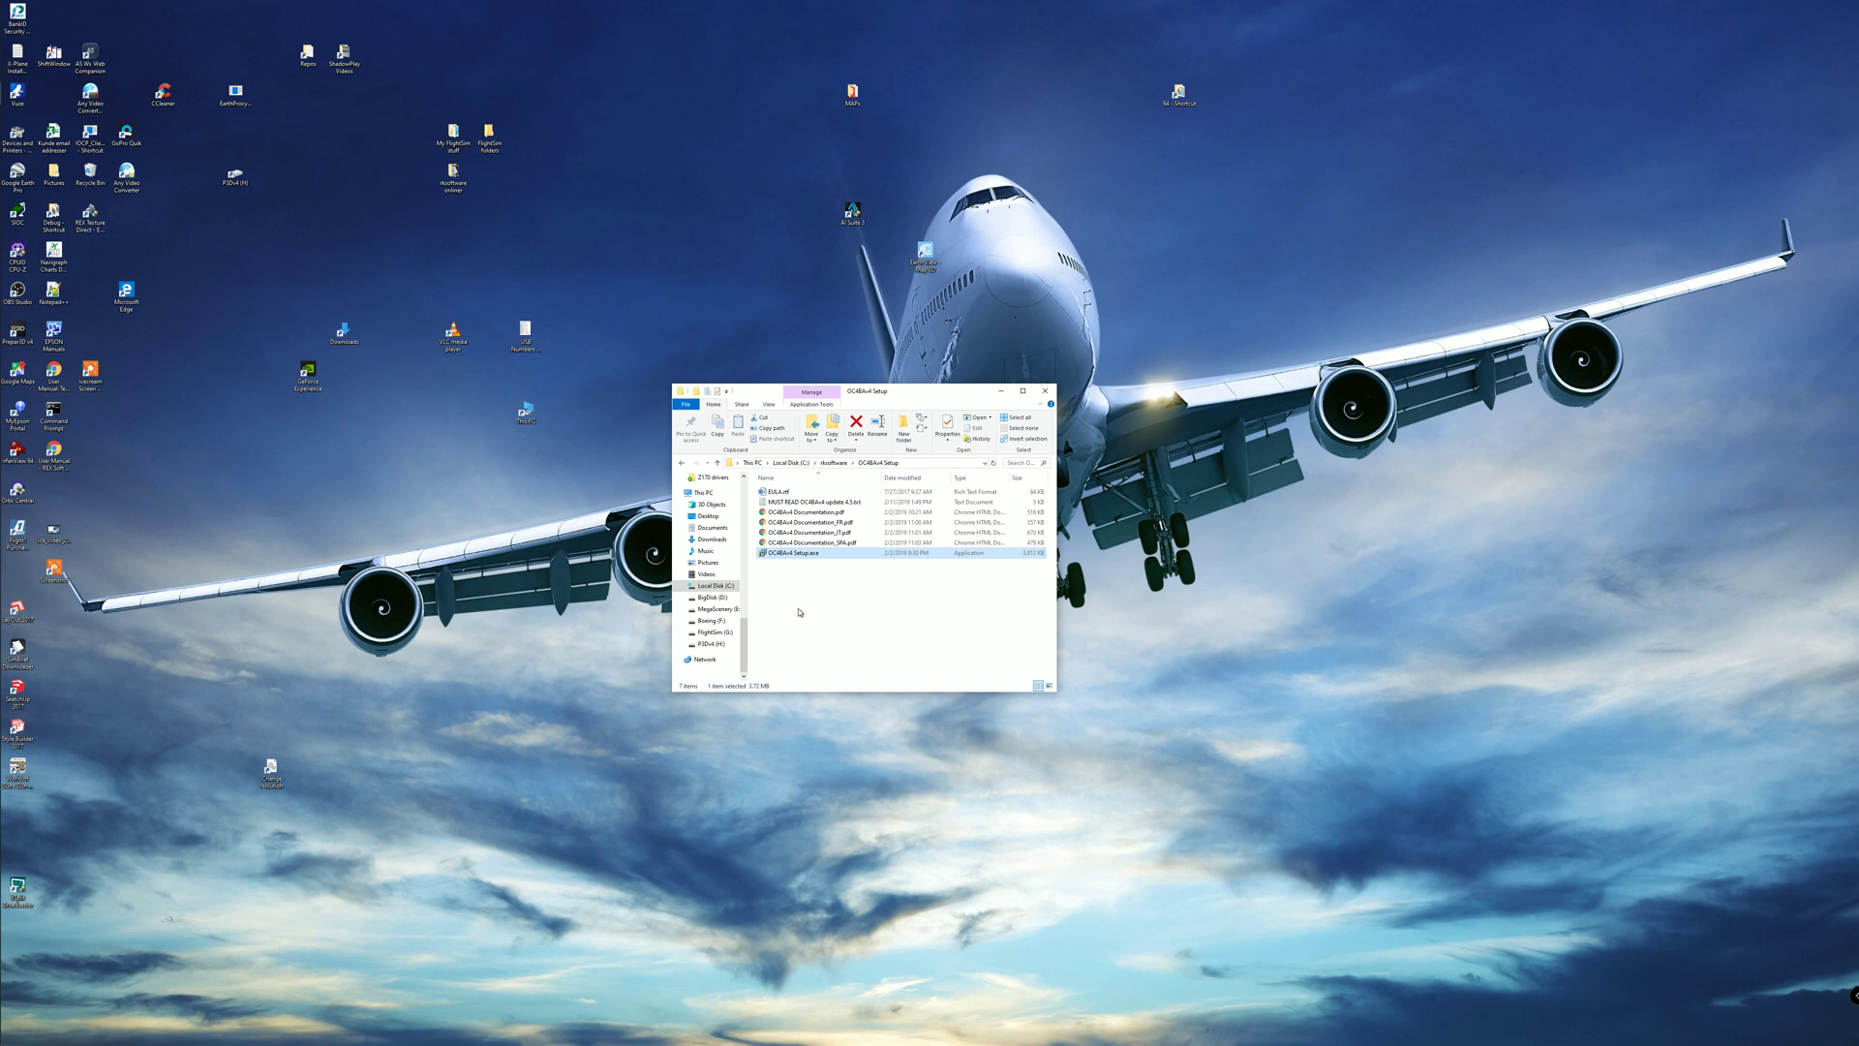
mouse_move(820, 624)
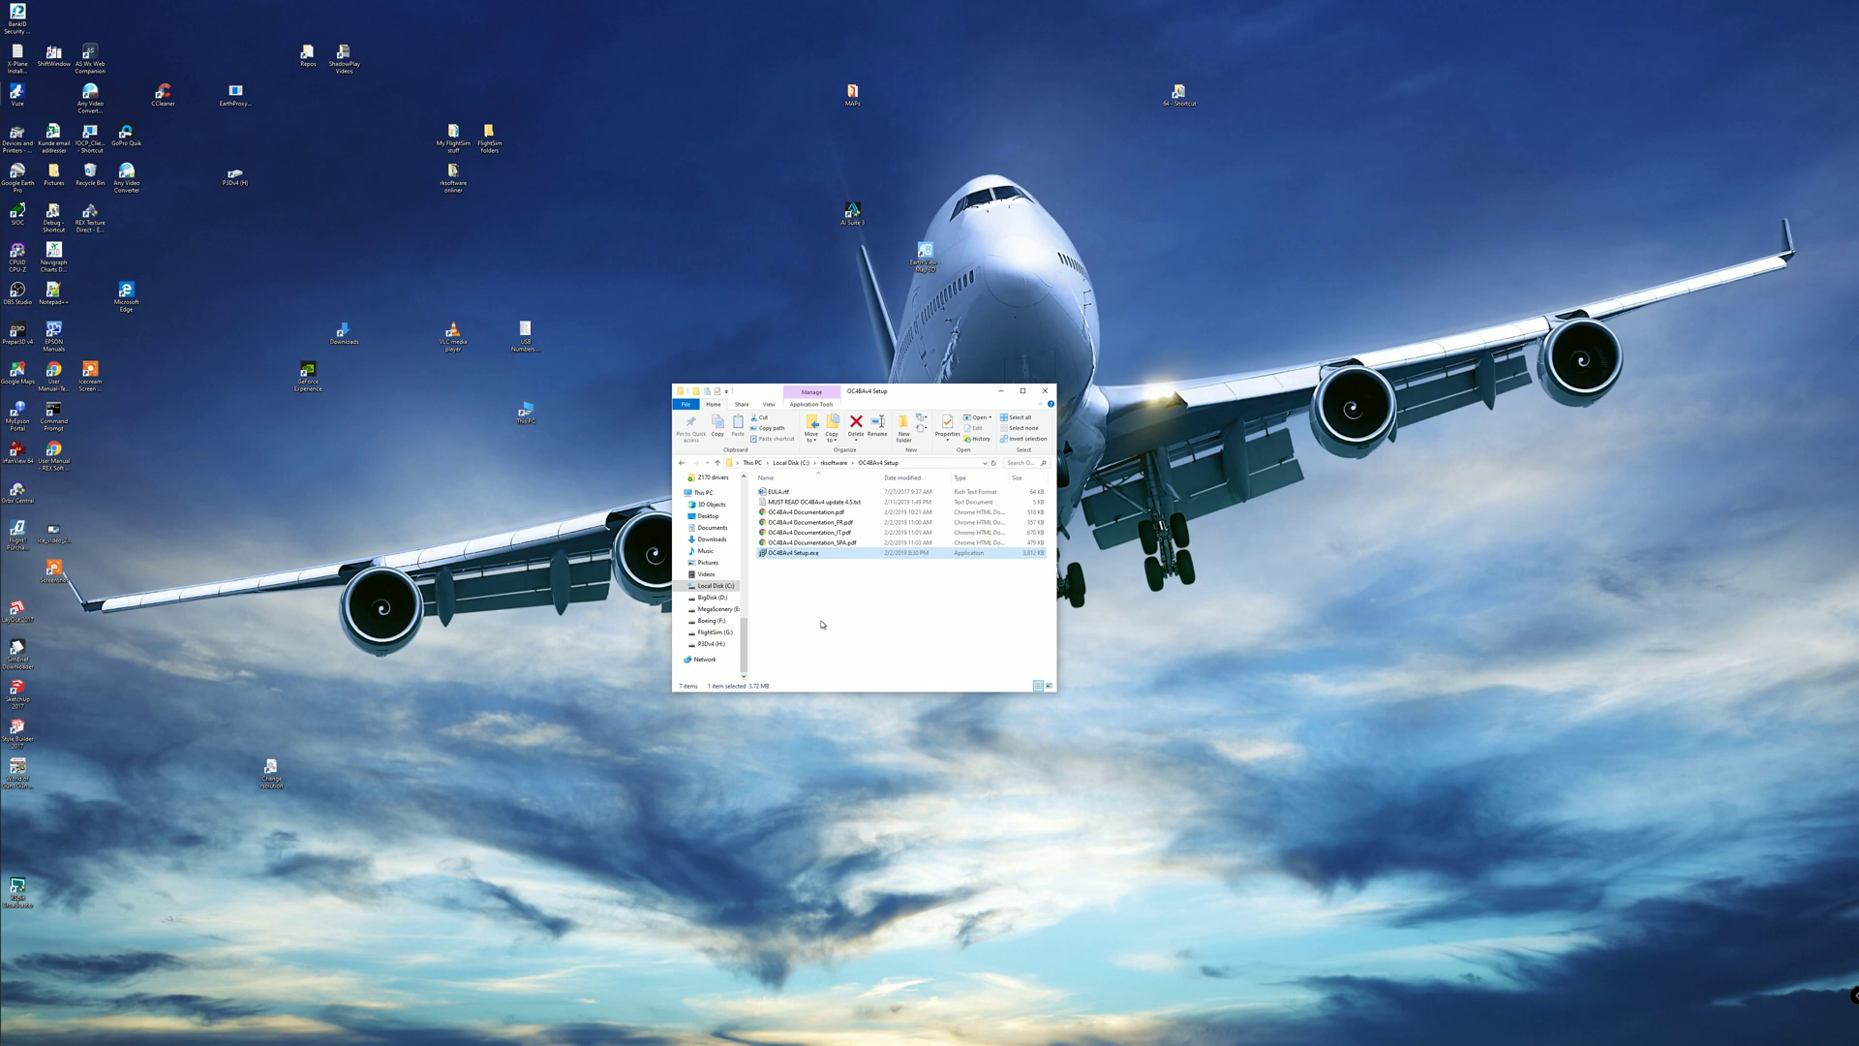
mouse_move(783, 572)
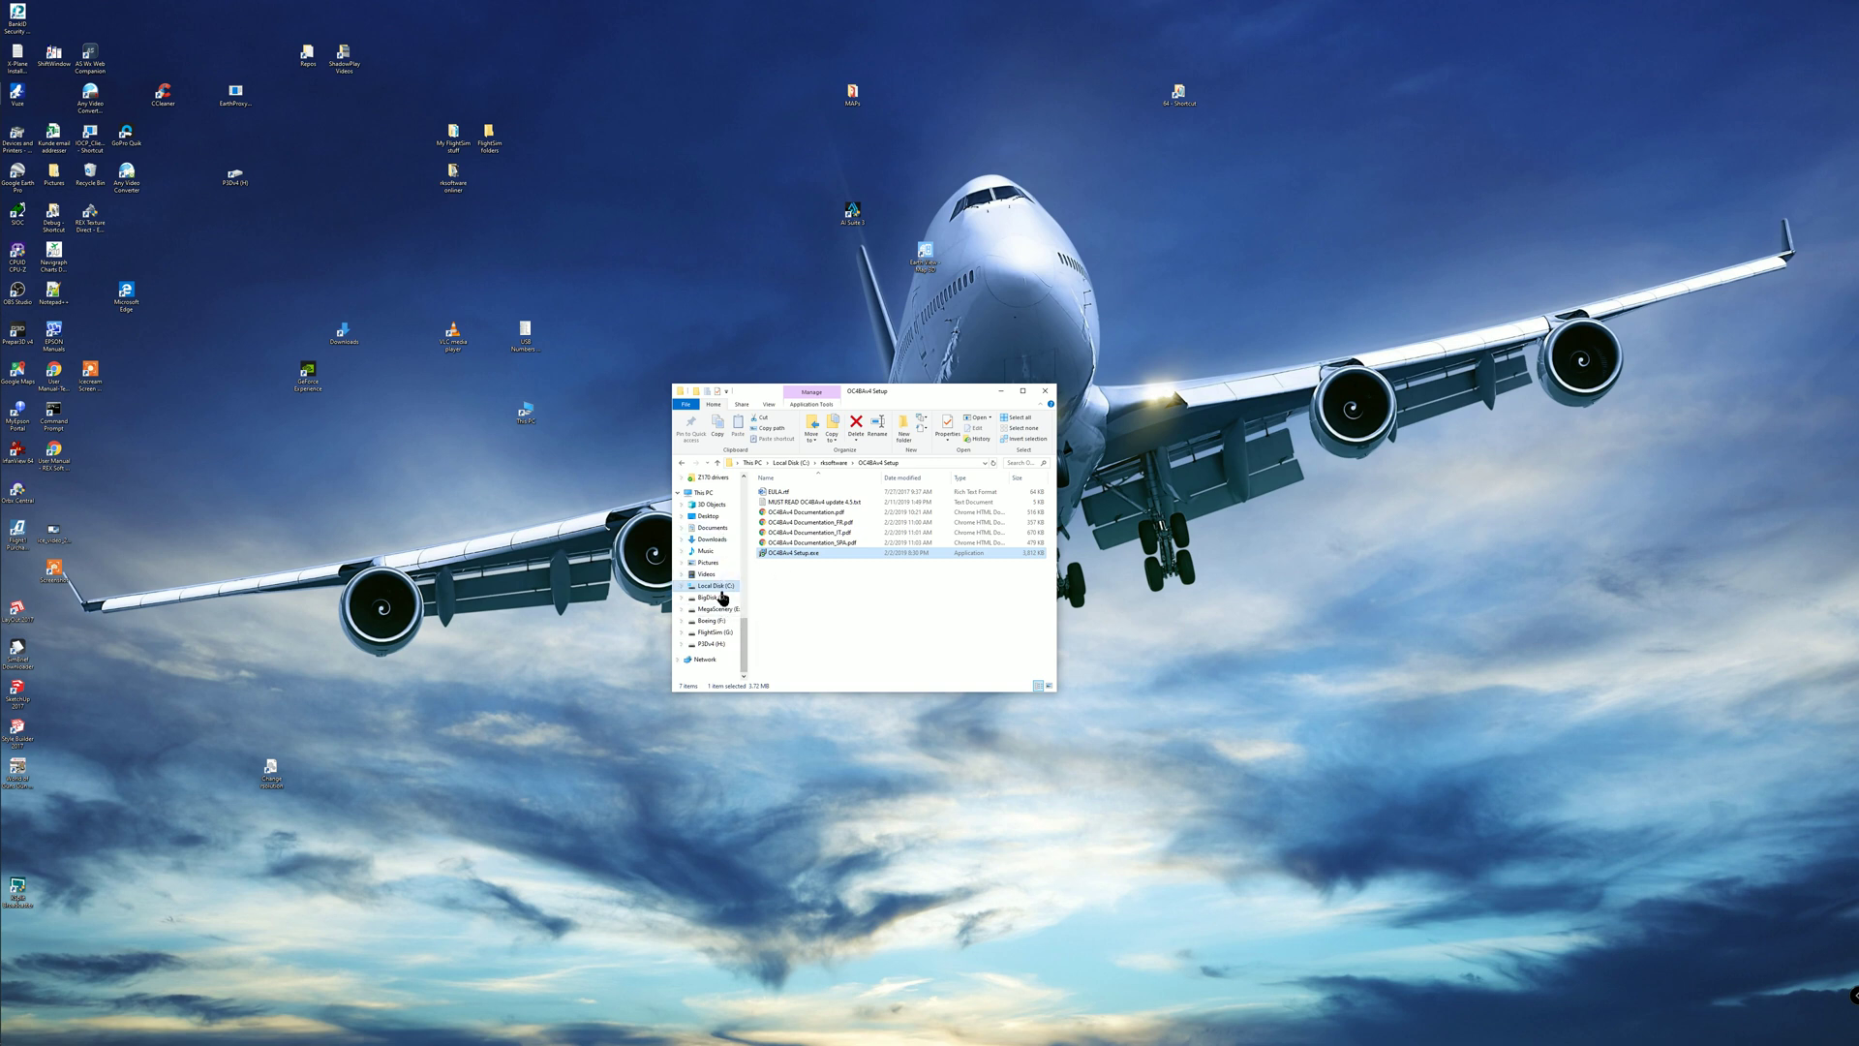
Go to C:\SIOC and launch OC4BAv4.exe from its context menu
left_click(708, 586)
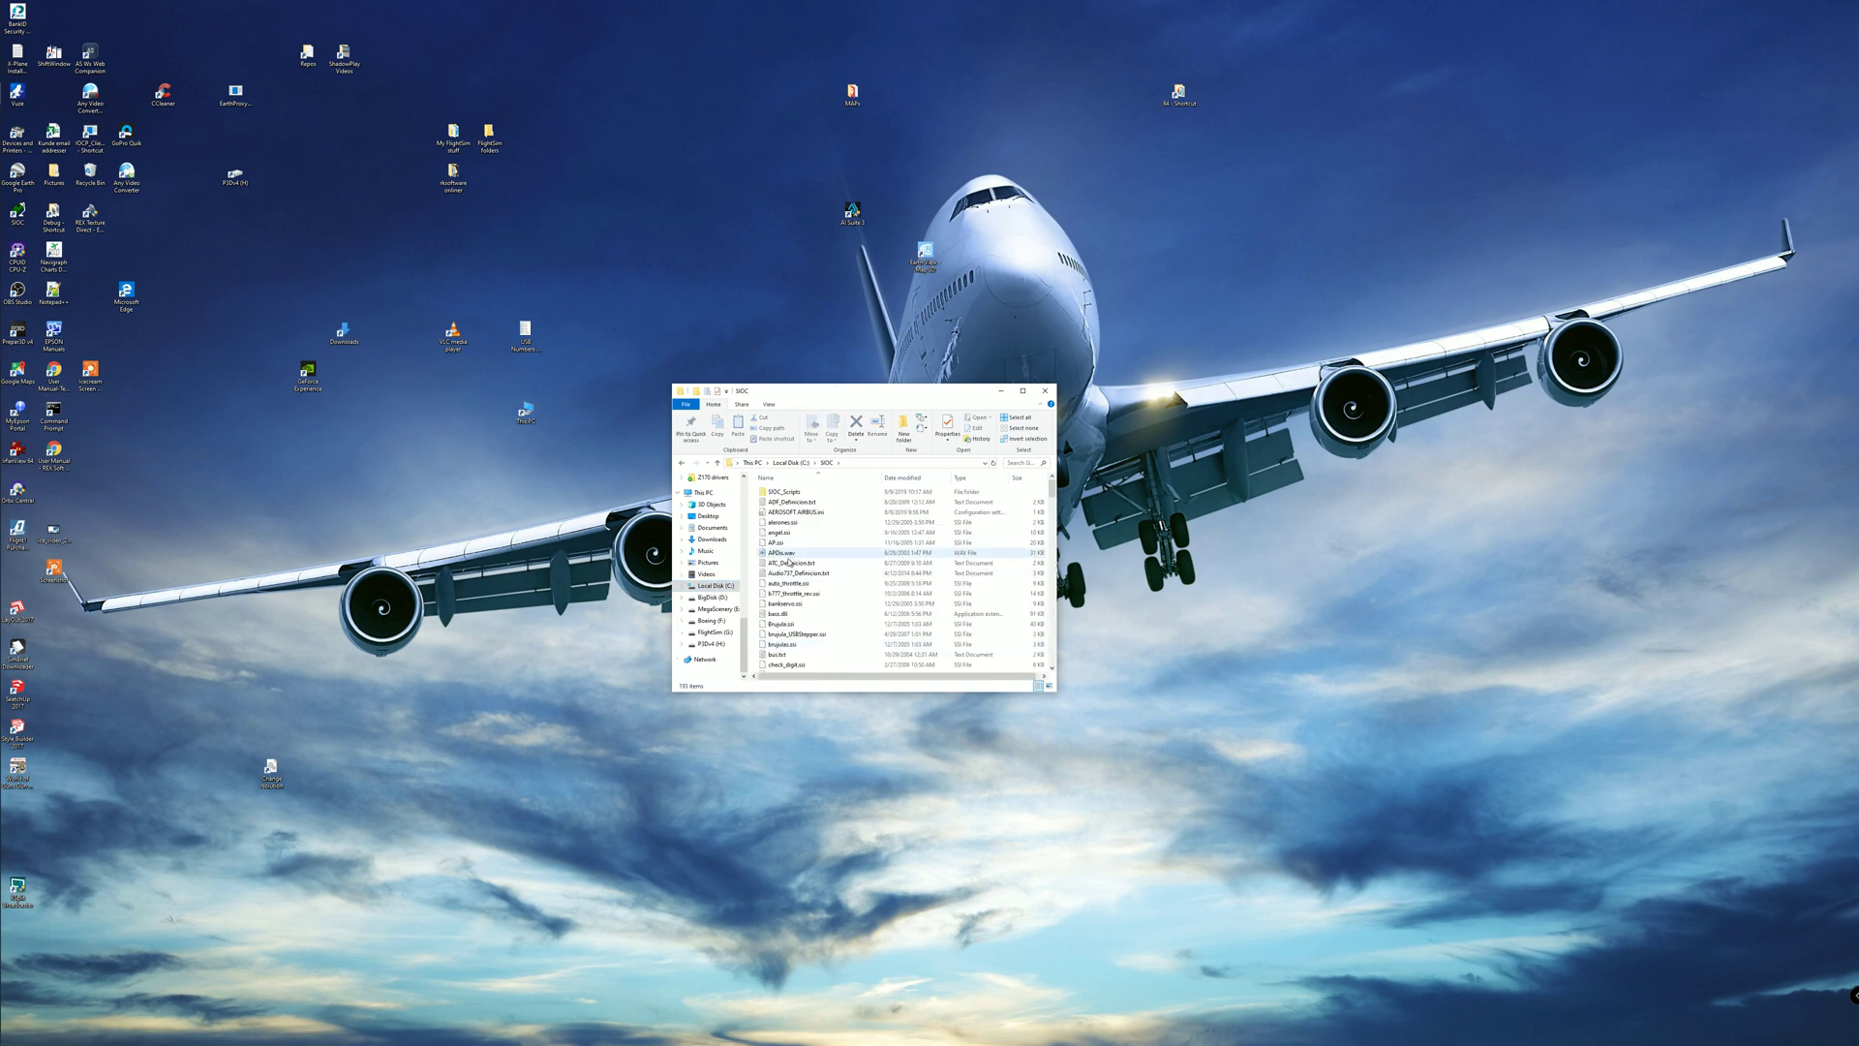
scroll("down", 3)
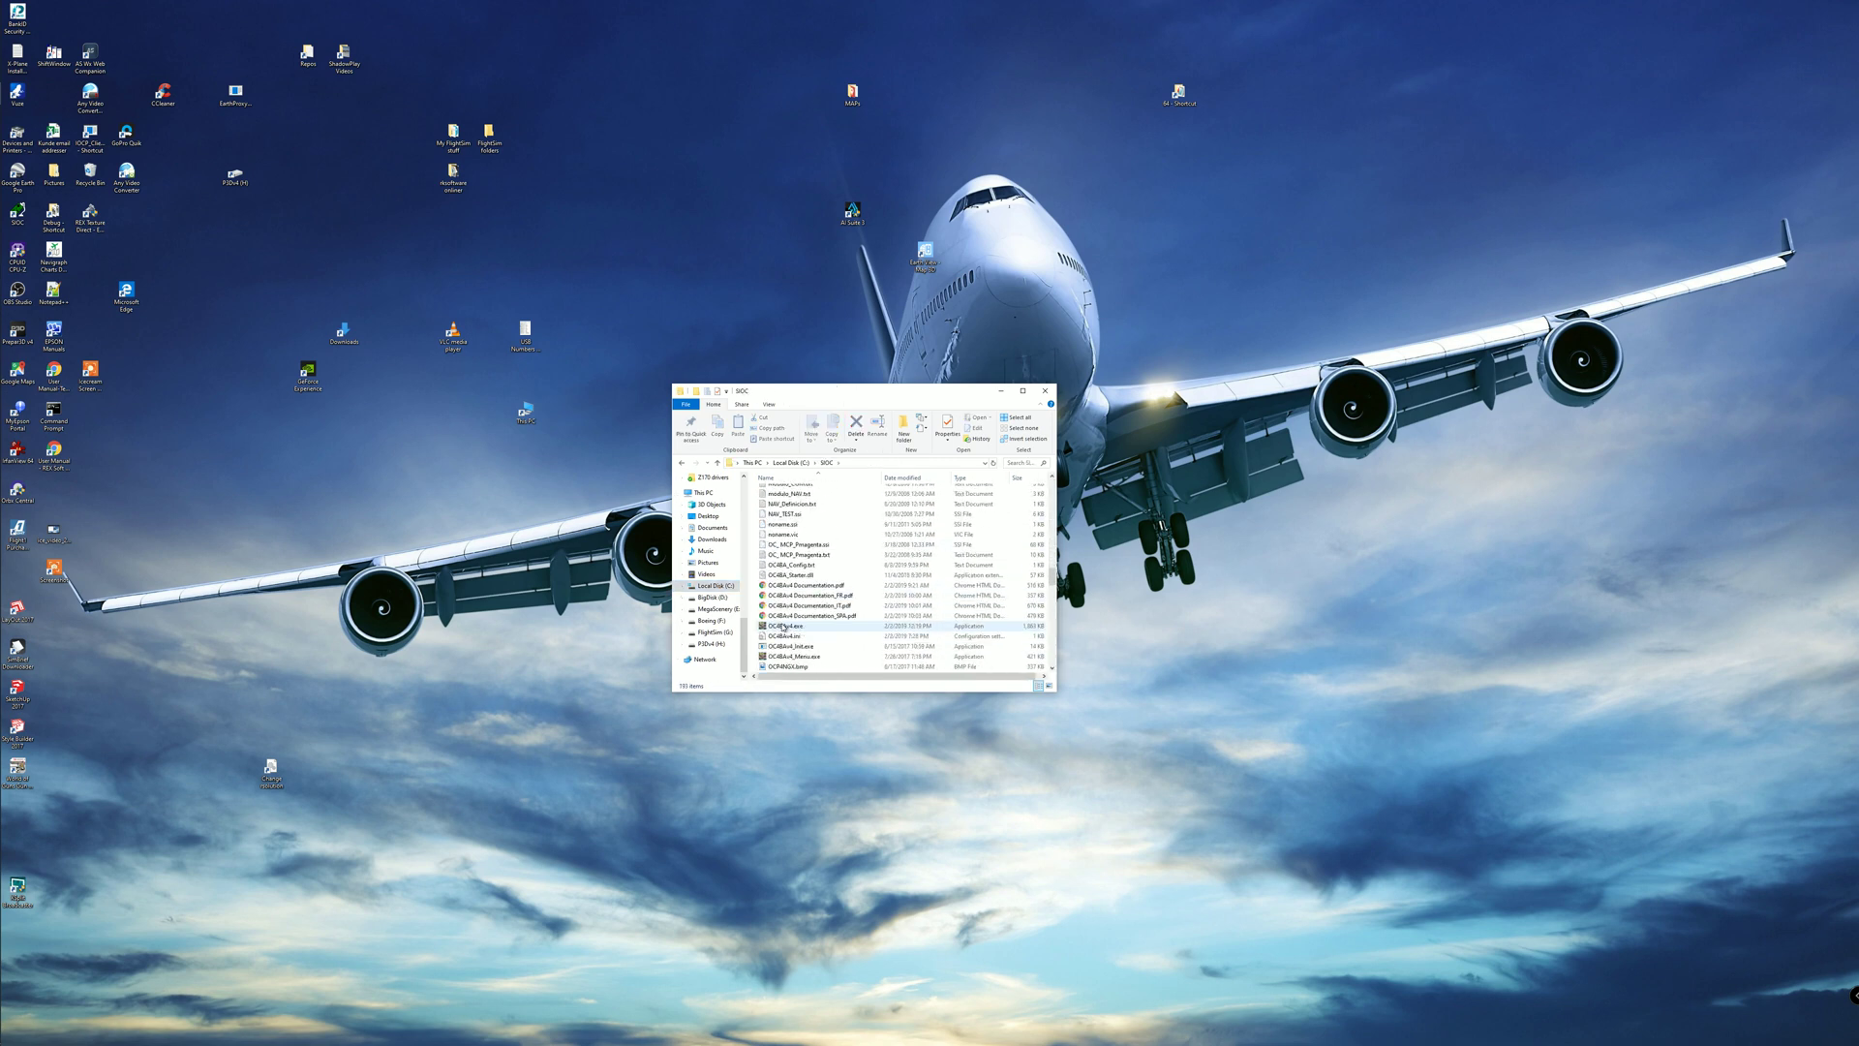
scroll("down", 3)
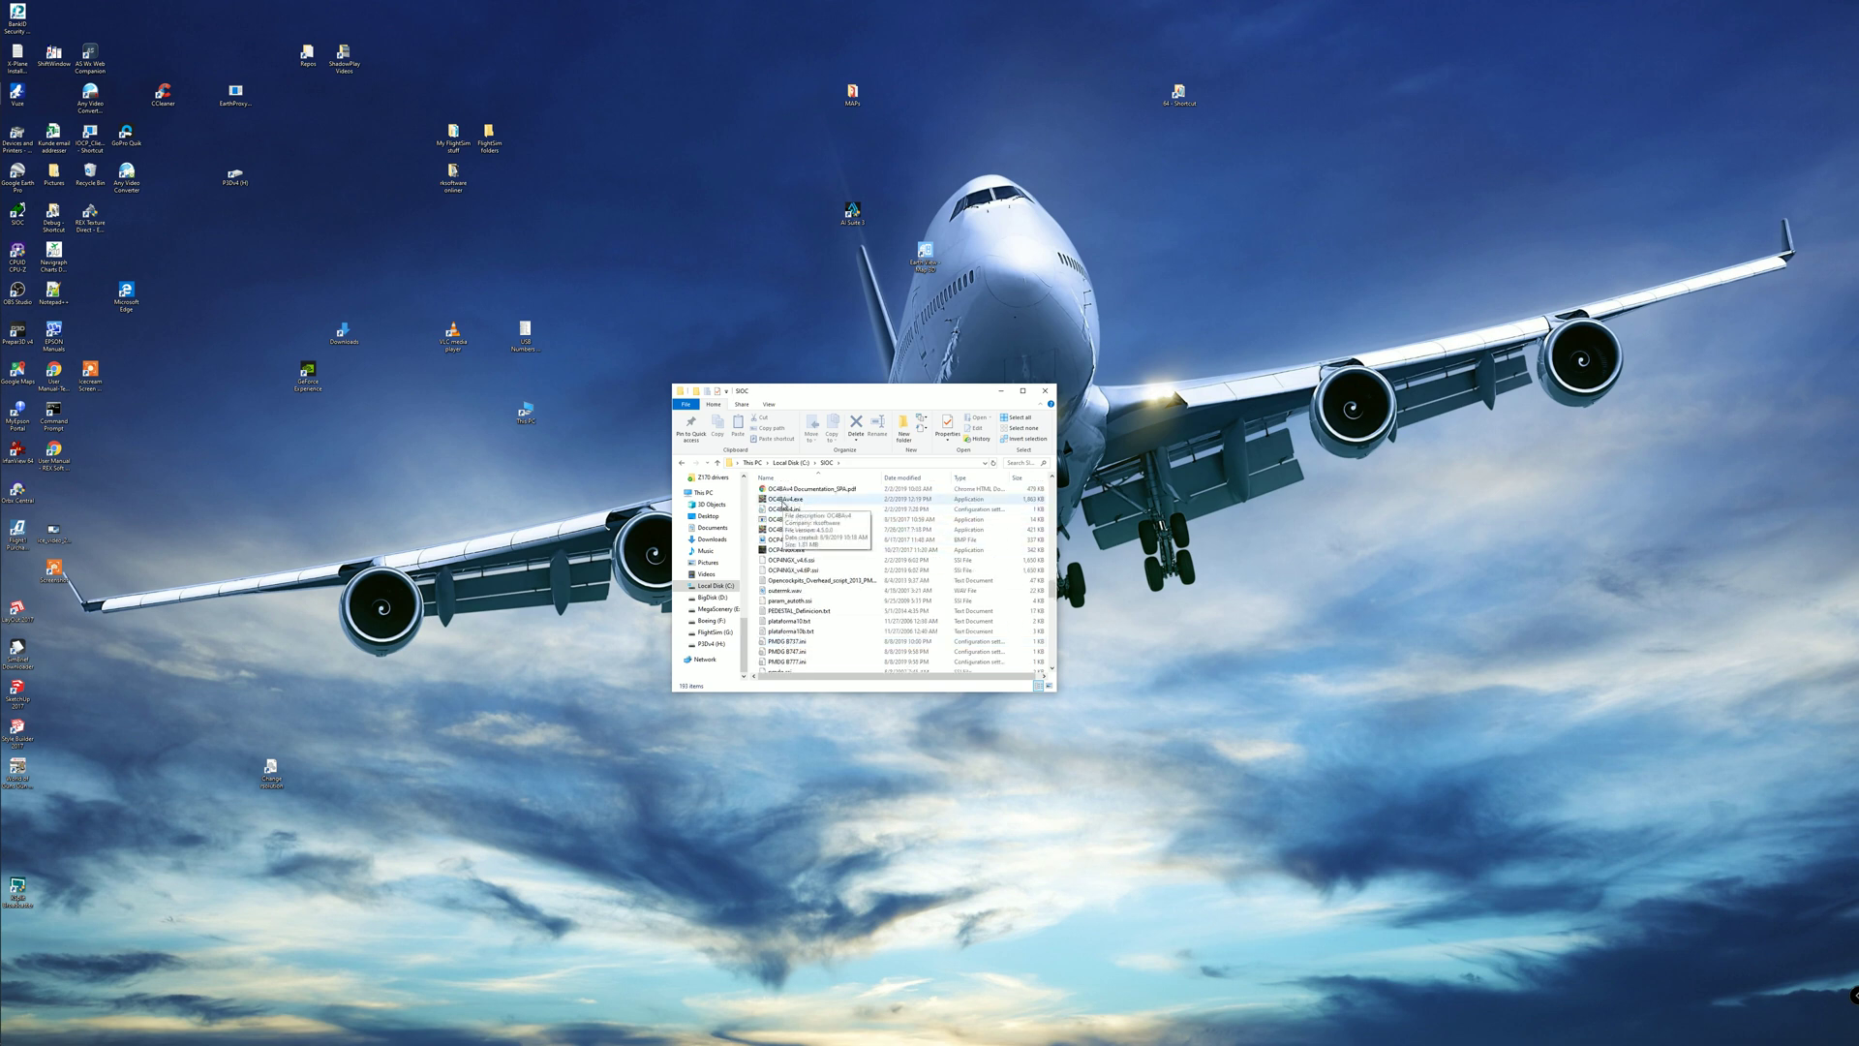
right_click(777, 499)
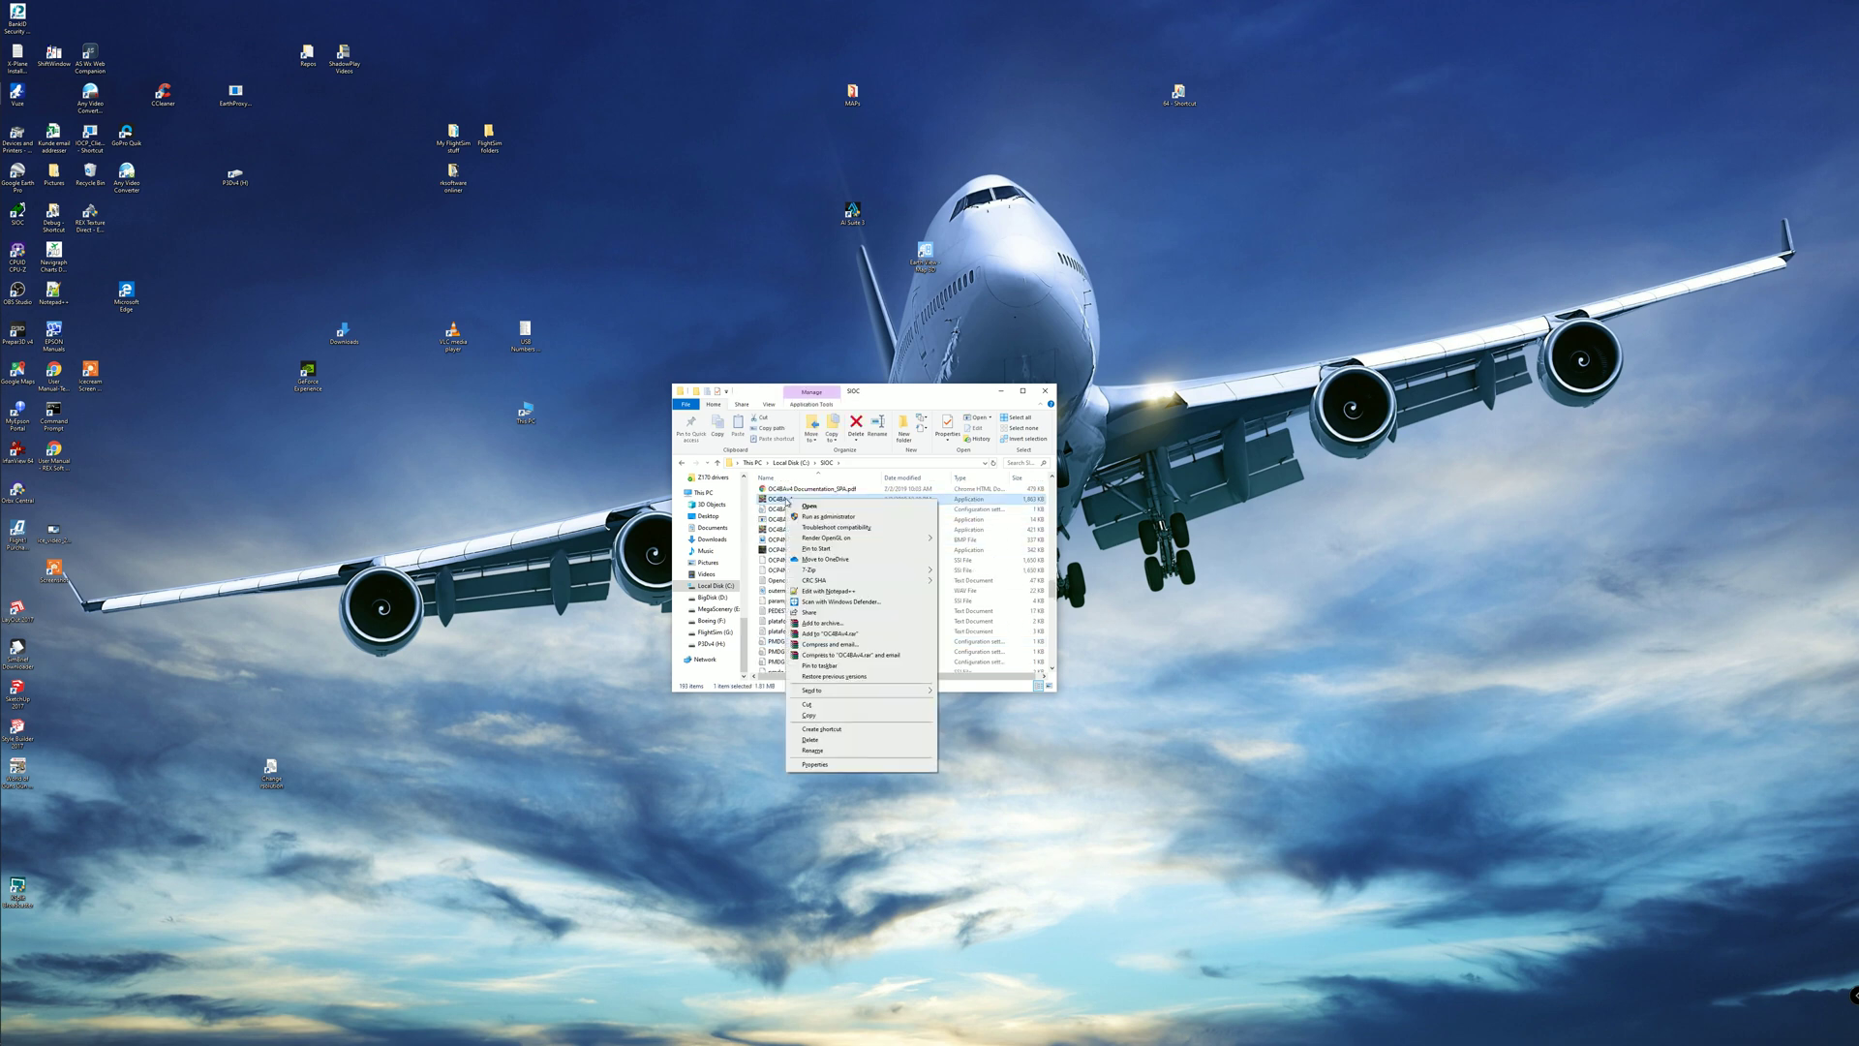
left_click(810, 507)
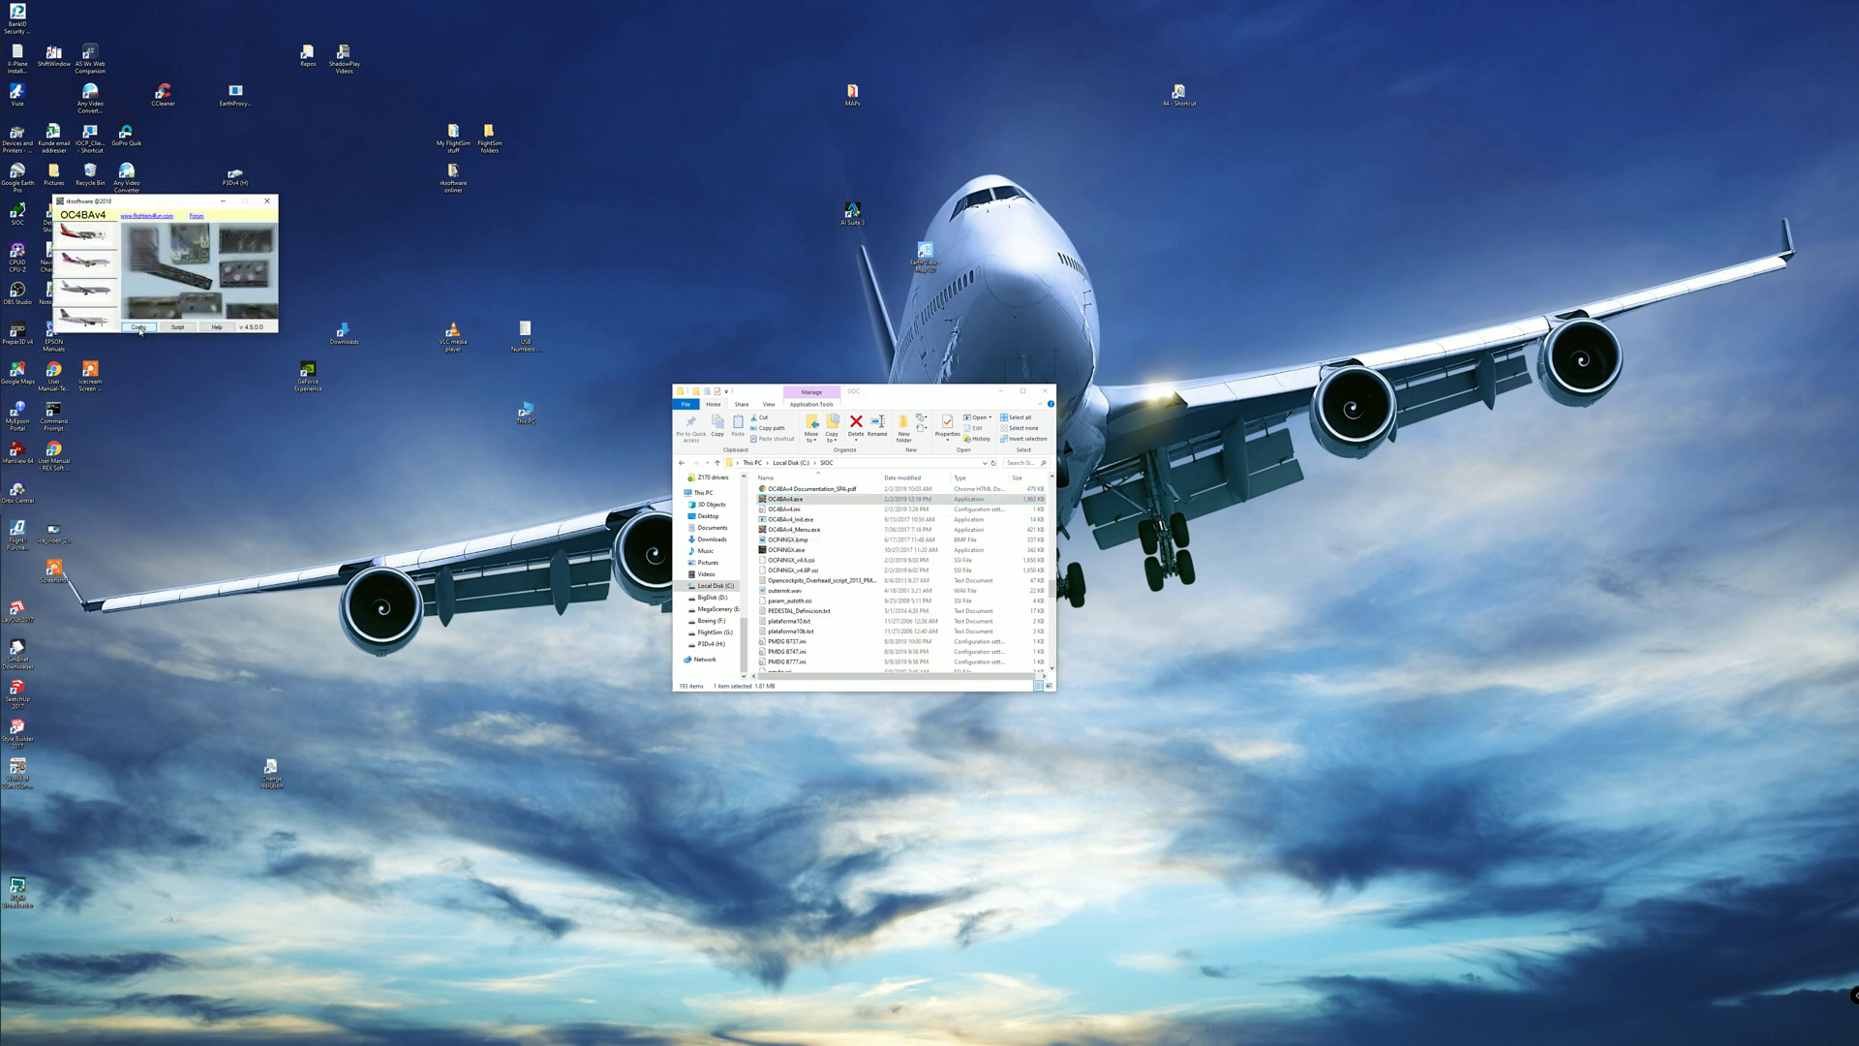
In Config, view and dismiss the cockpits info, then select the PMDG B737 script
left_click(139, 327)
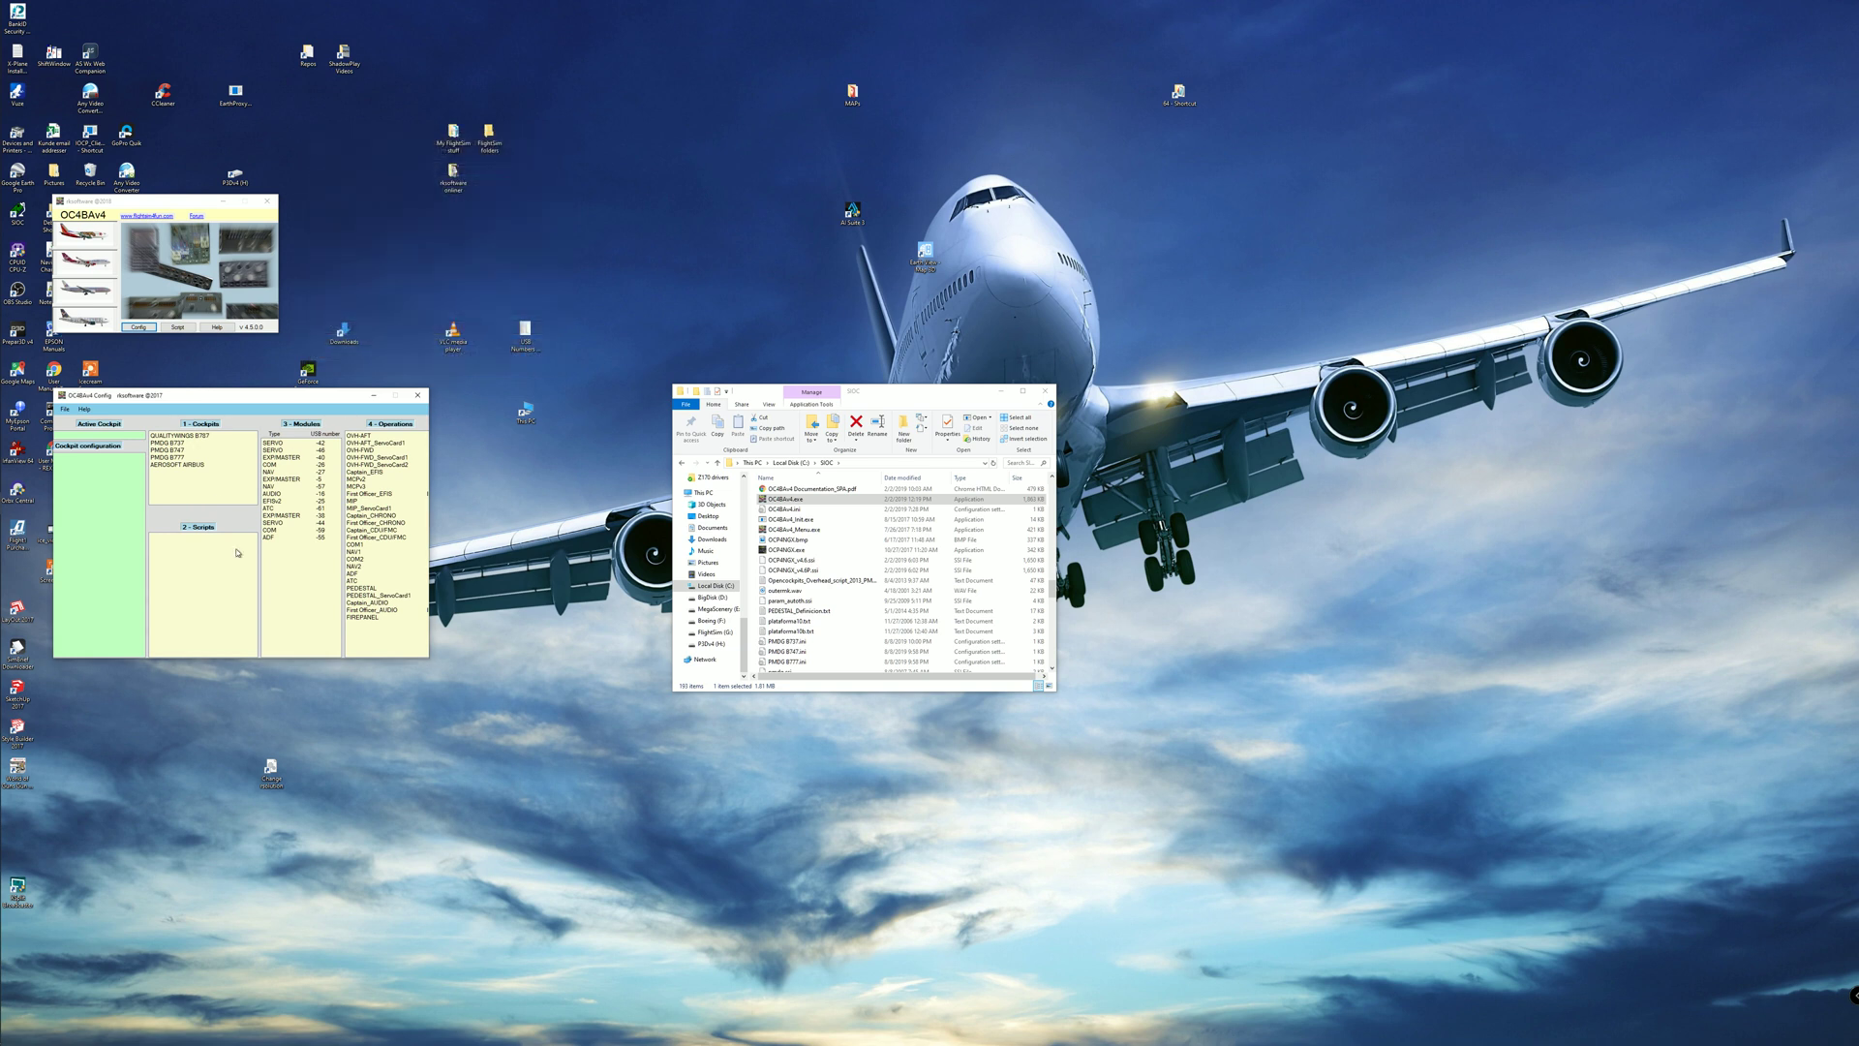
mouse_move(237, 553)
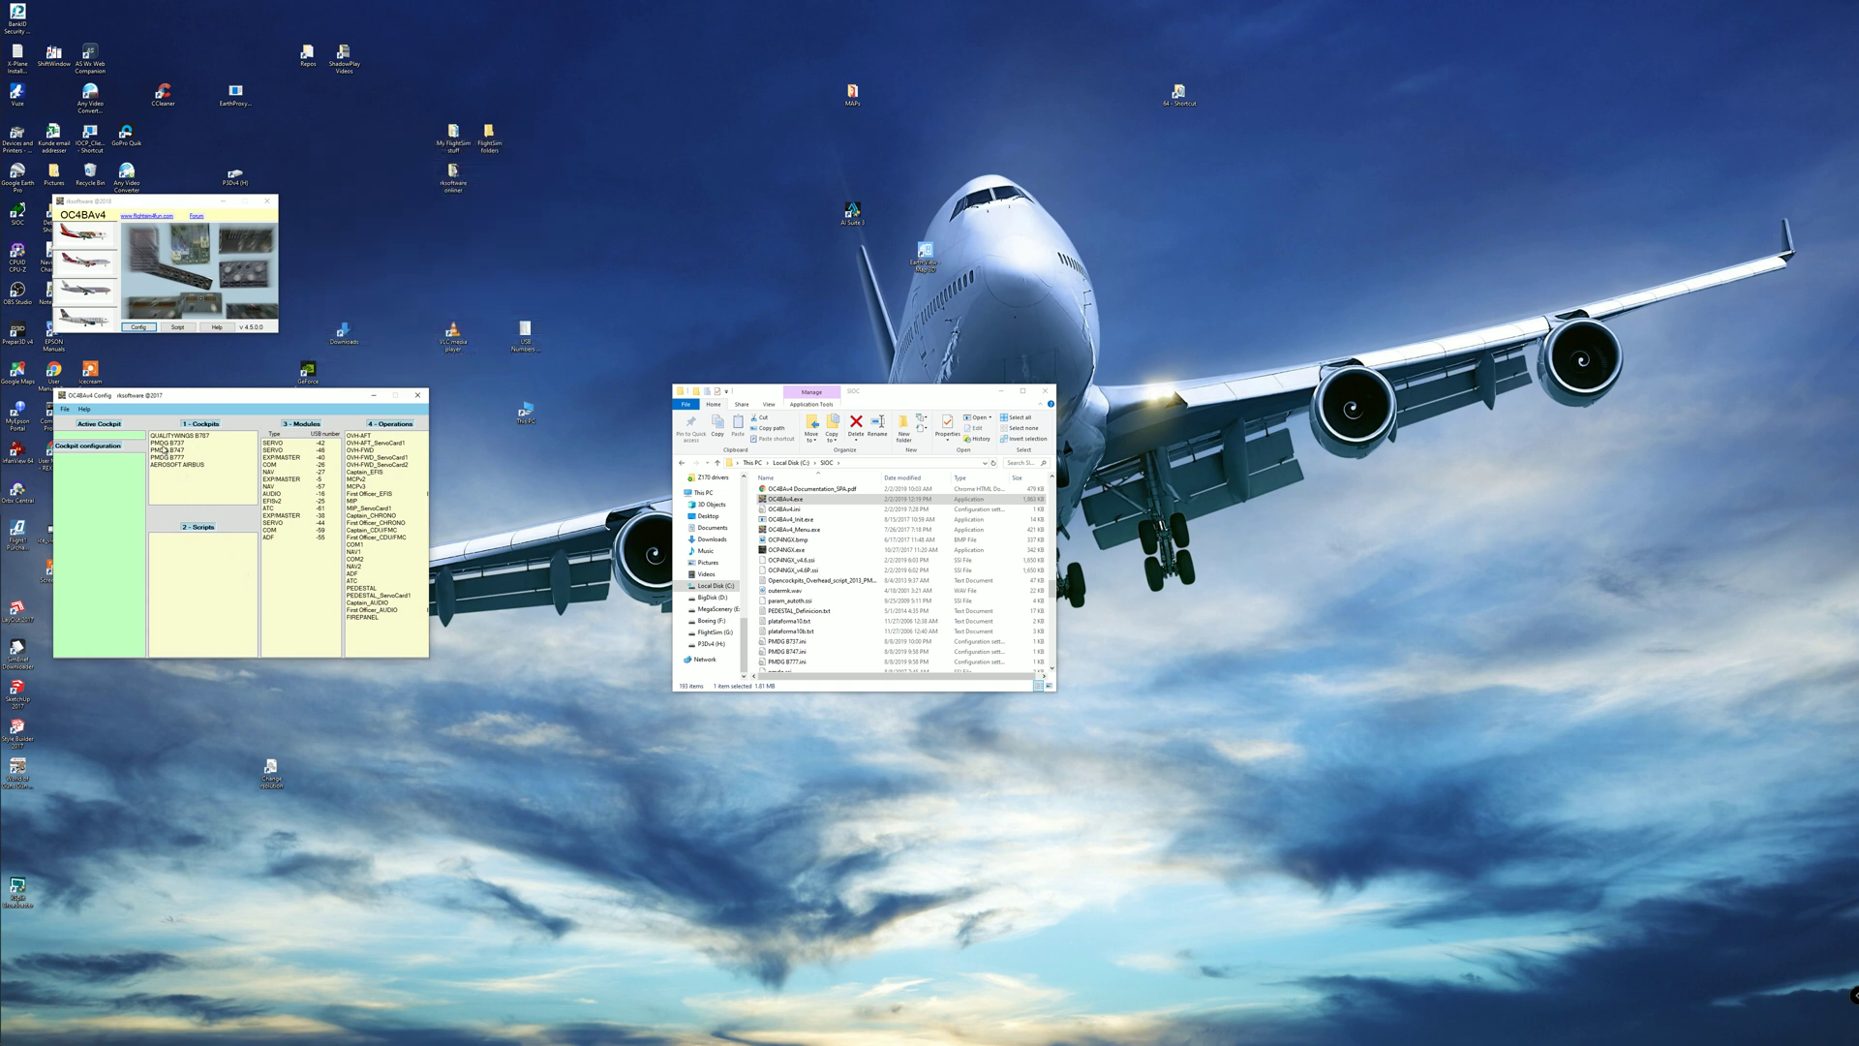
mouse_move(211, 460)
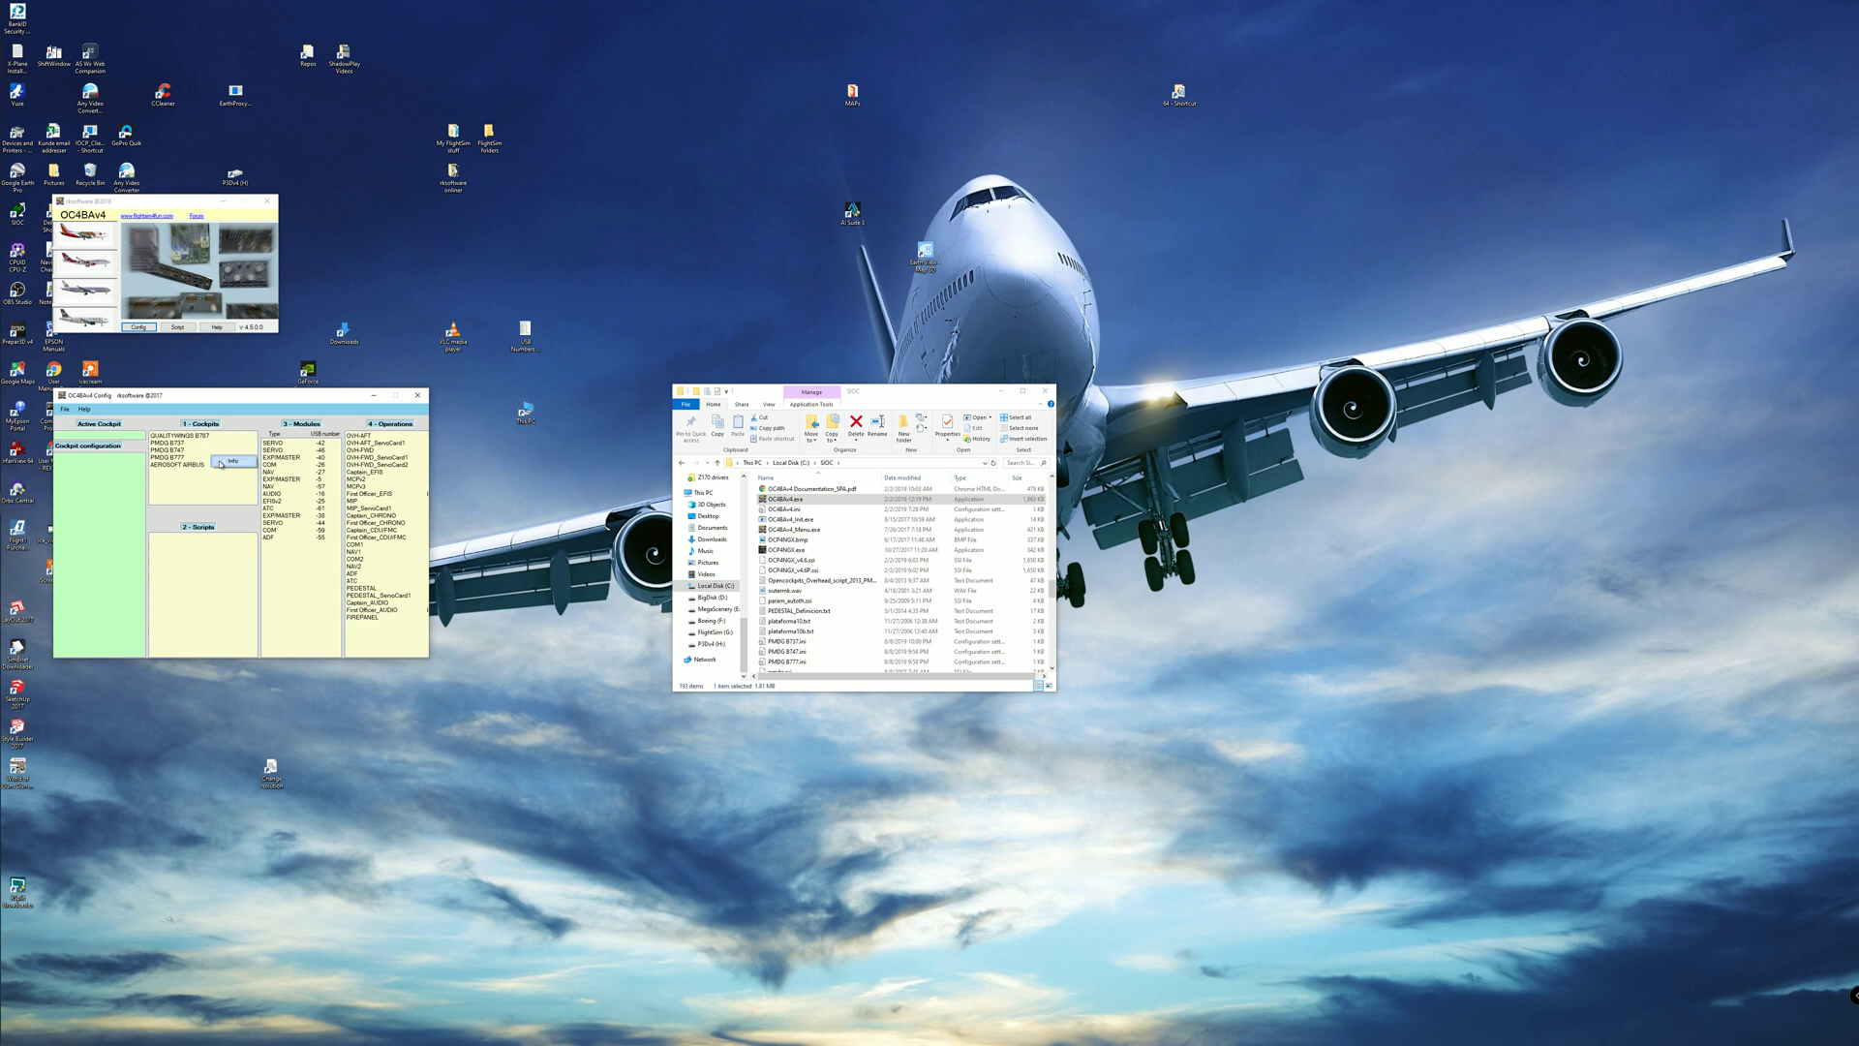
left_click(228, 460)
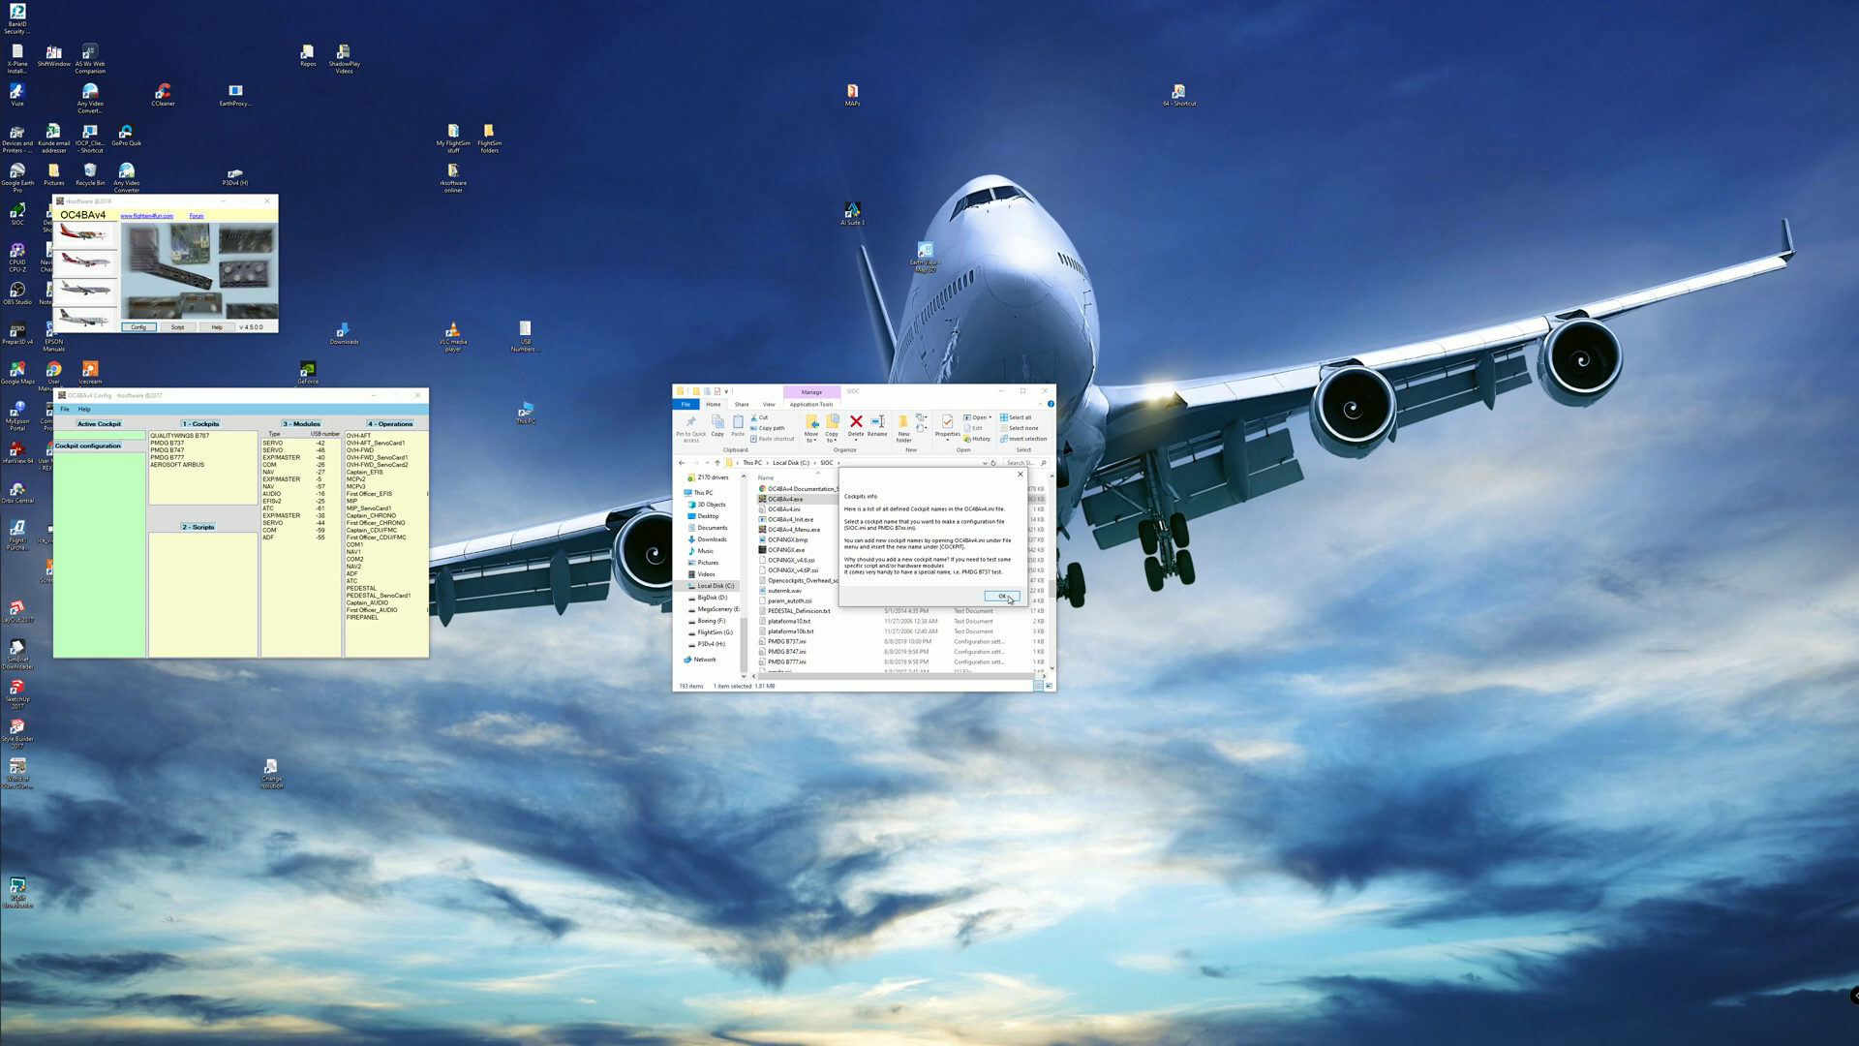
left_click(1003, 596)
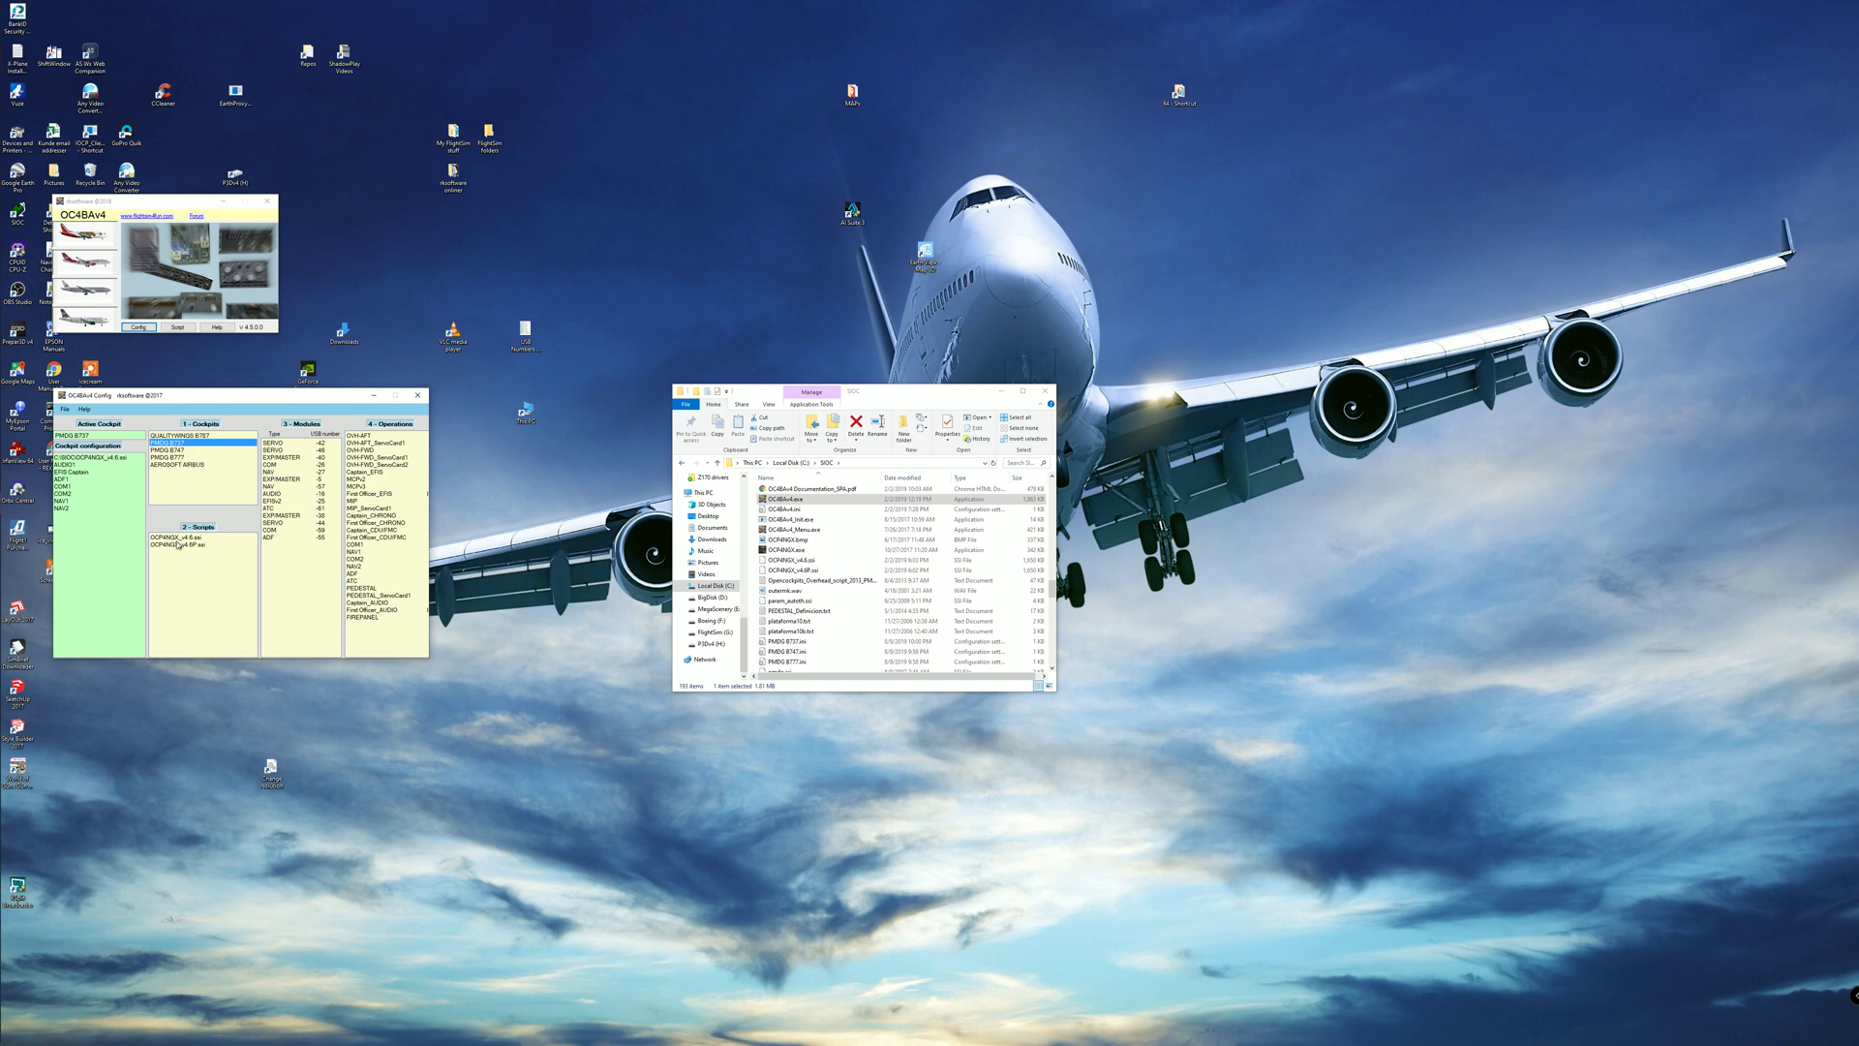
left_click(175, 537)
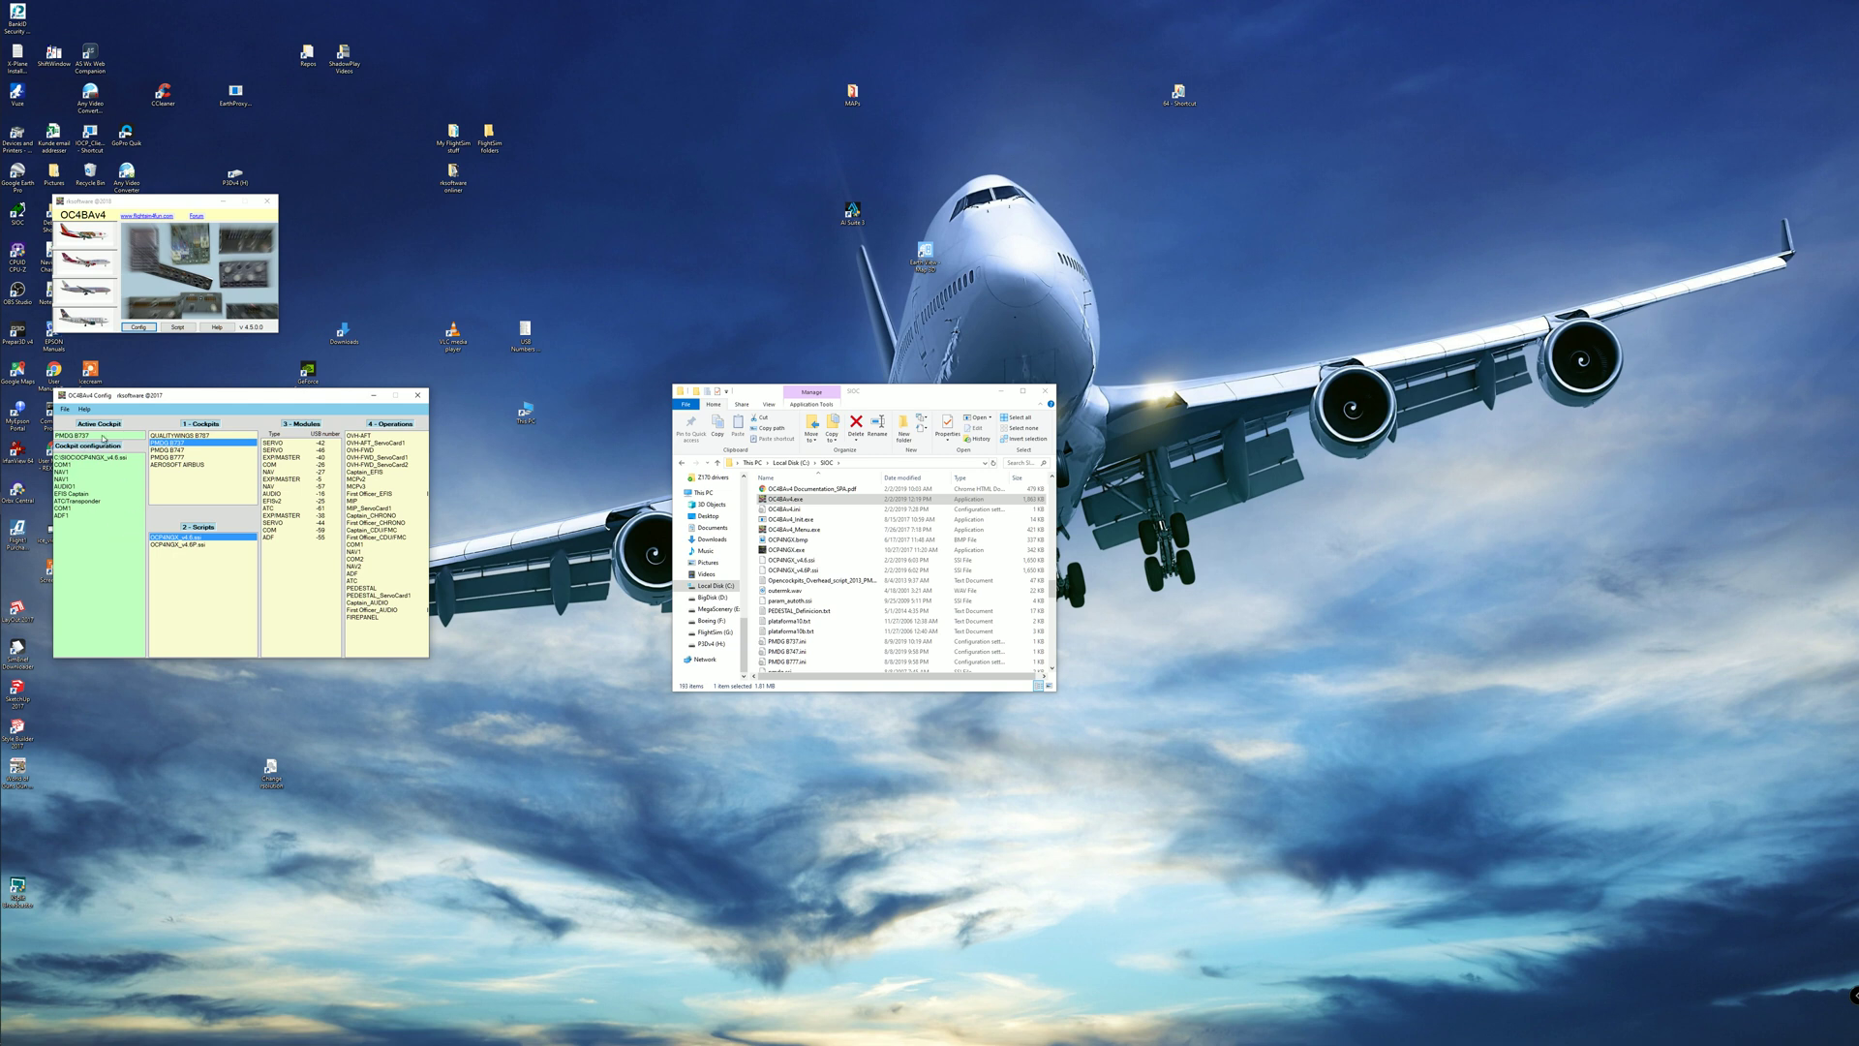
mouse_move(69, 539)
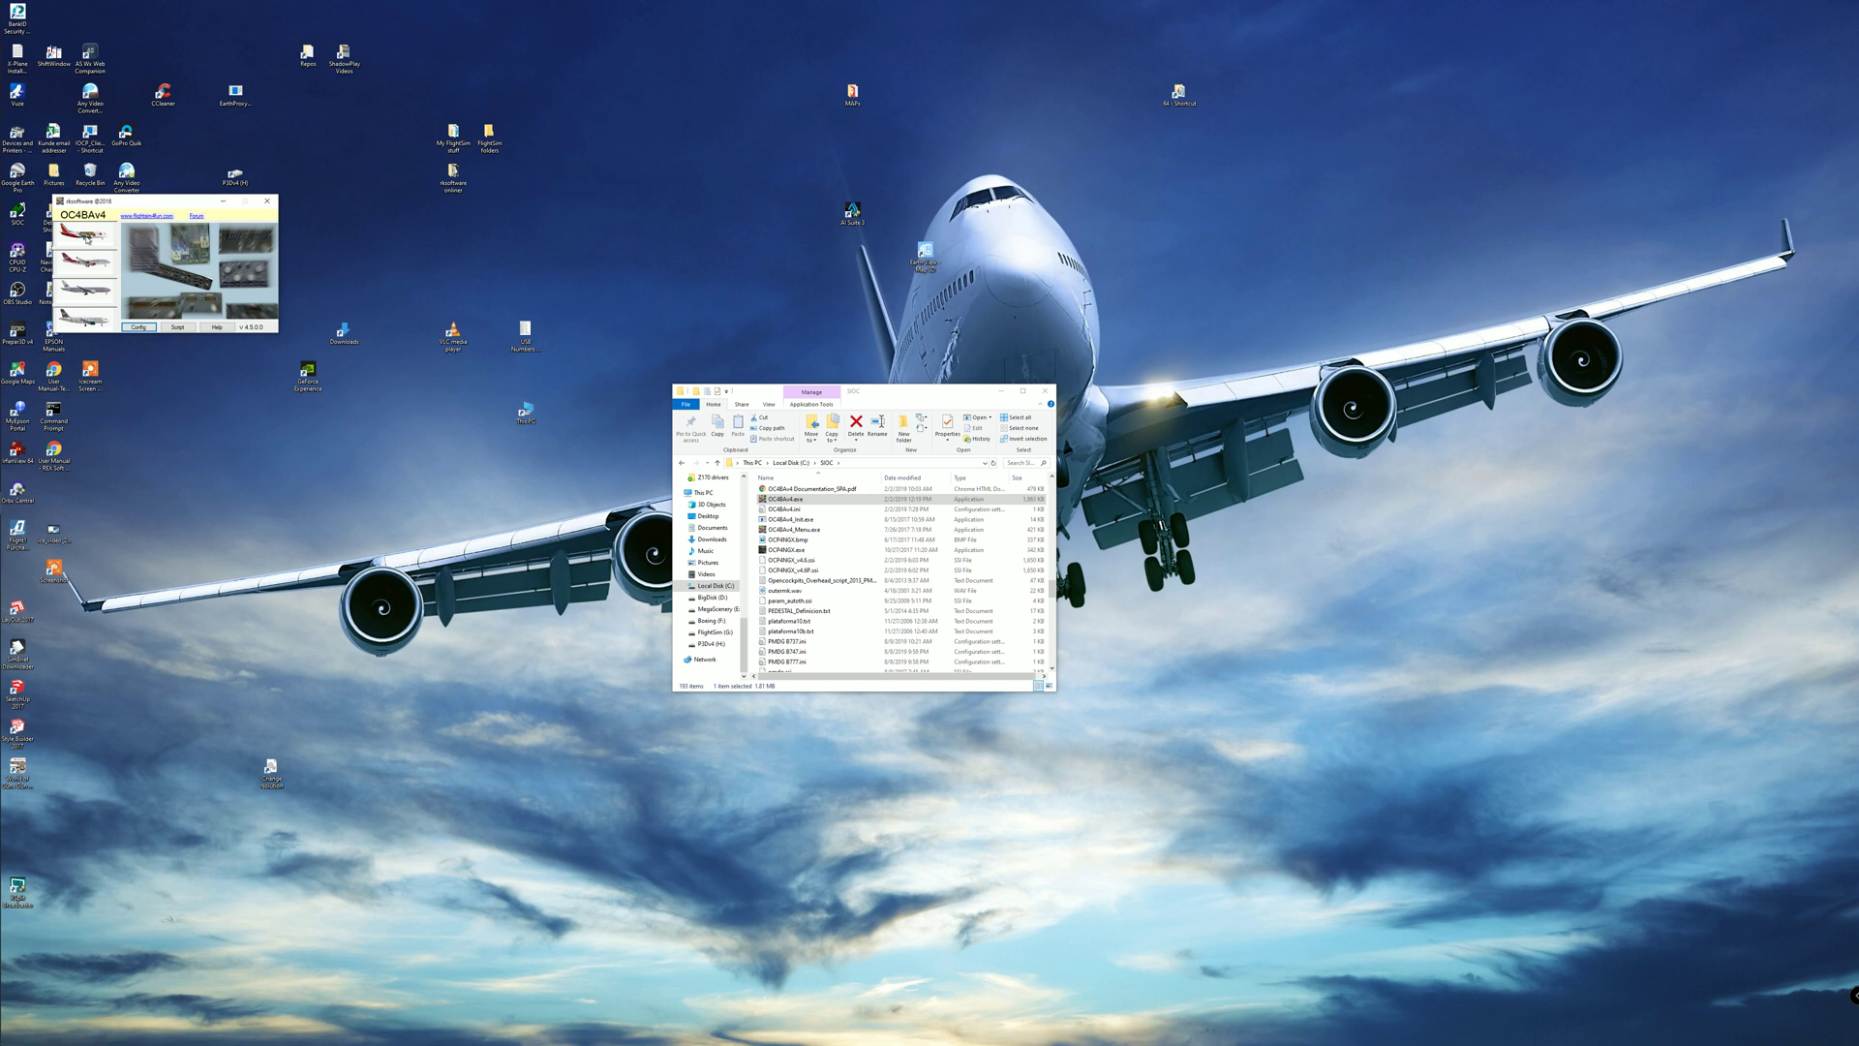
mouse_move(242, 475)
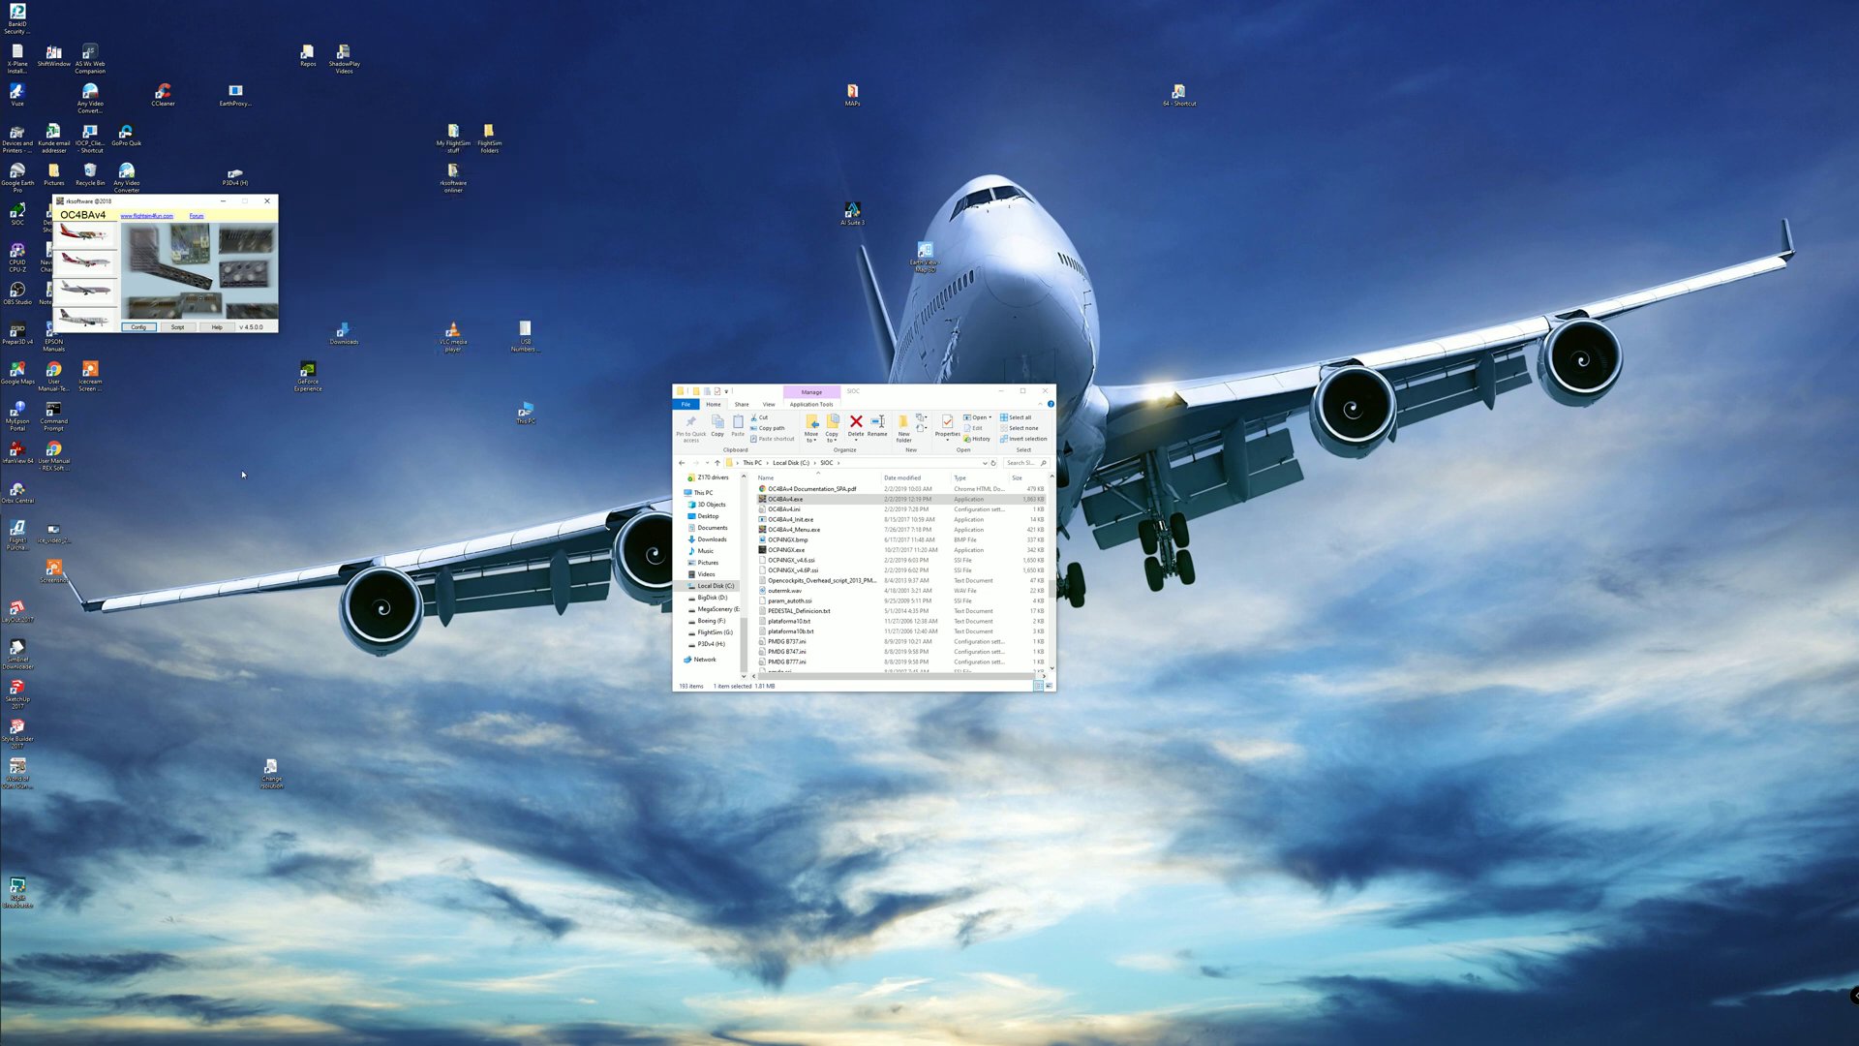